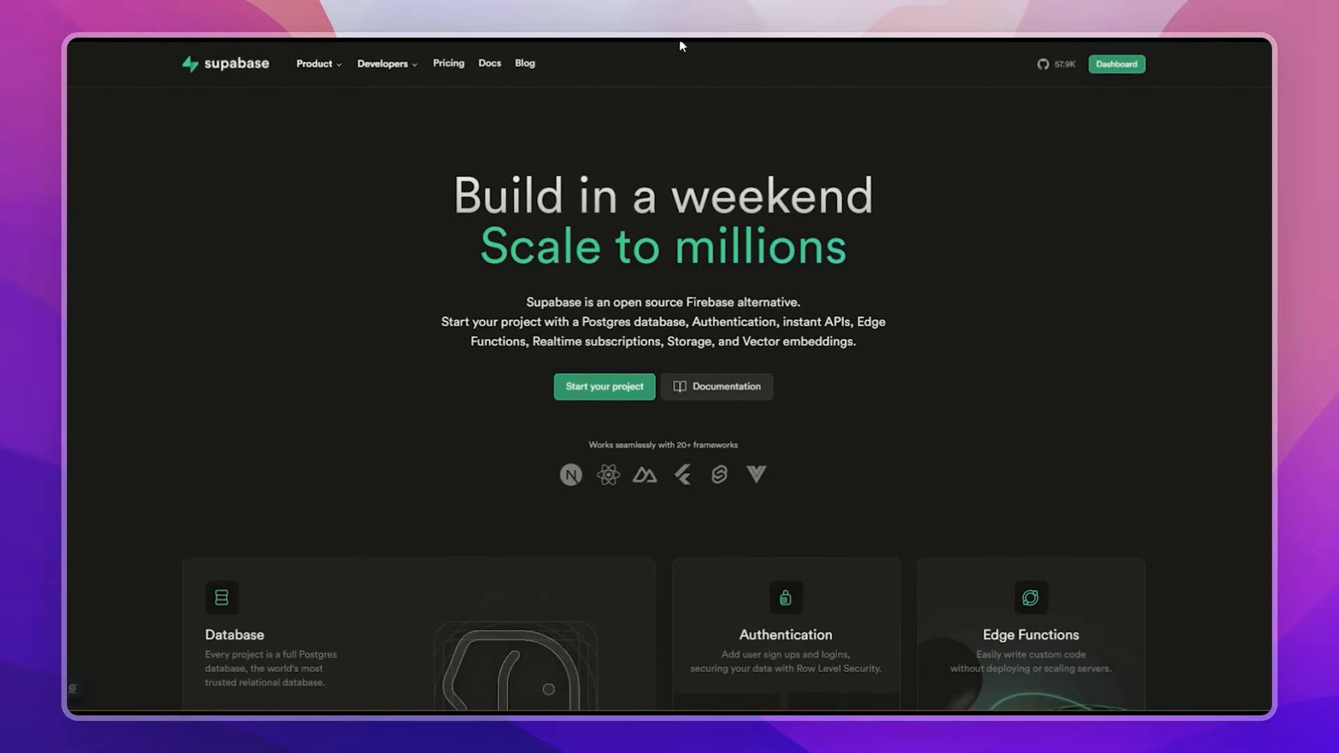
mouse_move(1094, 430)
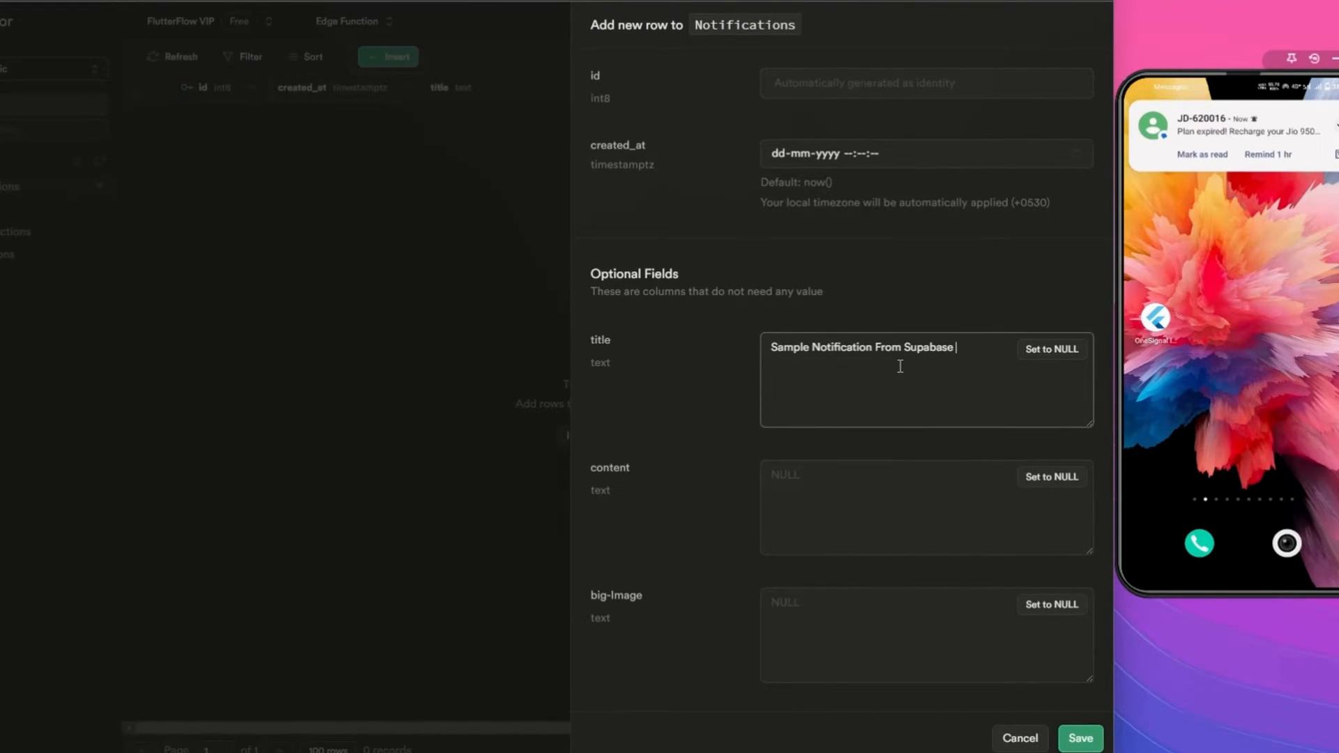
- Fill content 'This Message is Send From Supabase Dashboard' and the dreamstime demo image URL, then save the row
text(This Message is Send From Supabase Dashboard)
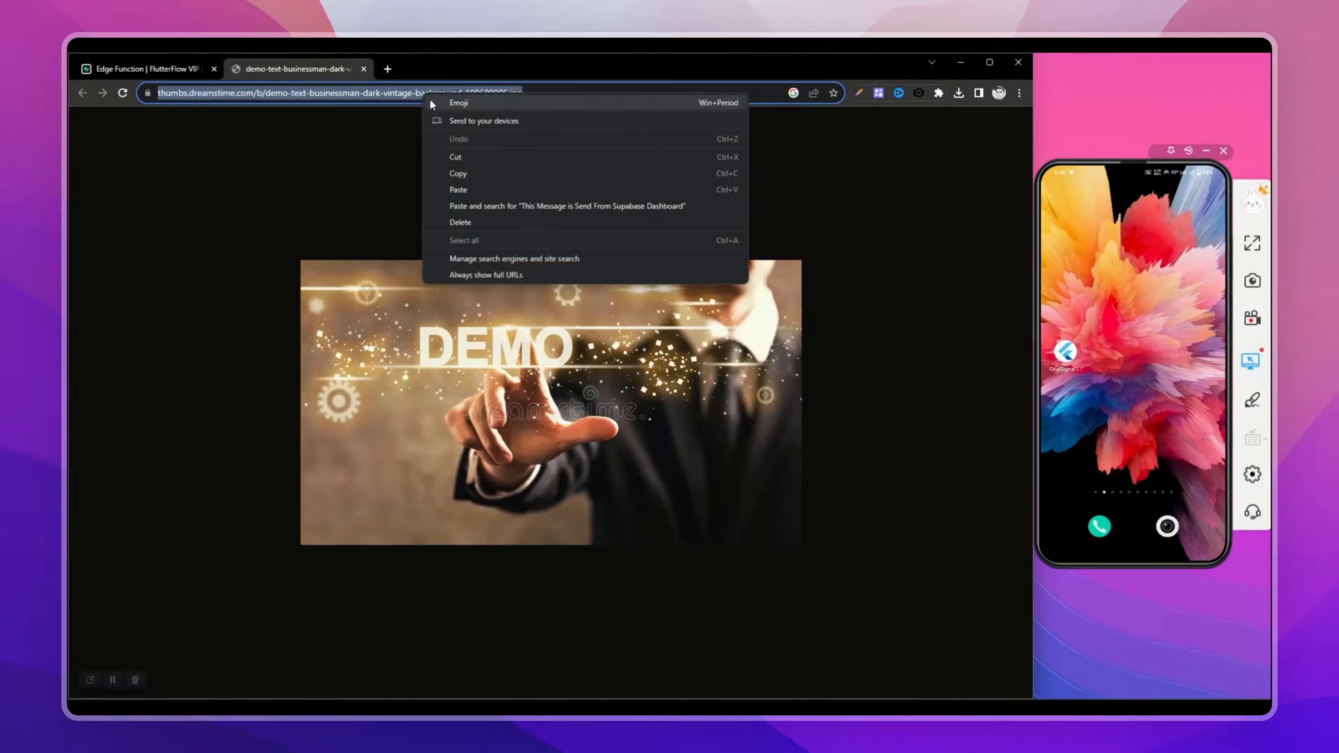
click(137, 68)
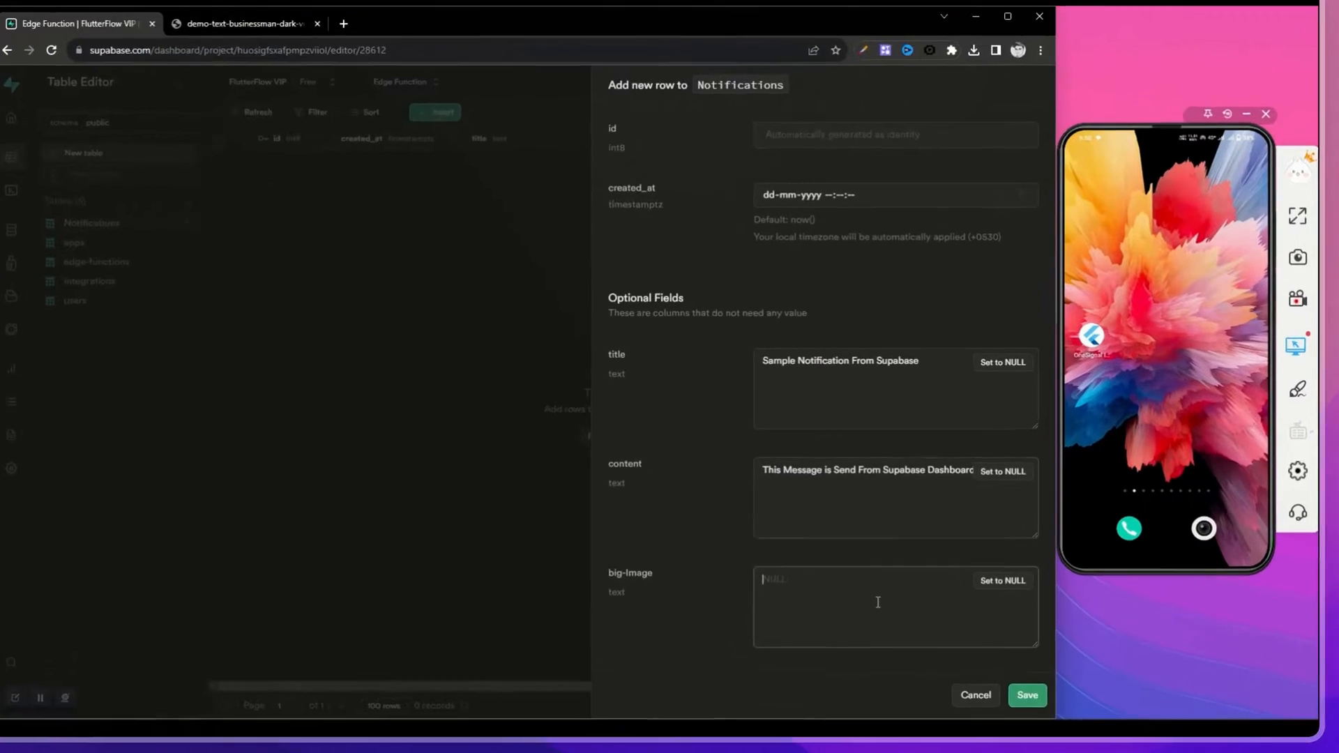
text(https://thumbs.dreamstime.com/b/demo-text-businessman-dark-vintage-background-108609906.jpg)
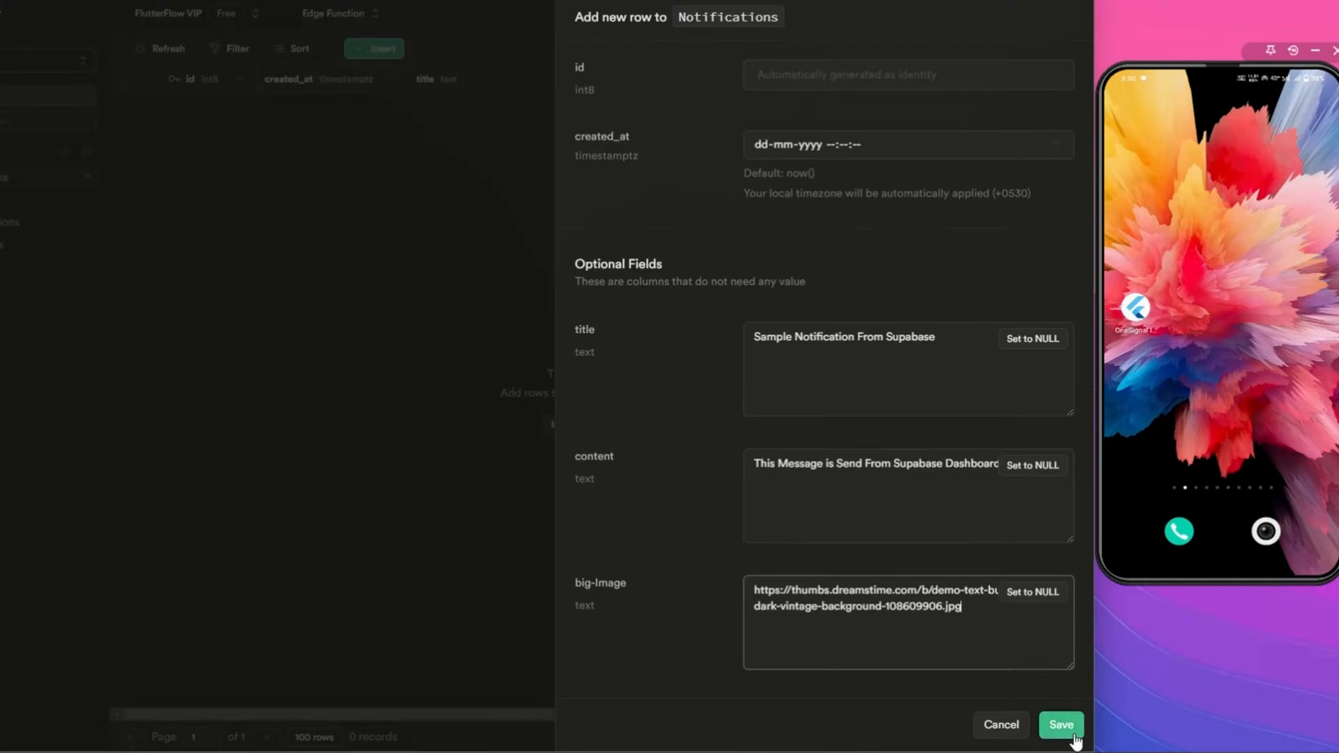
click(1060, 725)
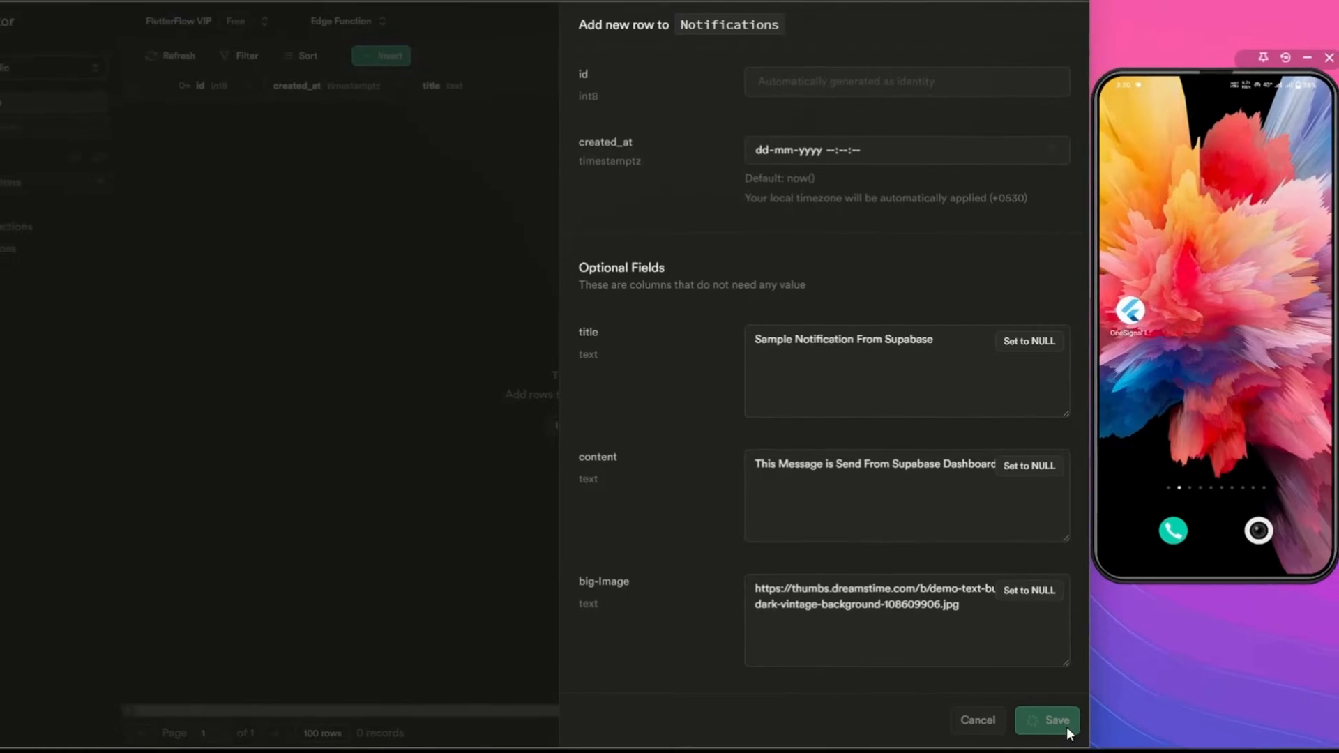
click(1046, 720)
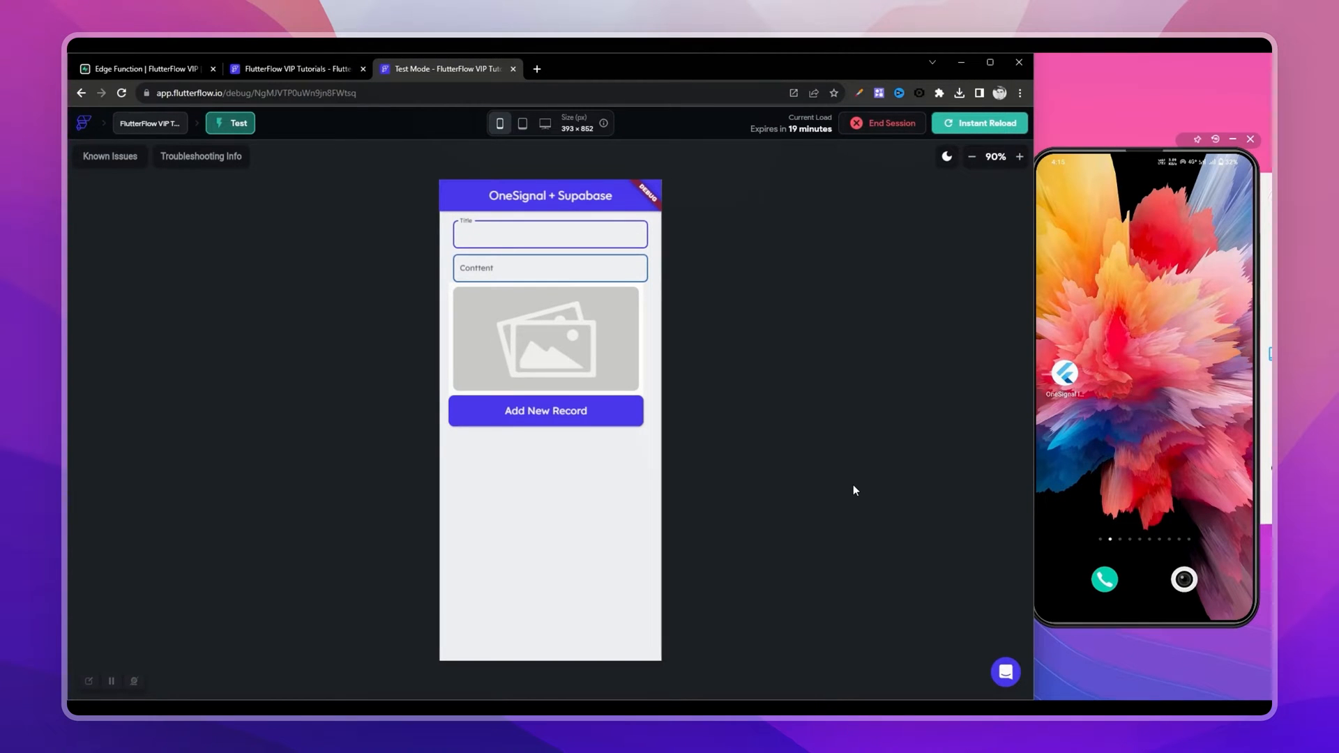
- Enter title 'Notification Test' and 'Sample Content', then add the new record from the test app
click(550, 233)
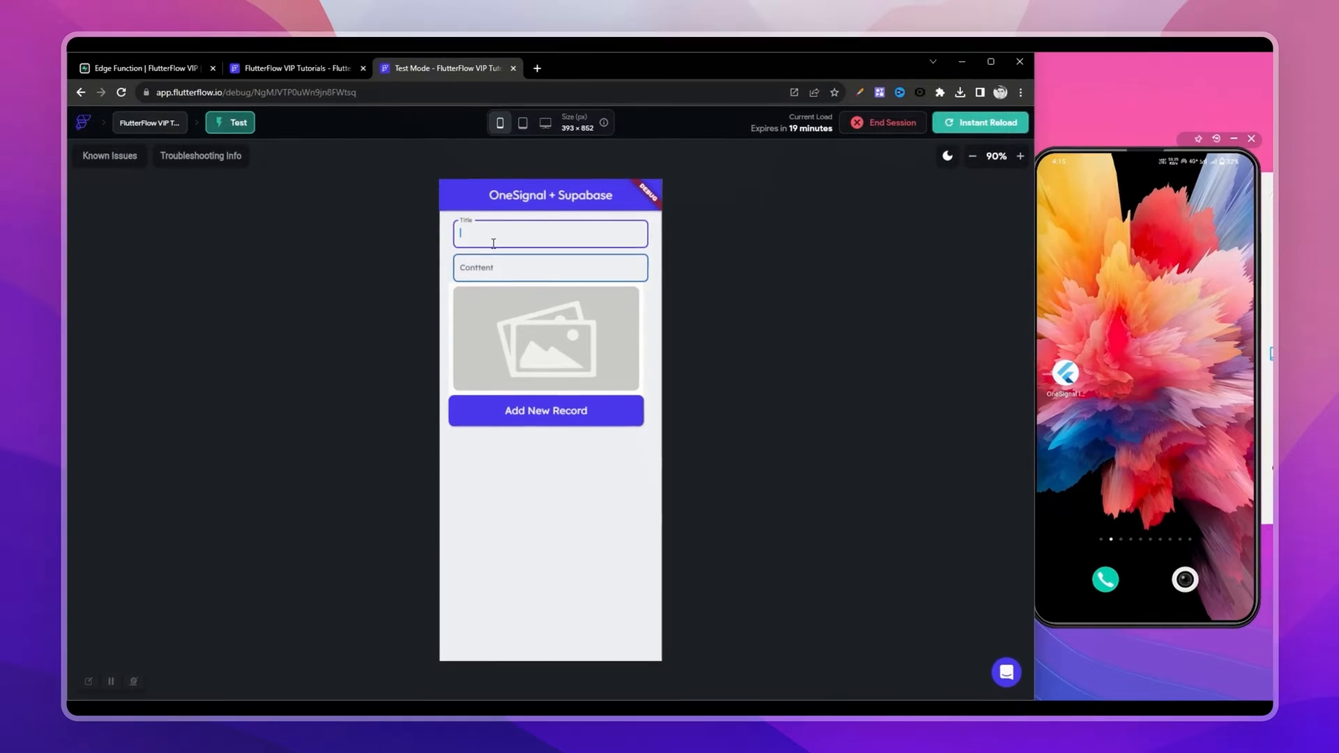
text(Notification Test)
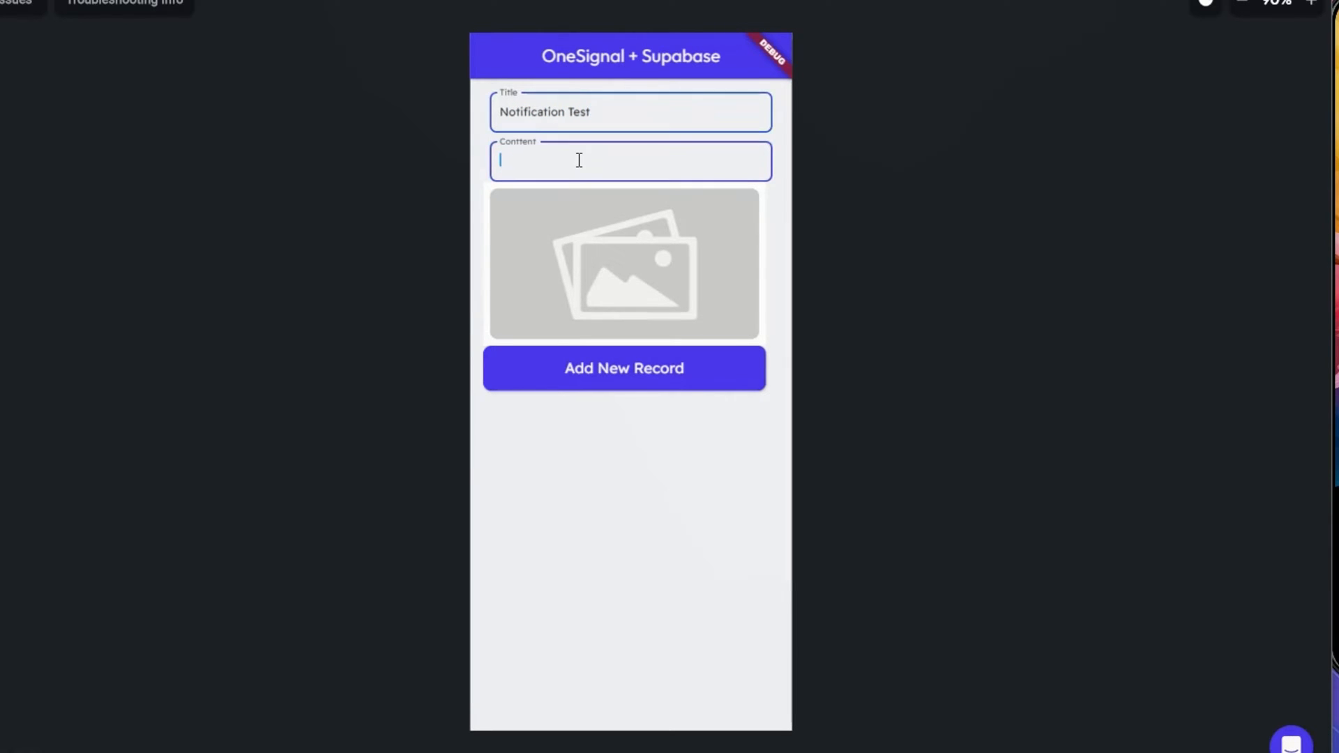
text(Sample Content)
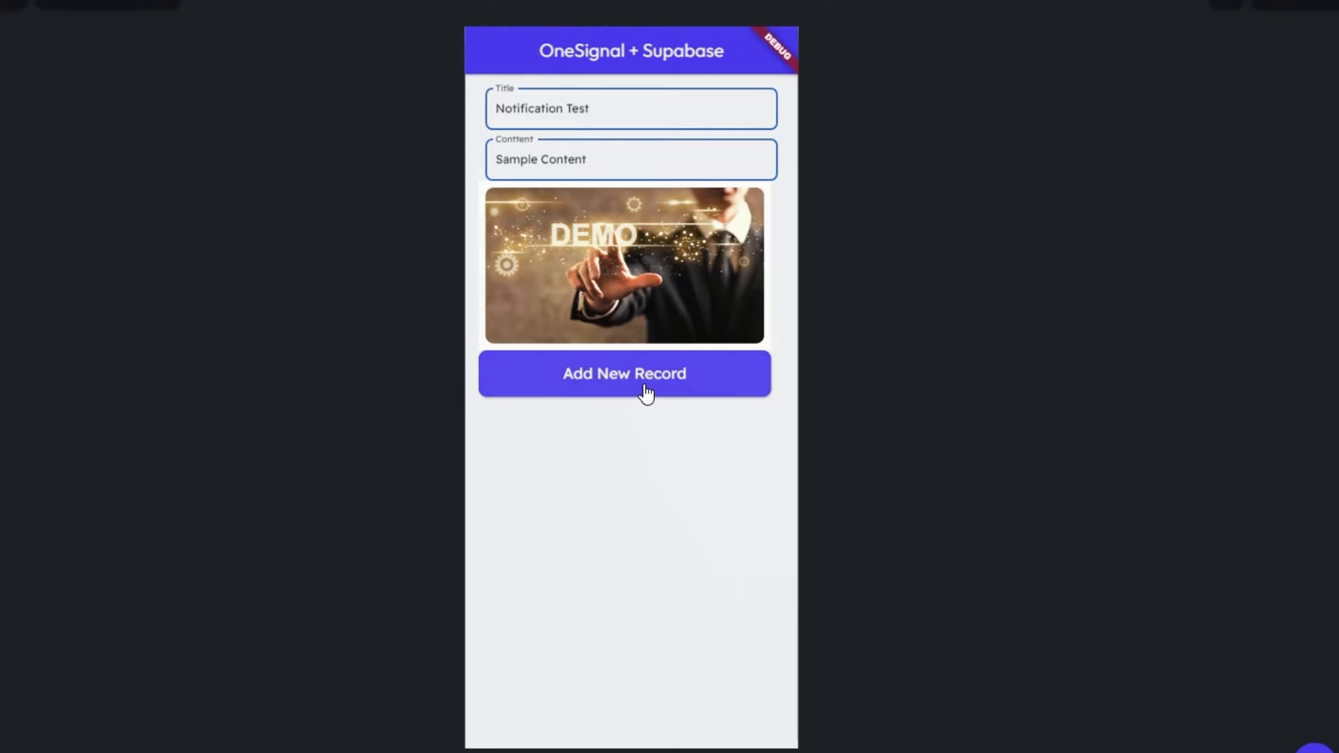
click(623, 374)
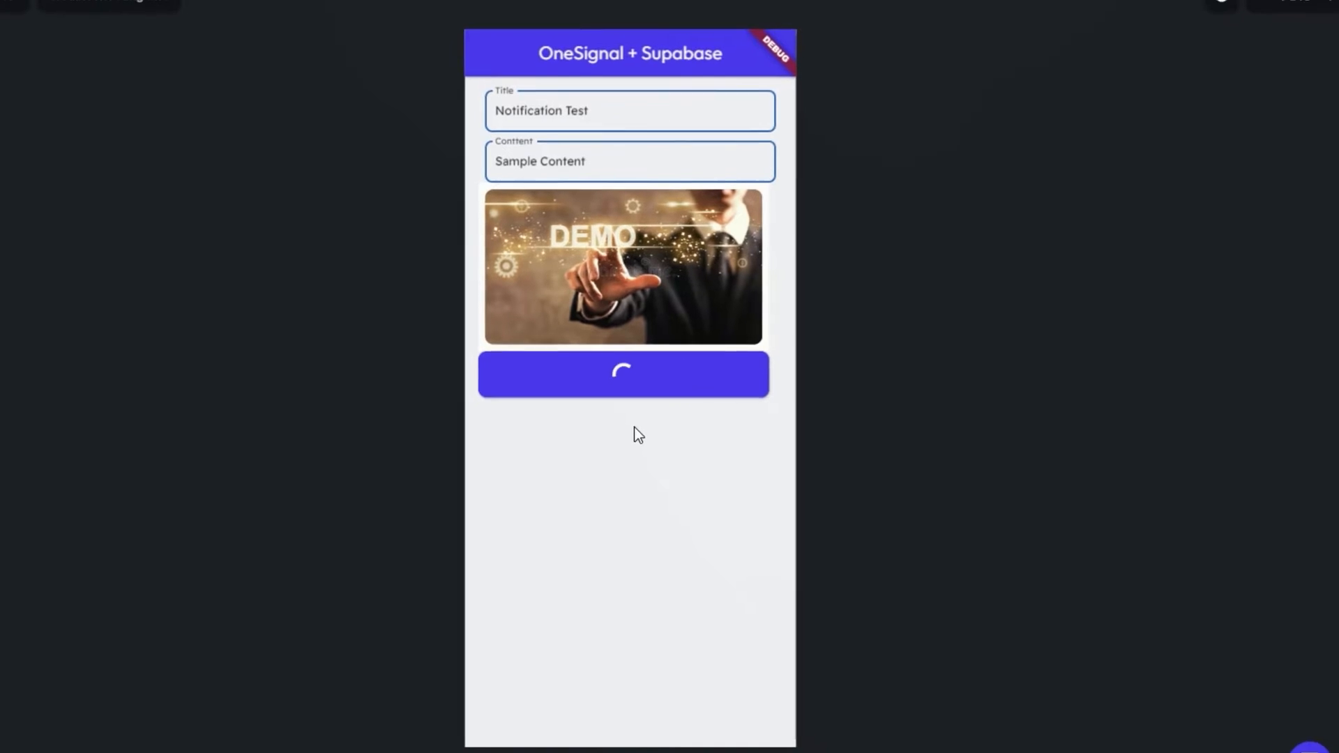
click(622, 374)
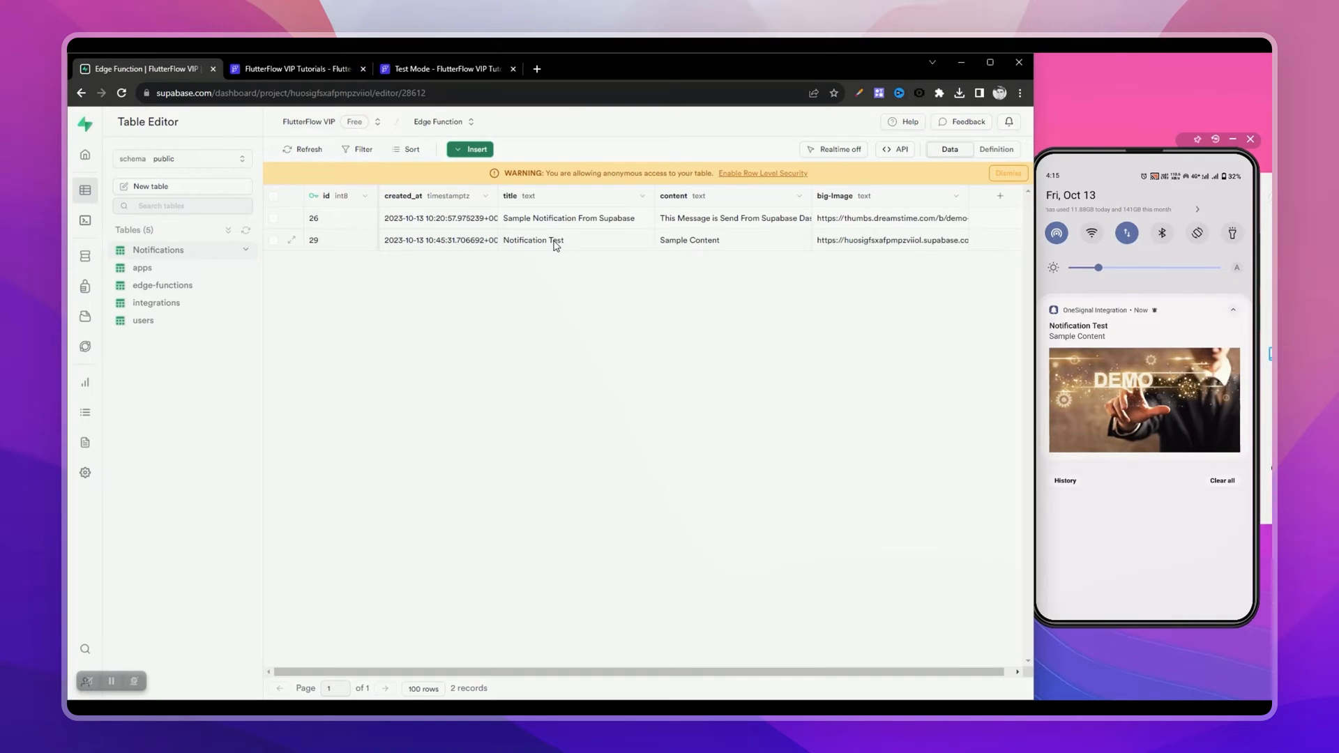
- Return to the Supabase project's Table Editor and select the Notifications - OLD table
click(443, 68)
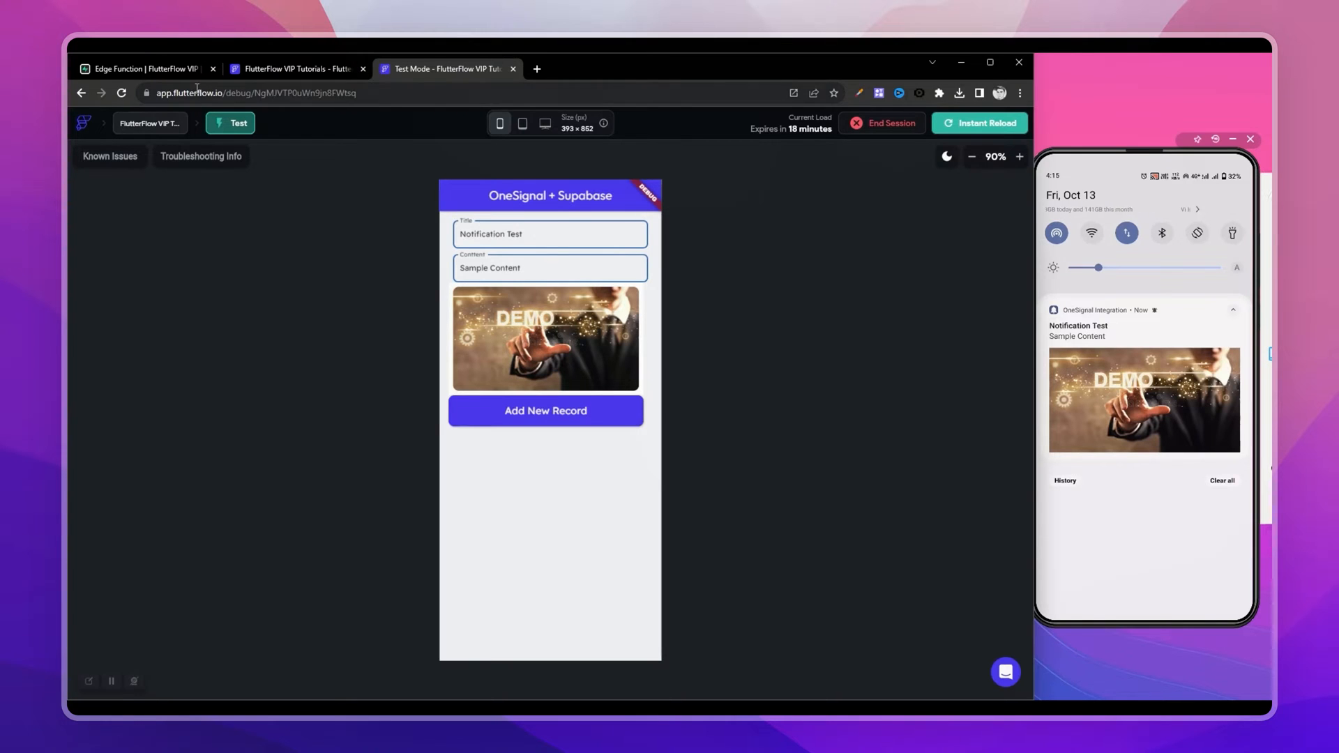
click(141, 68)
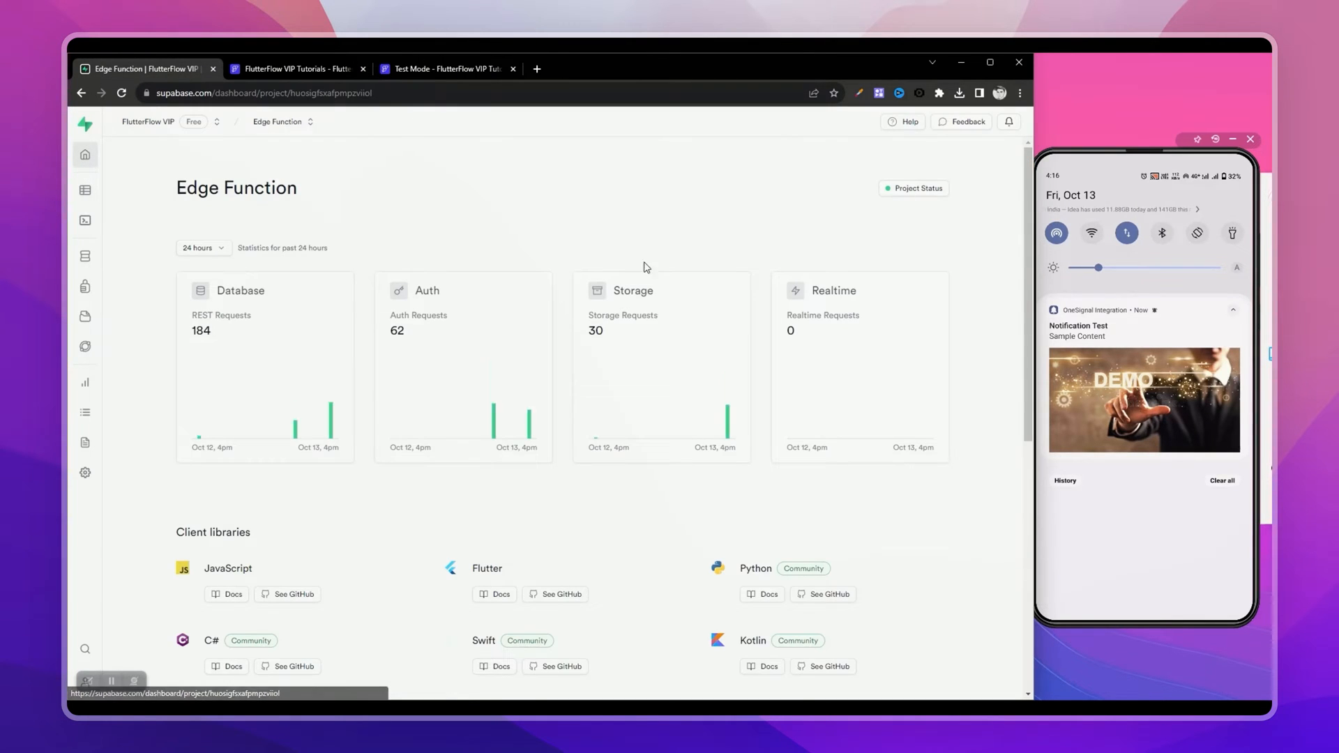
click(85, 191)
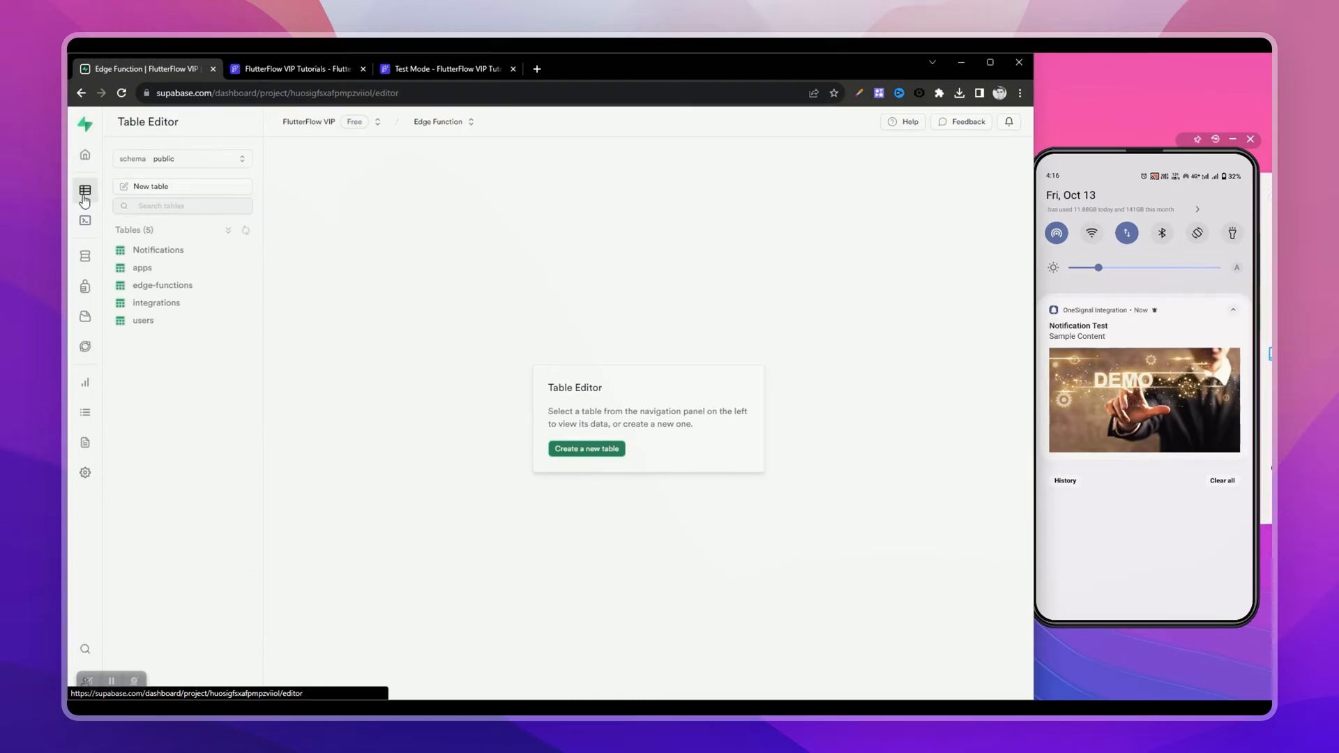
click(157, 250)
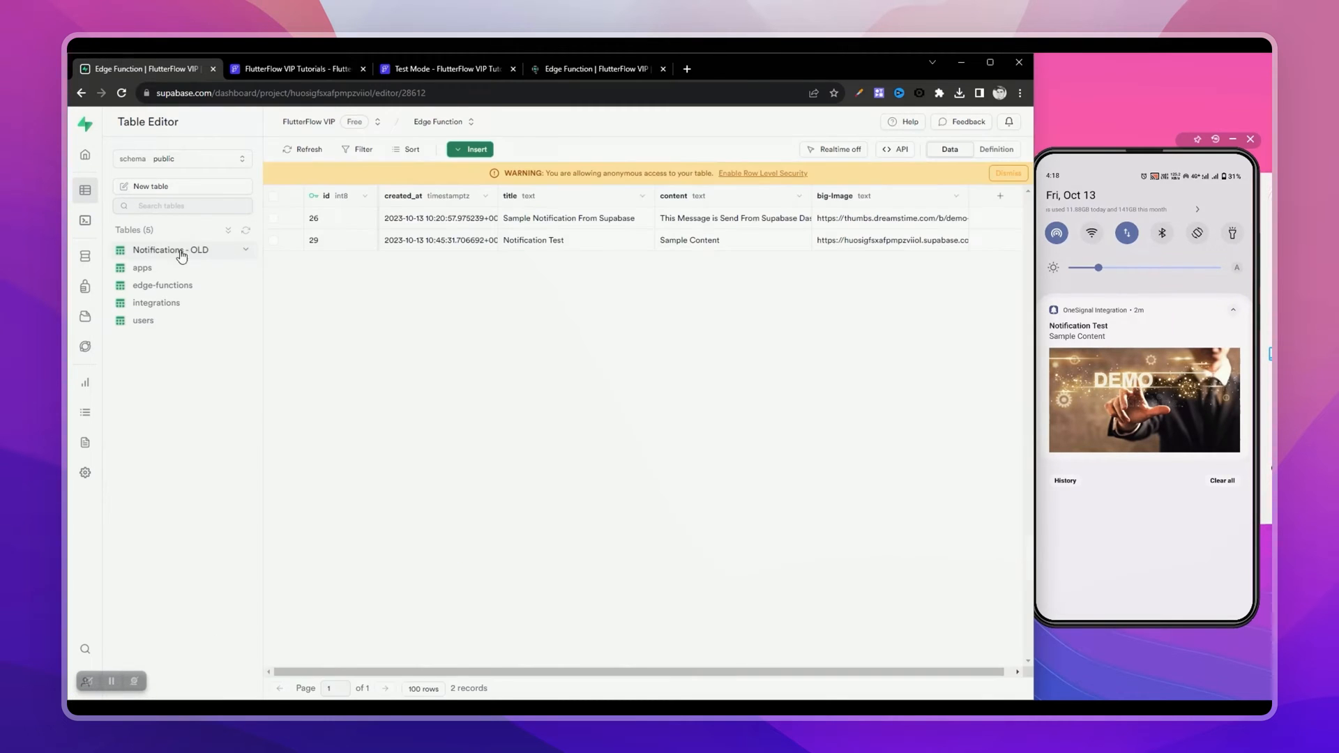
- Start a new table named Notifications with row level security turned off
click(151, 185)
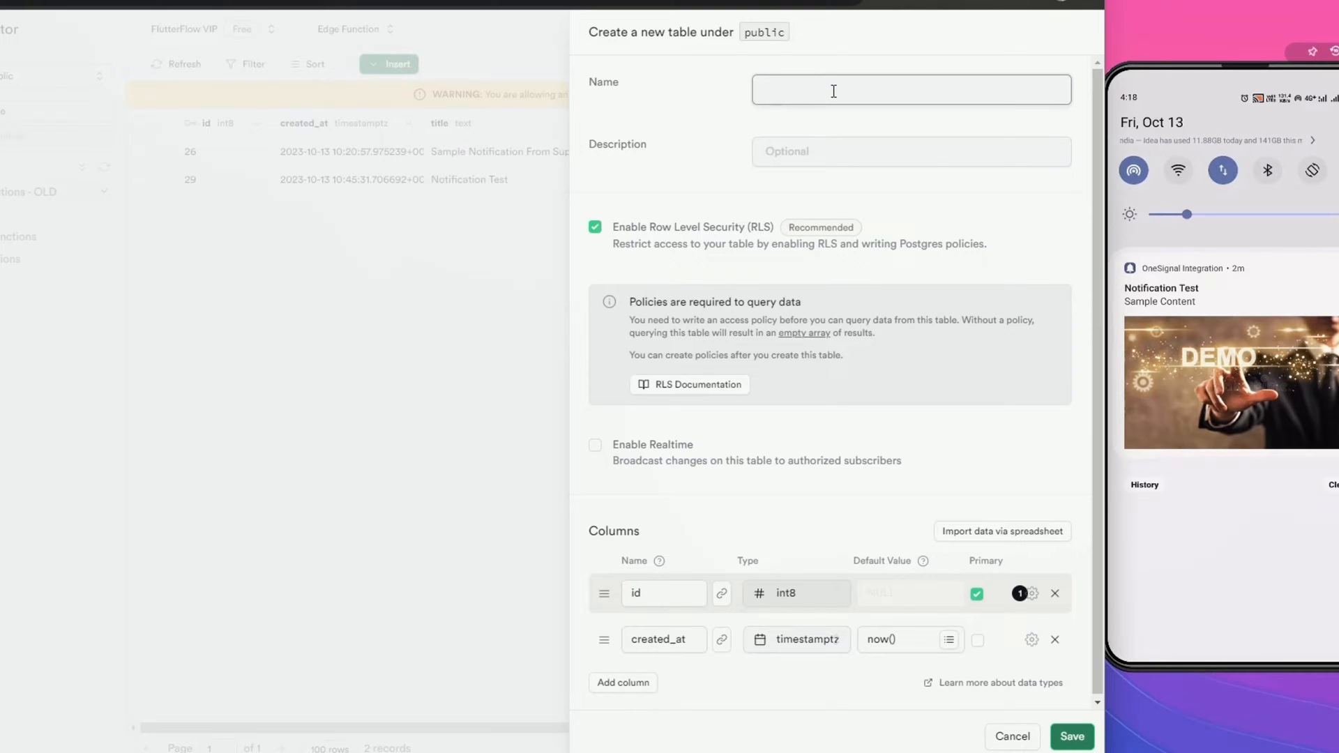
text(Notifications)
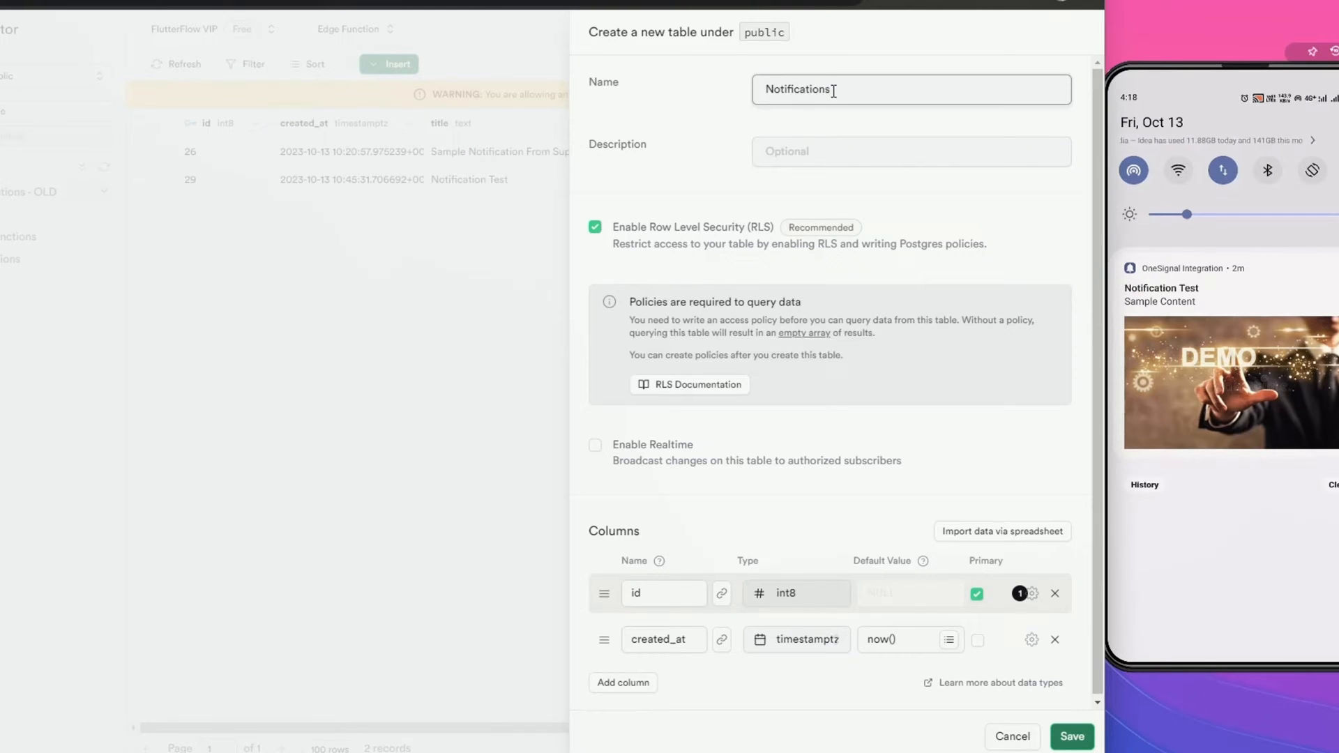
click(594, 226)
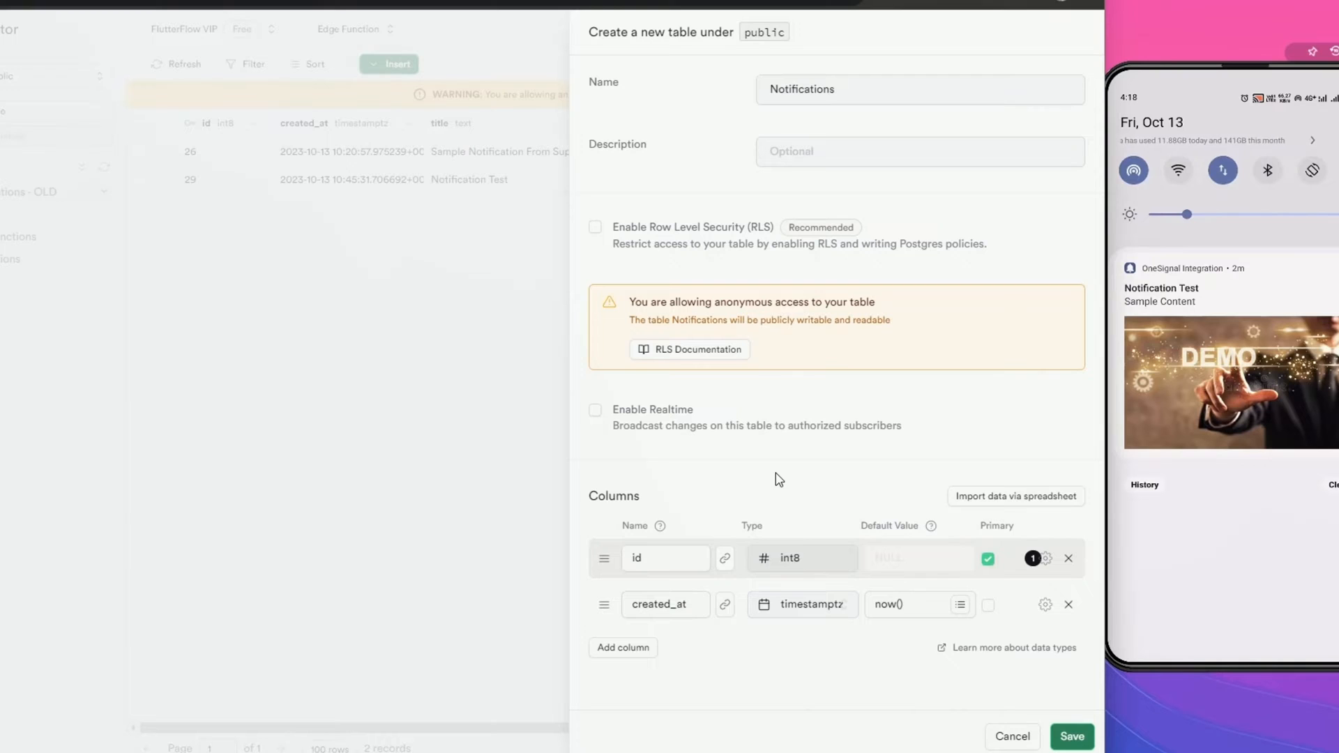
- Add text columns title, content and big-Image, then save the Notifications table
click(622, 647)
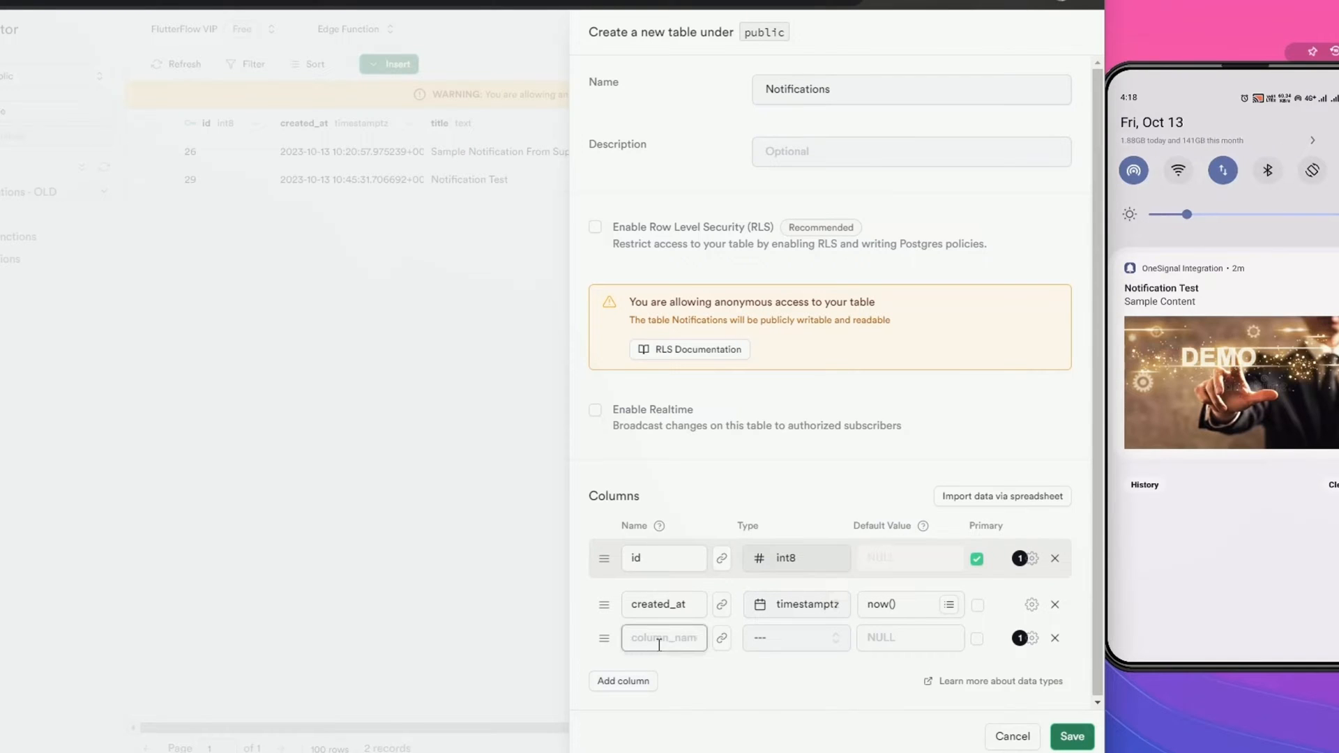
text(title)
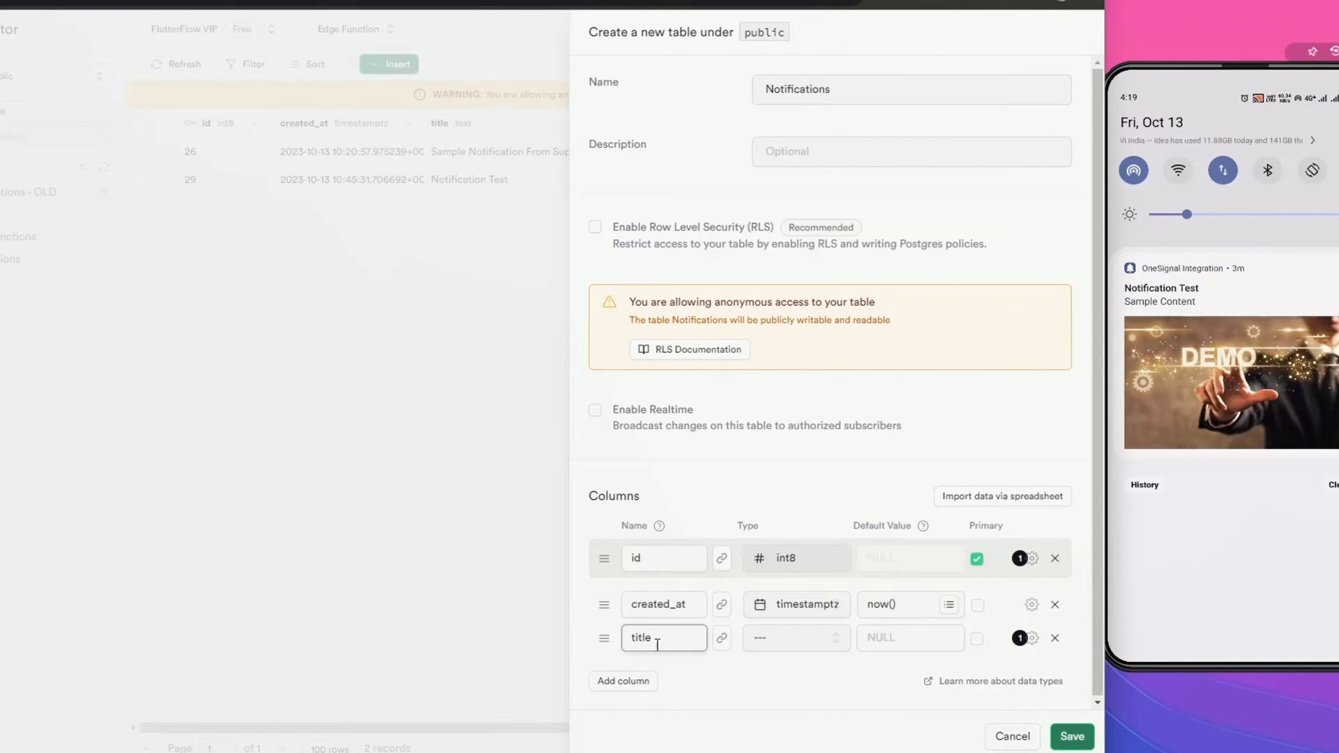
click(789, 637)
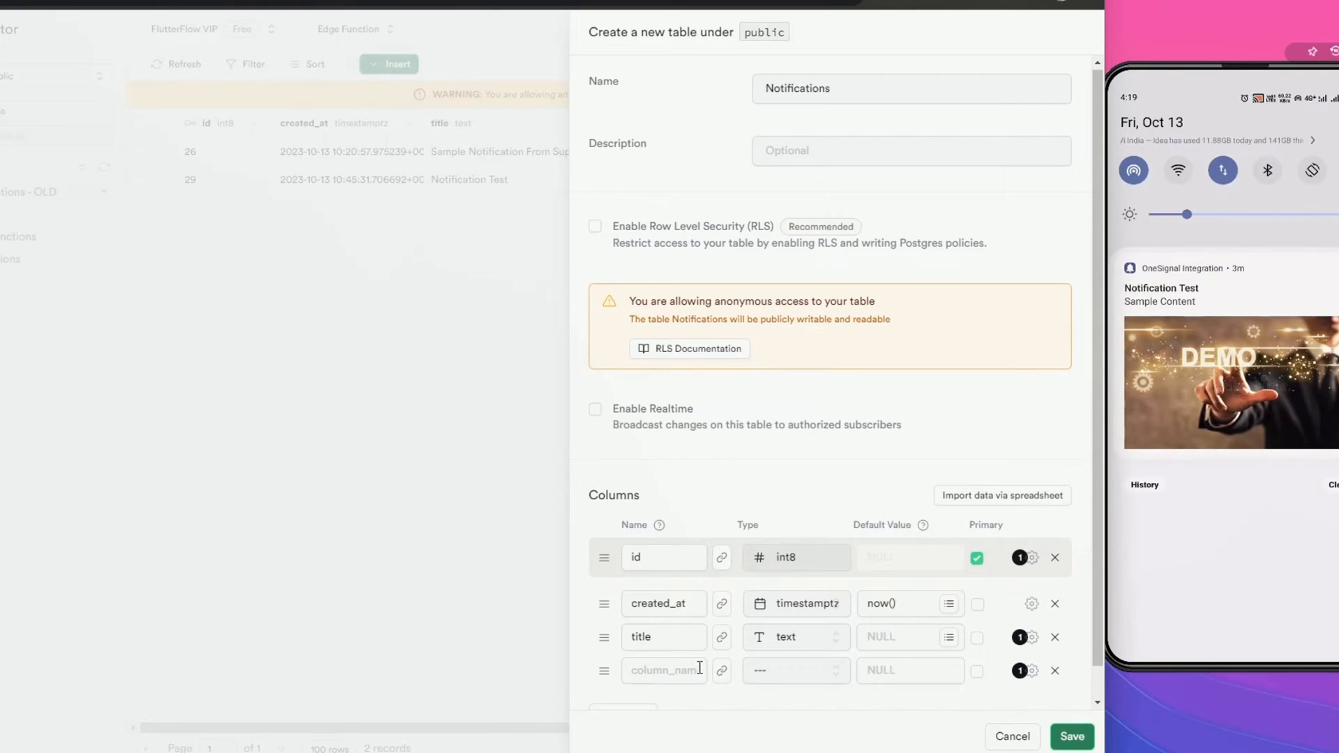
text(co)
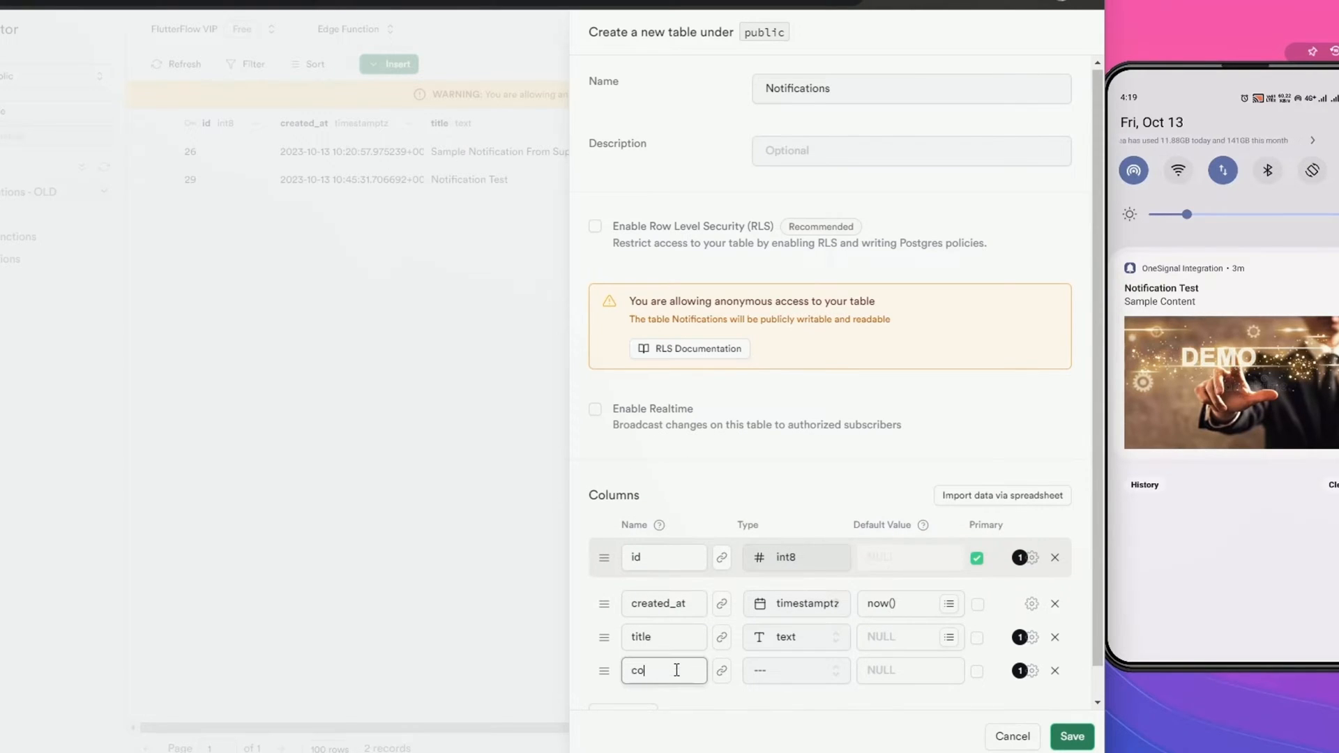
click(794, 669)
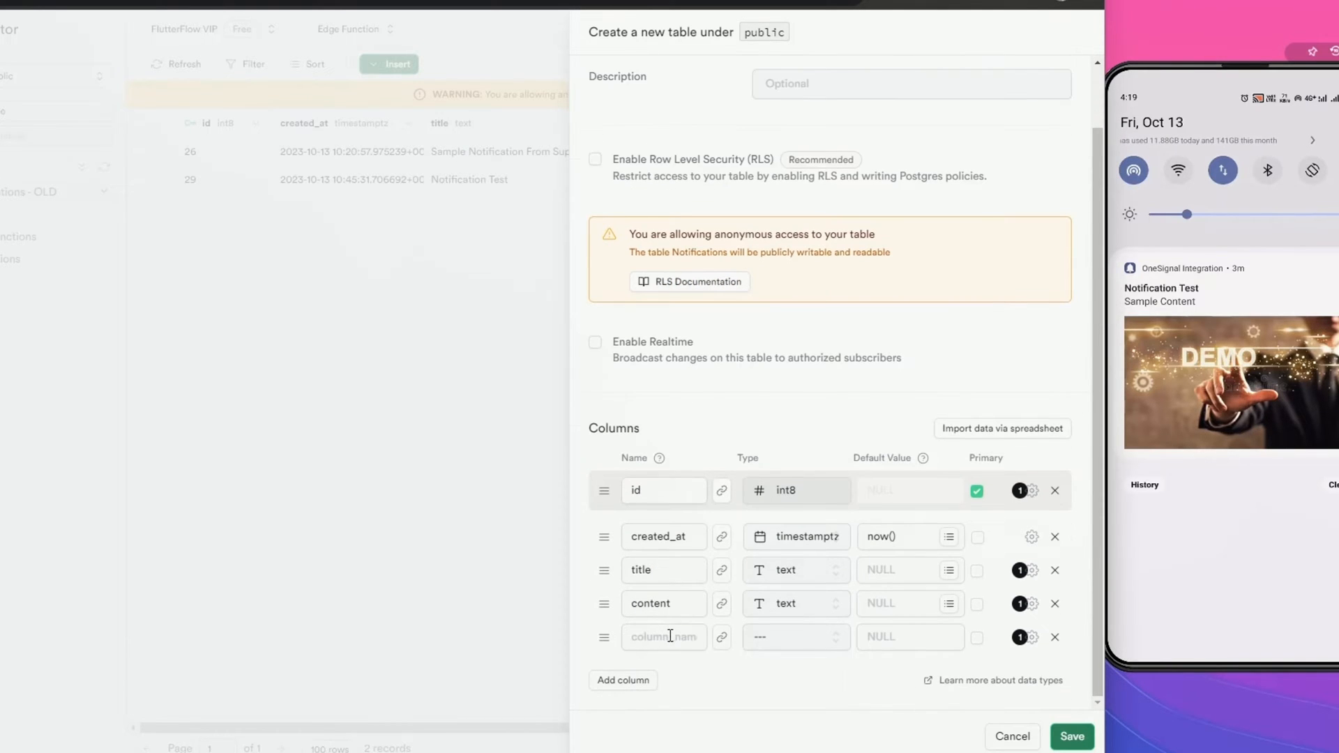
click(793, 636)
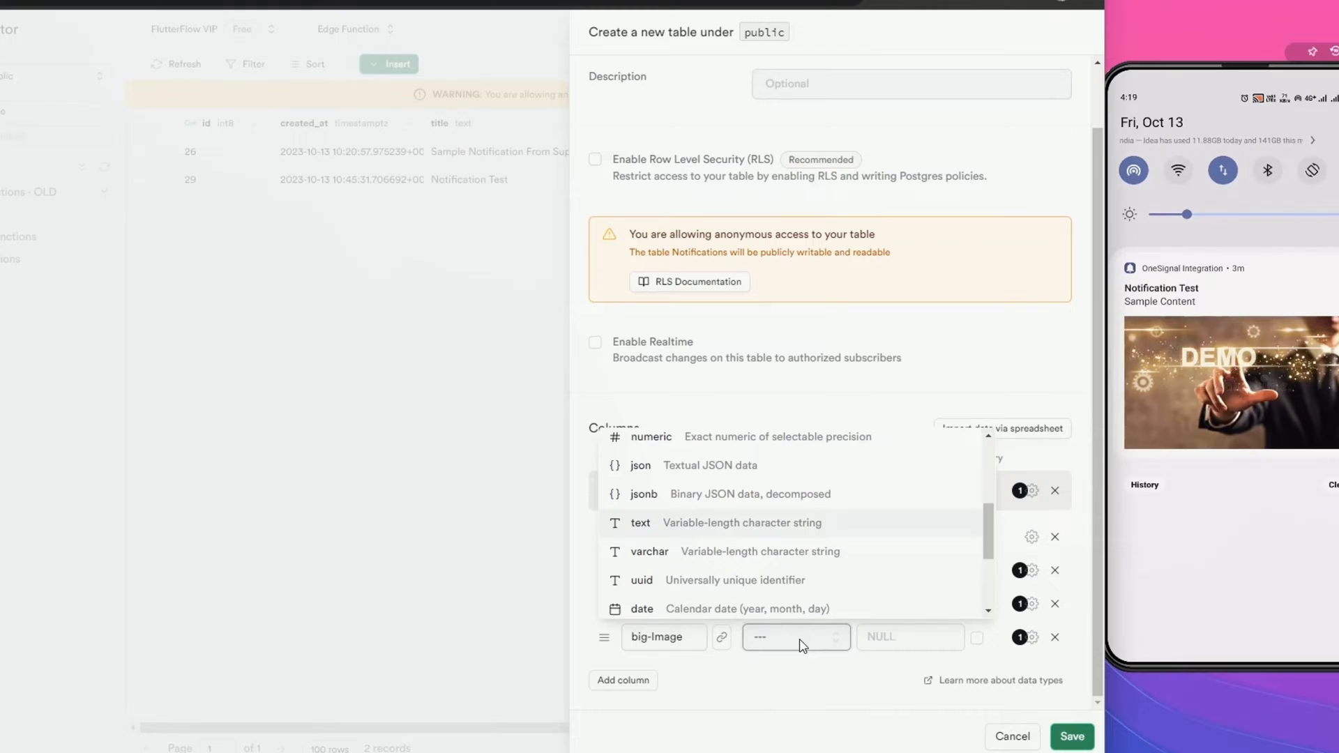
click(641, 523)
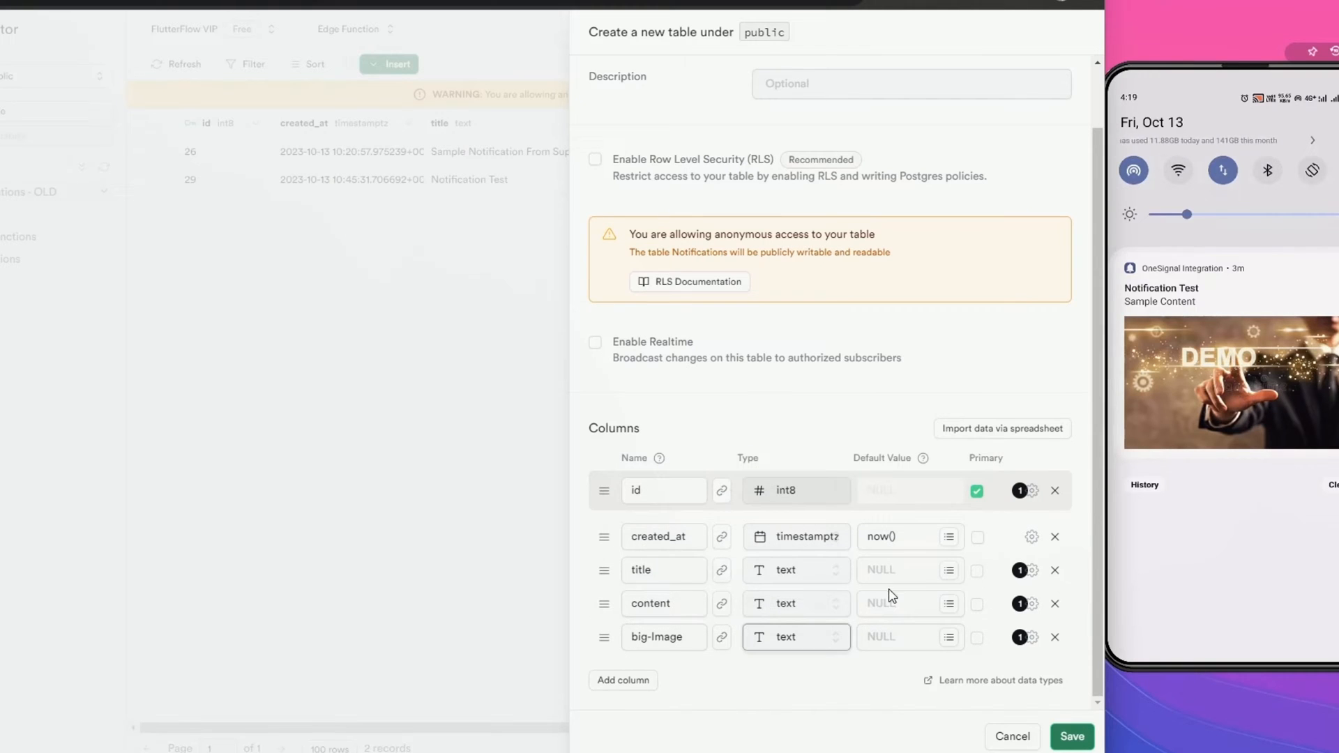
click(1071, 736)
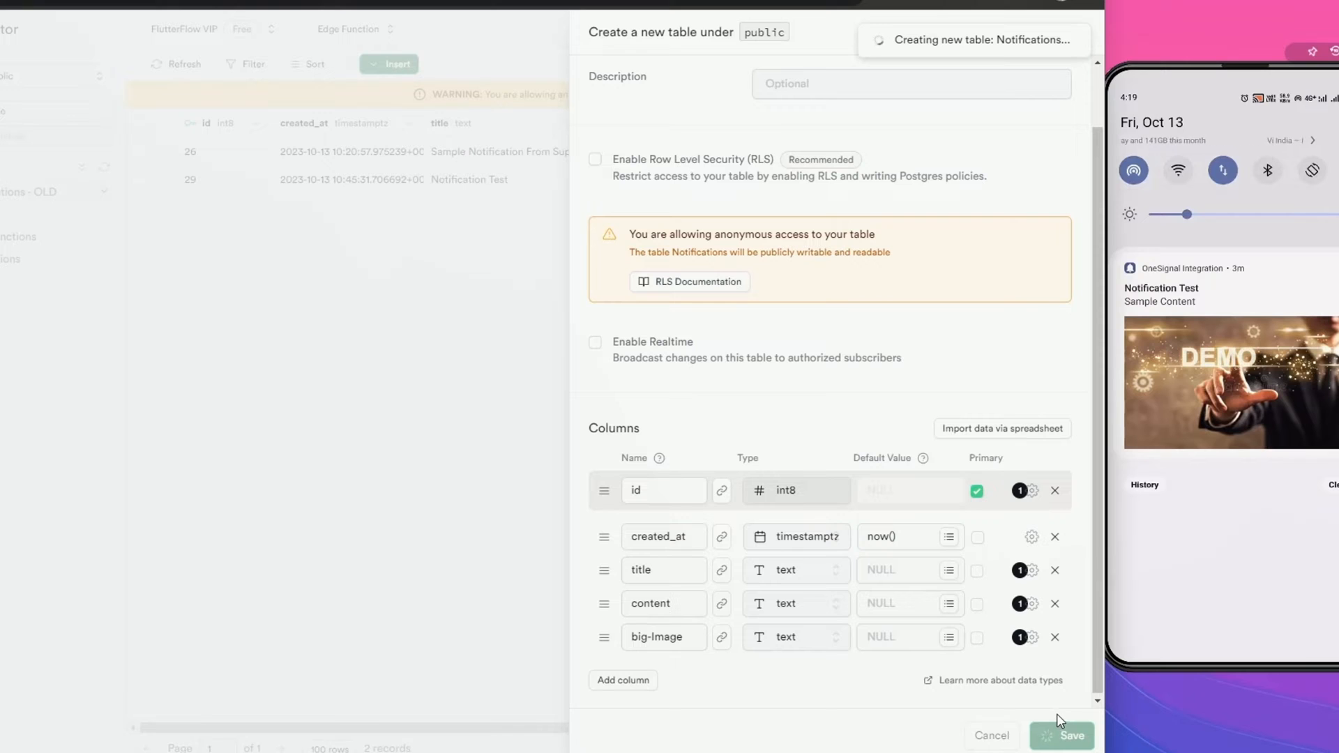
click(1061, 735)
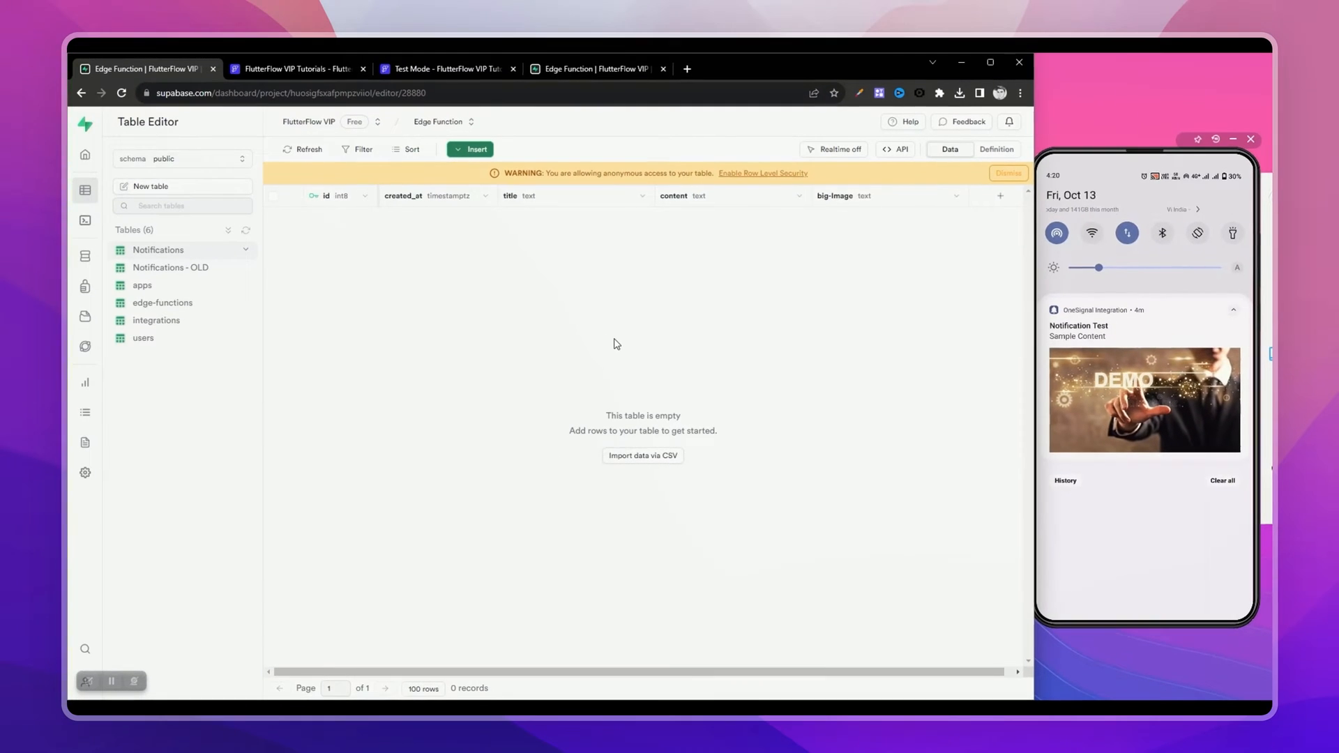
mouse_move(477, 154)
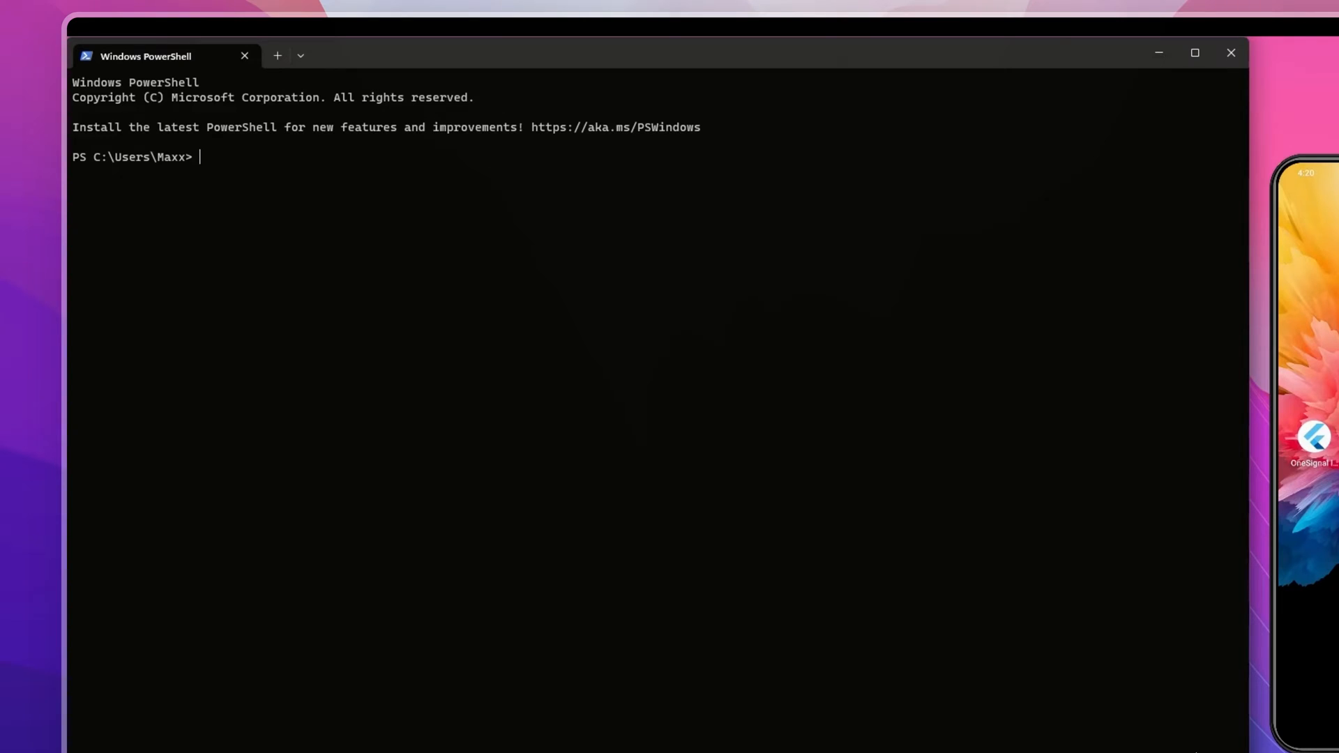
- Run npm i supabase --save-dev, then open the new Edge Functions desktop folder
text(npm i supabase --save-dev)
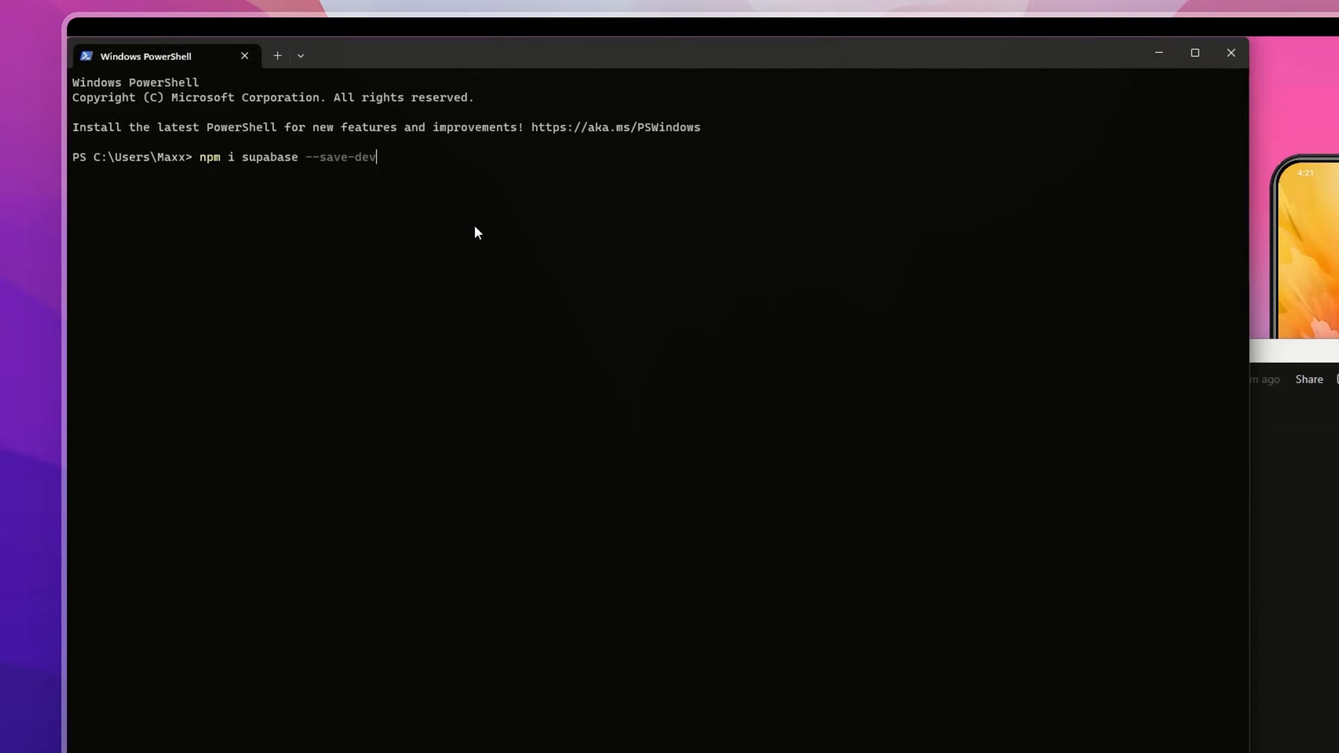
key(Enter)
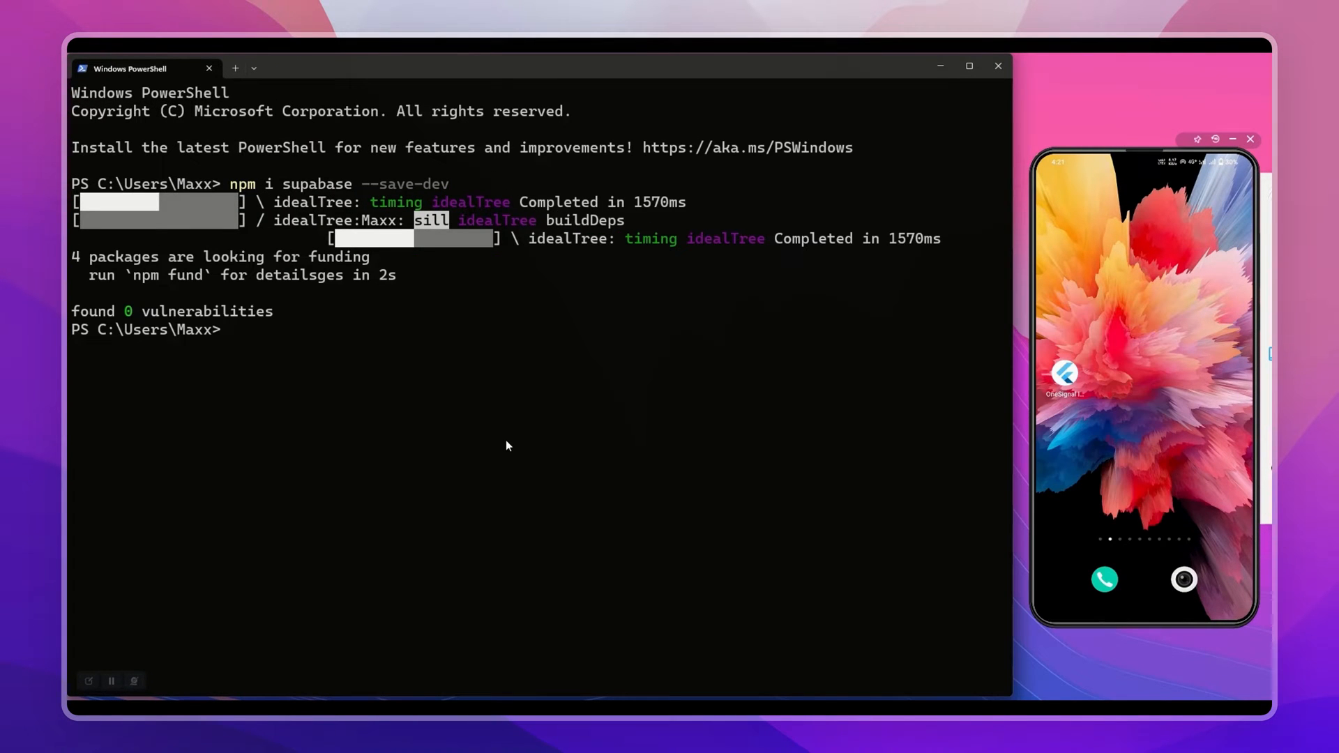
mouse_move(604, 474)
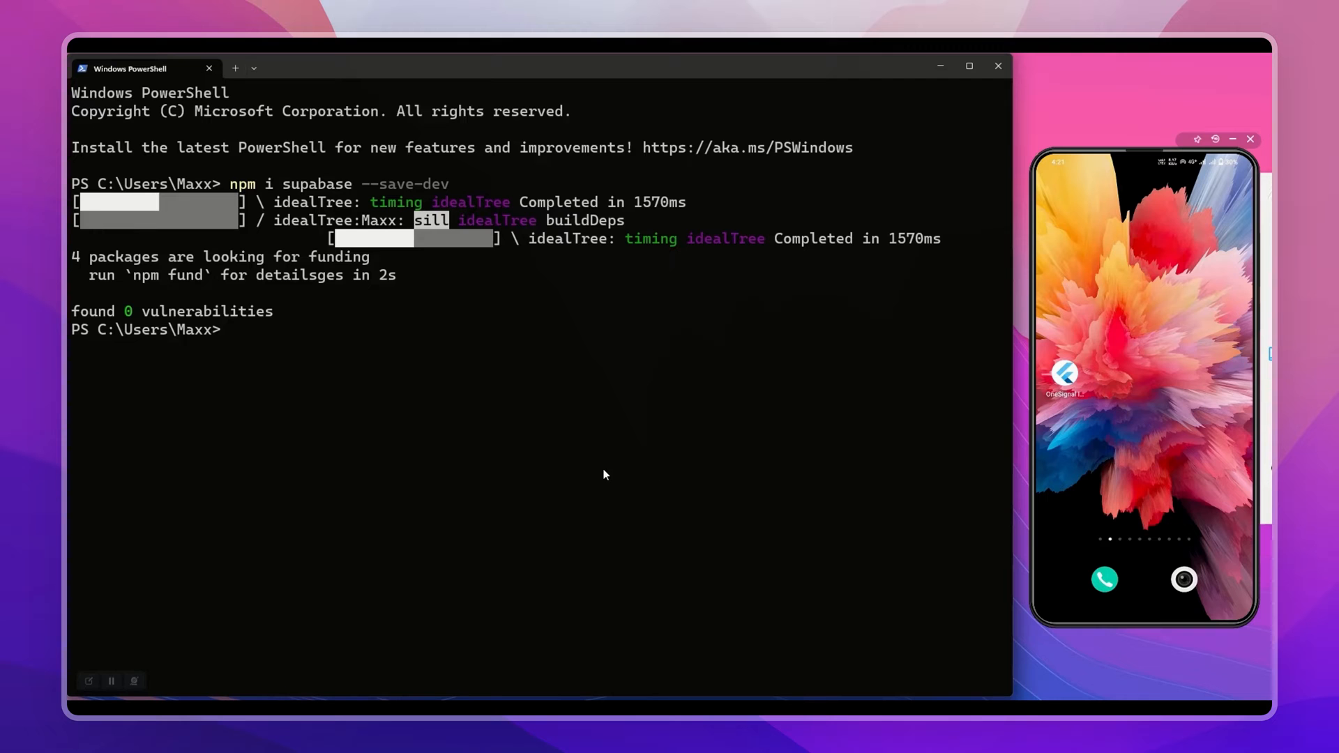
click(996, 66)
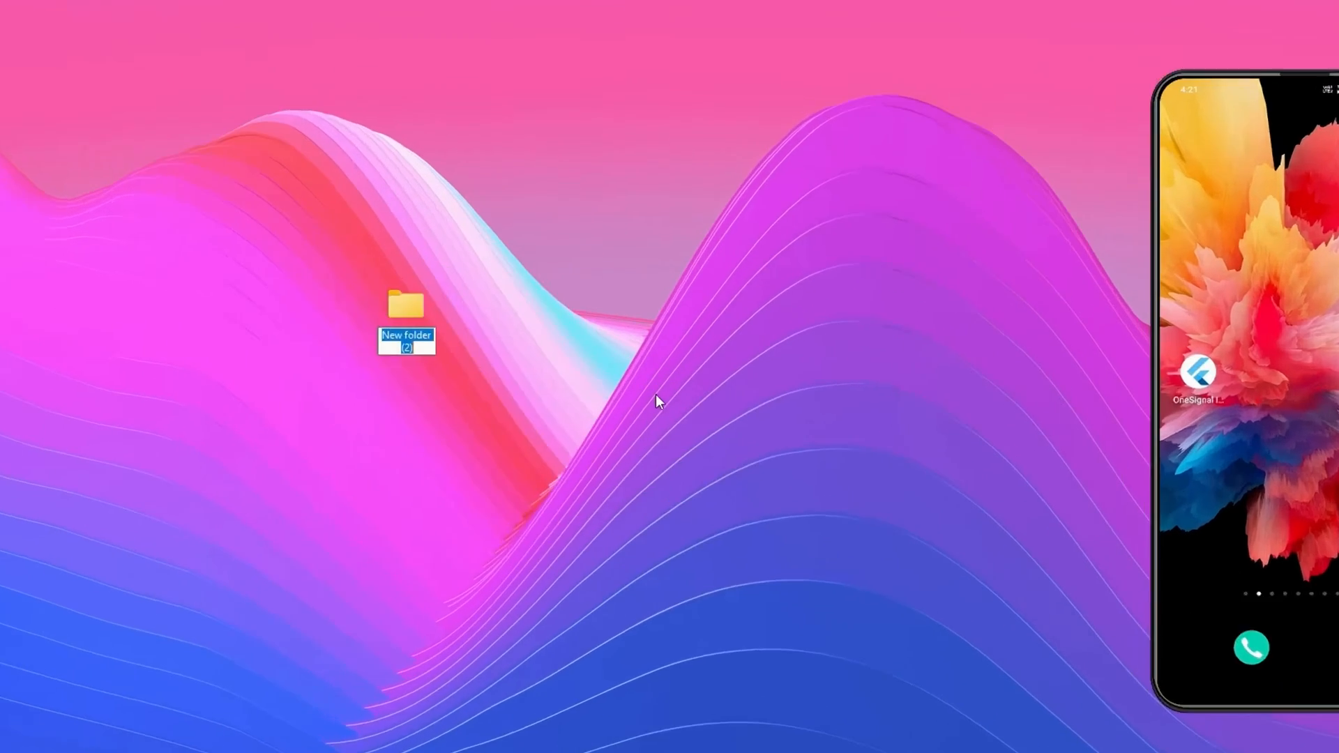
double_click(407, 302)
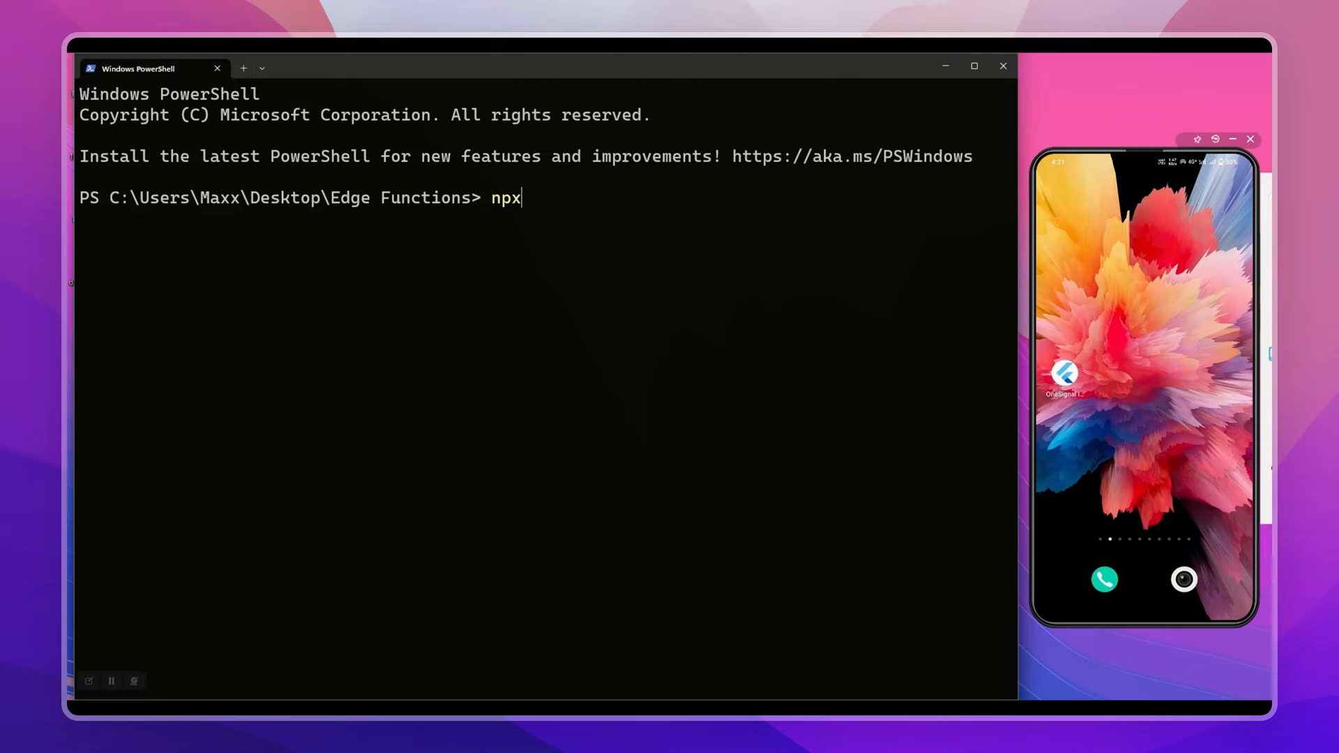
- Run npx supabase init answering n to VS Code settings, then start npx supabase login
text(supabase init)
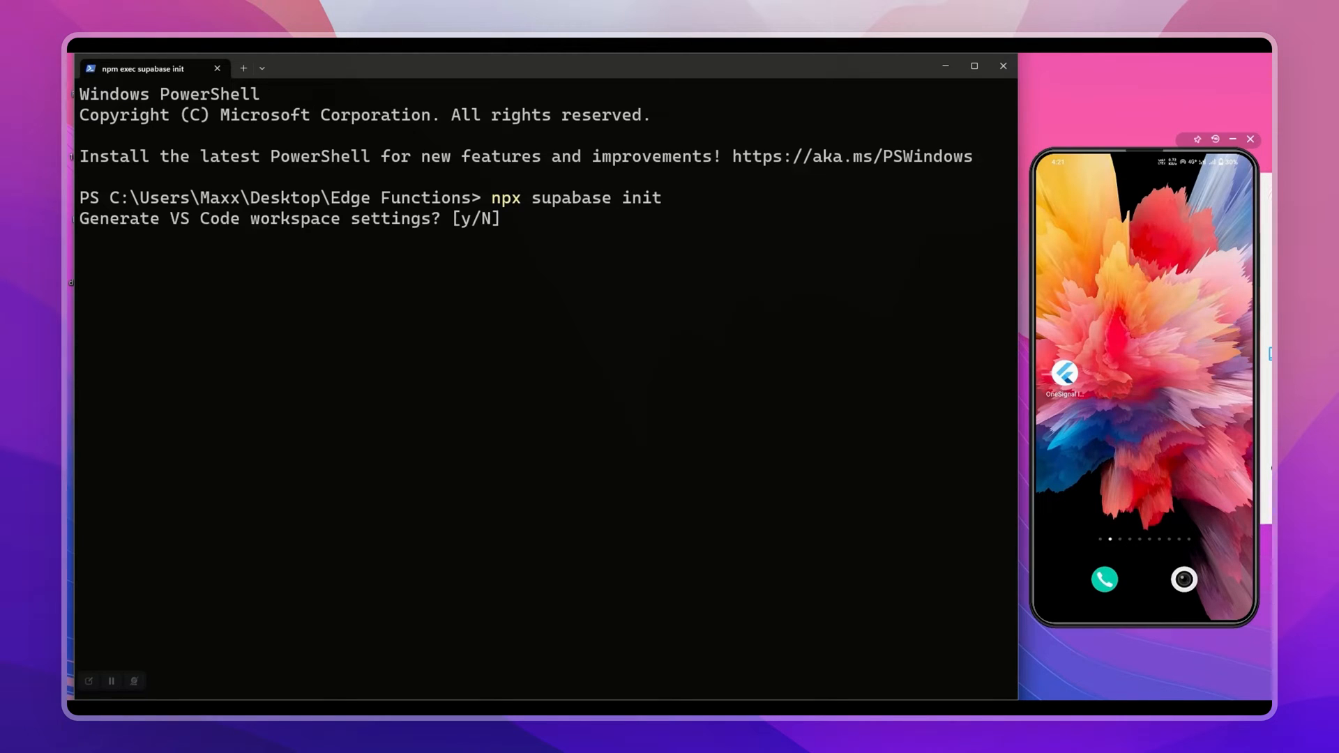
text(n)
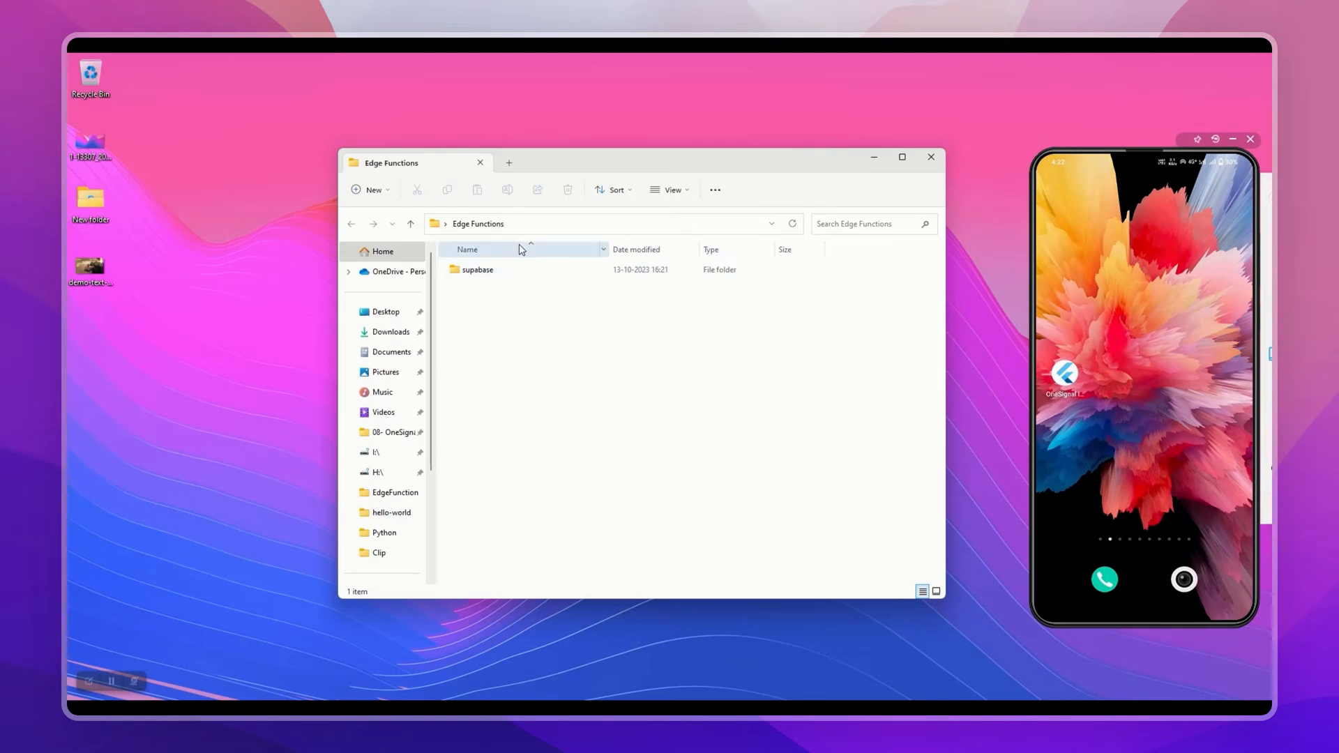
double_click(477, 269)
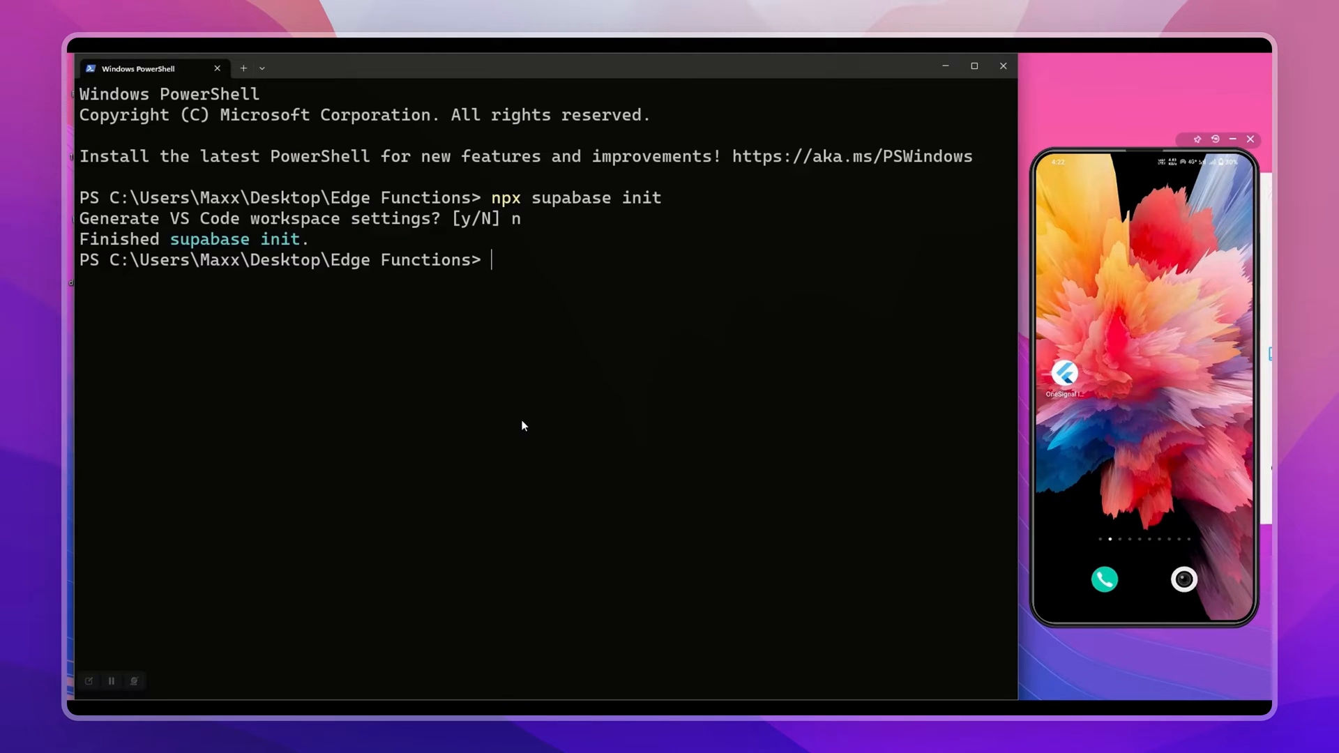
text(npx supabase)
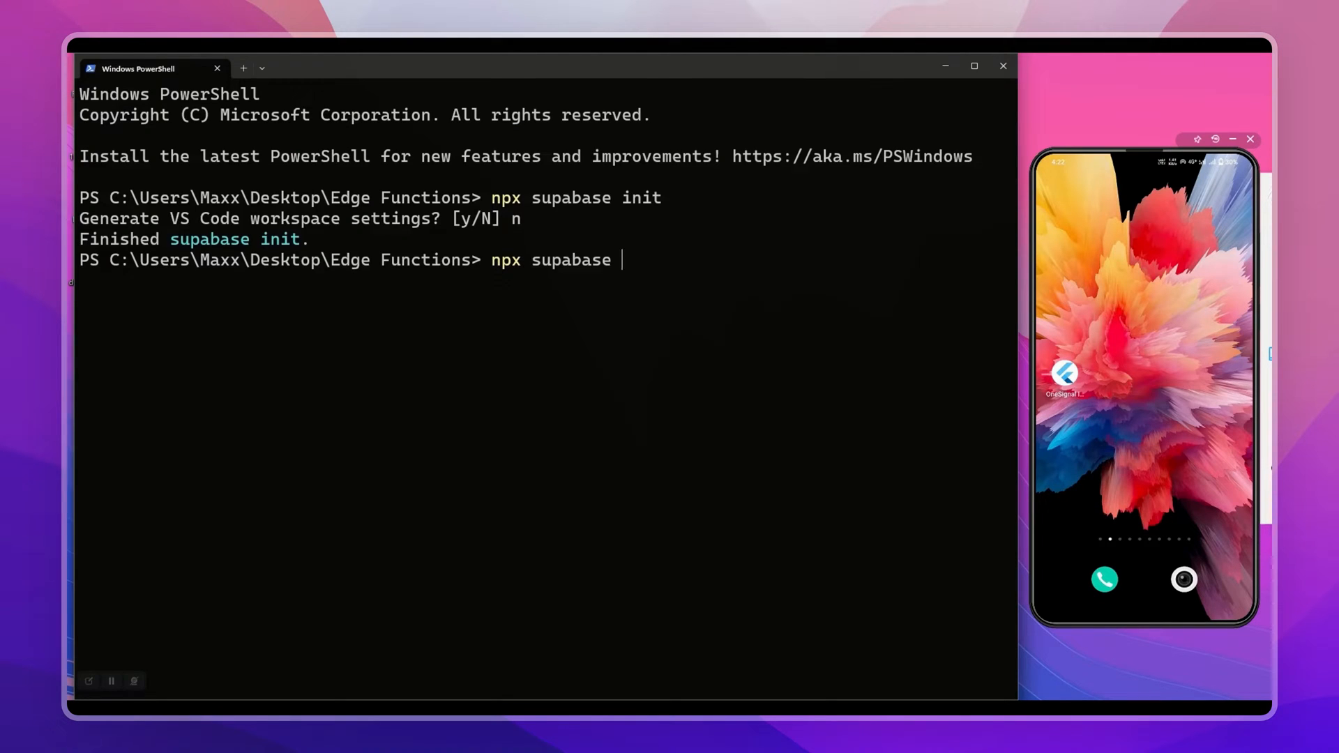
text(login)
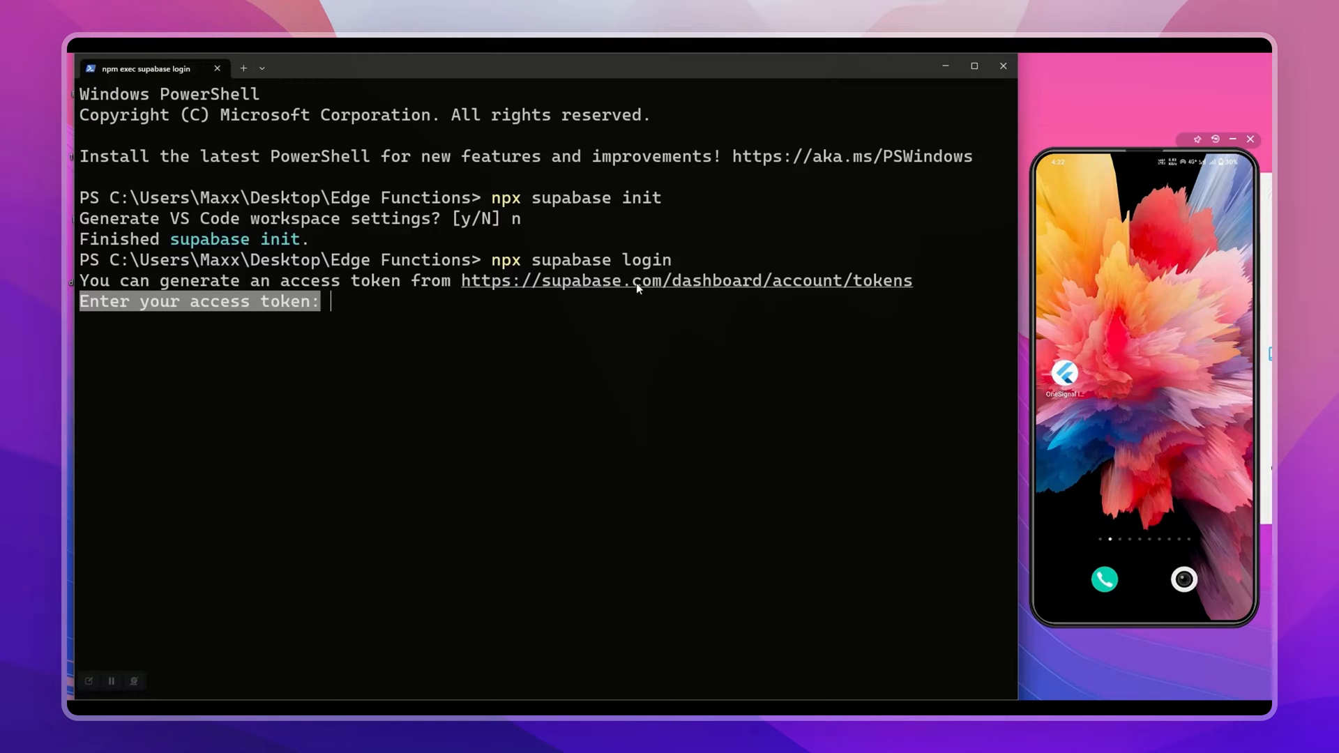
- Generate a new personal access token named Access from the tokens page
click(686, 280)
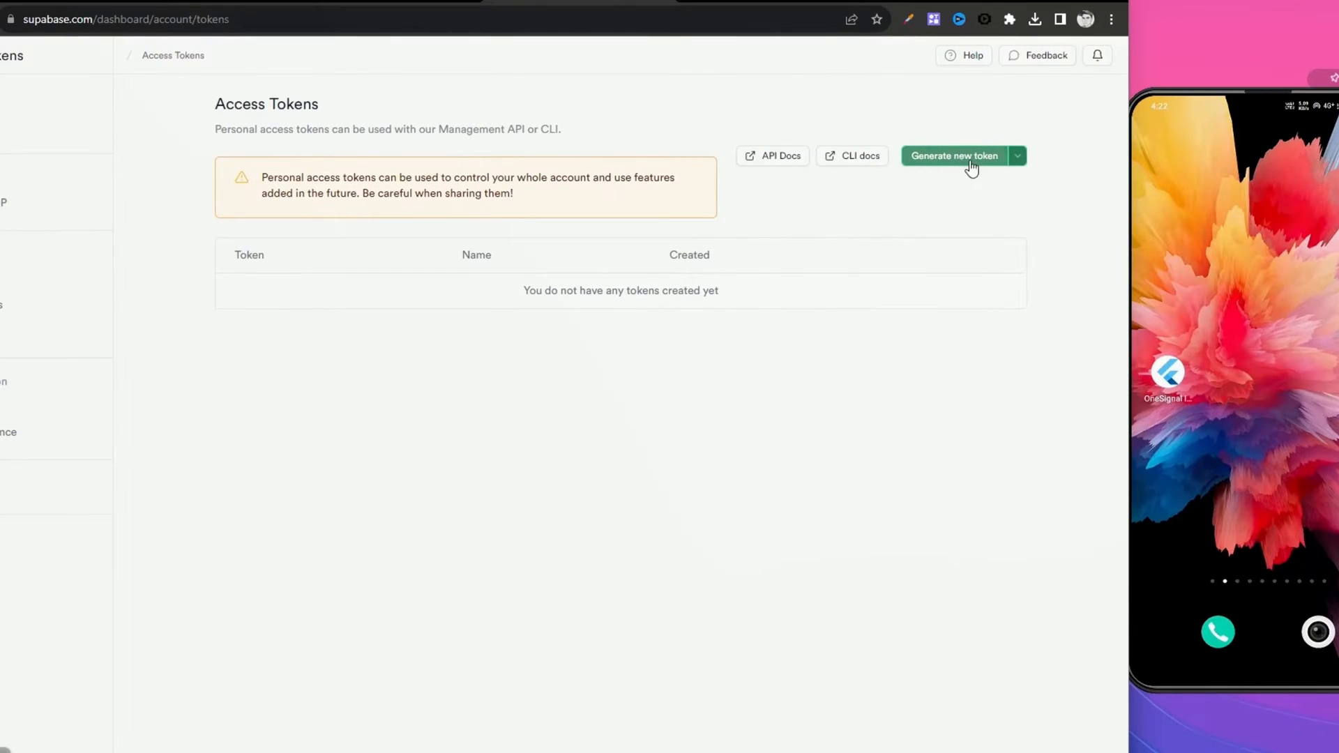
click(954, 154)
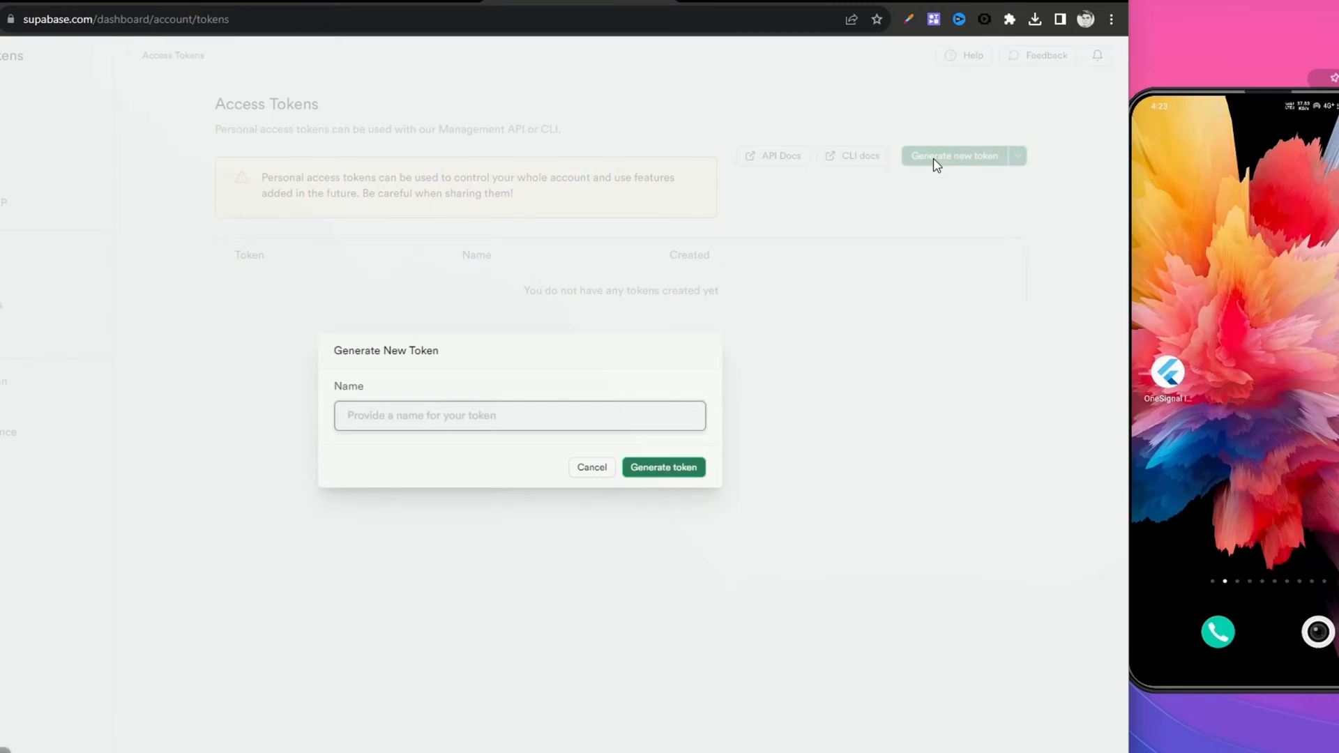
text(Access)
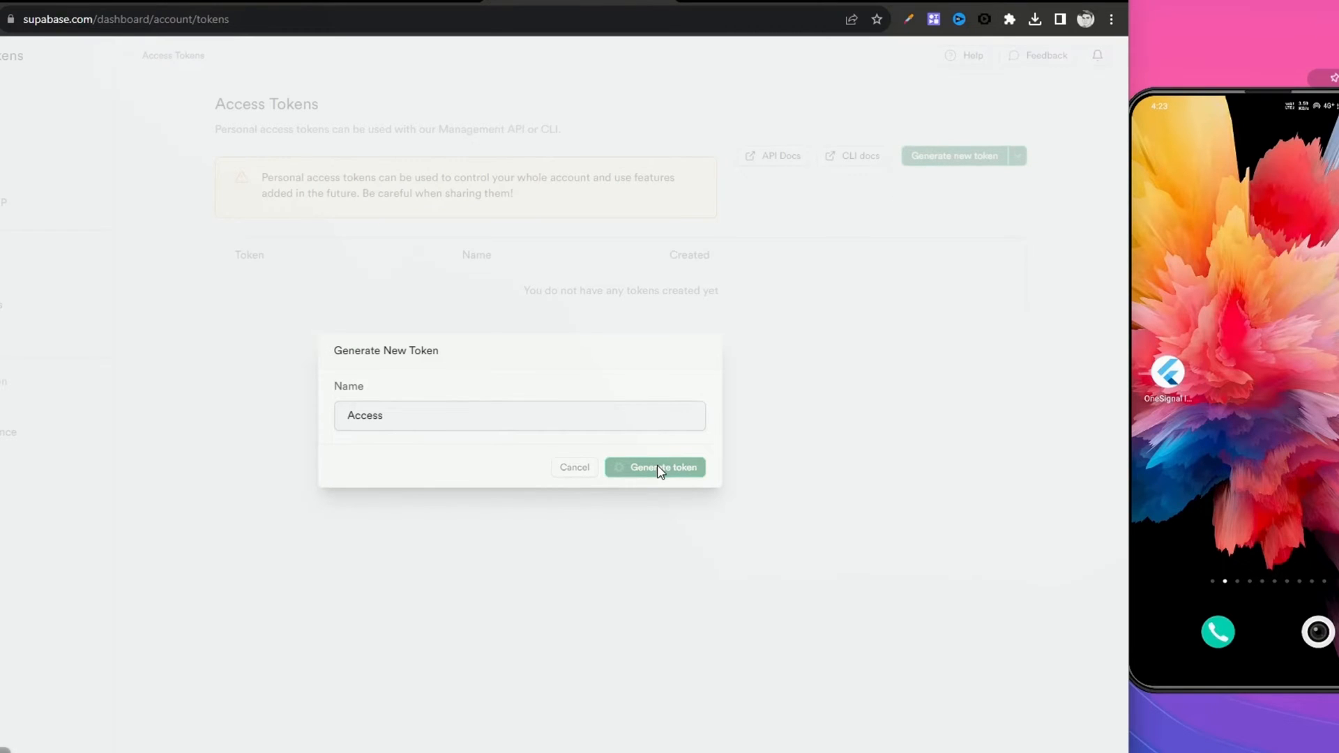
click(654, 467)
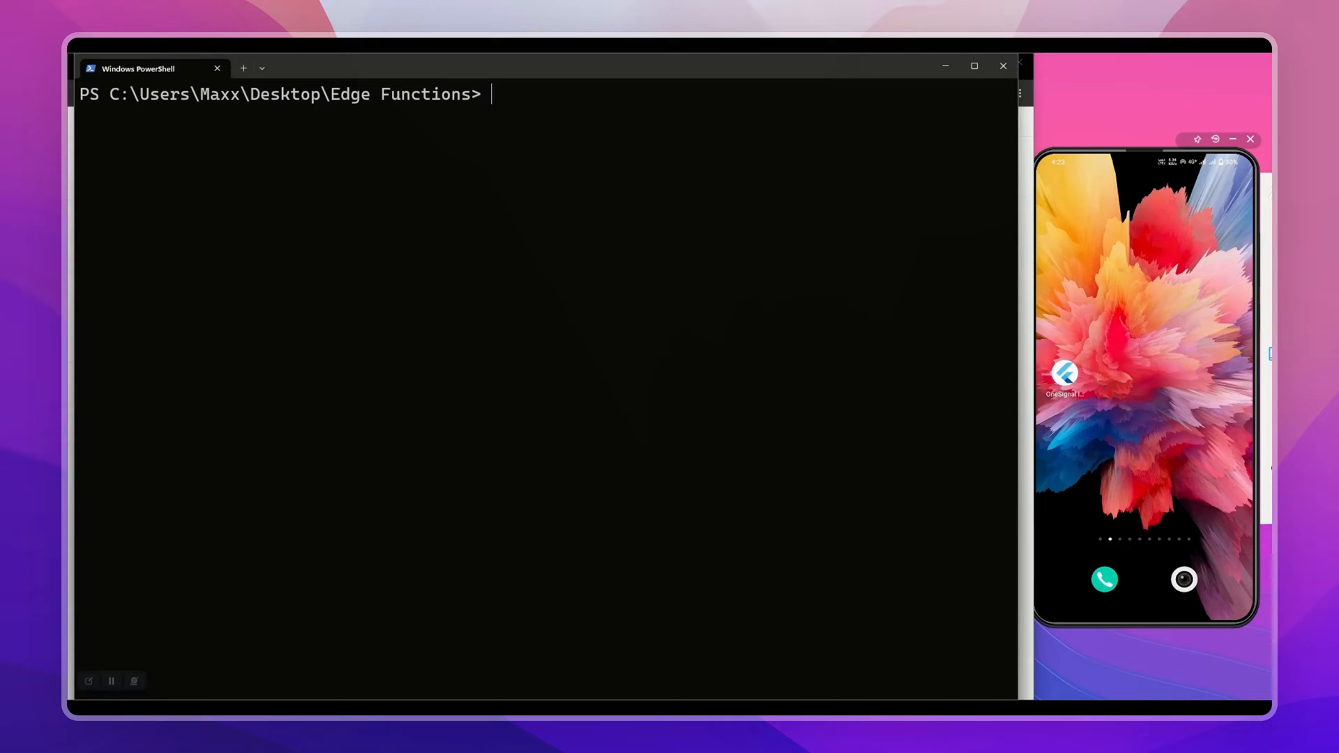
- Run npx supabase functions new Send-Notification to create the edge function
text(npx supabase functions new Send-Not)
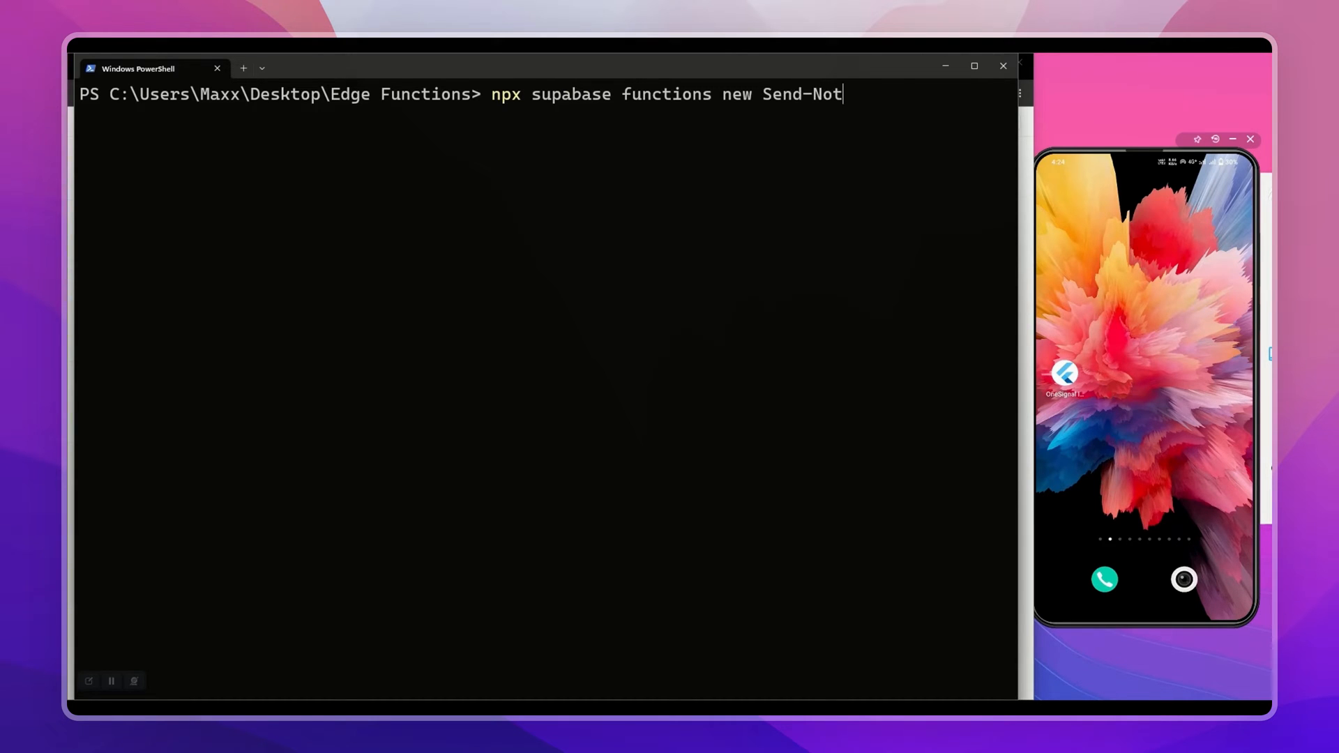
text(ifications)
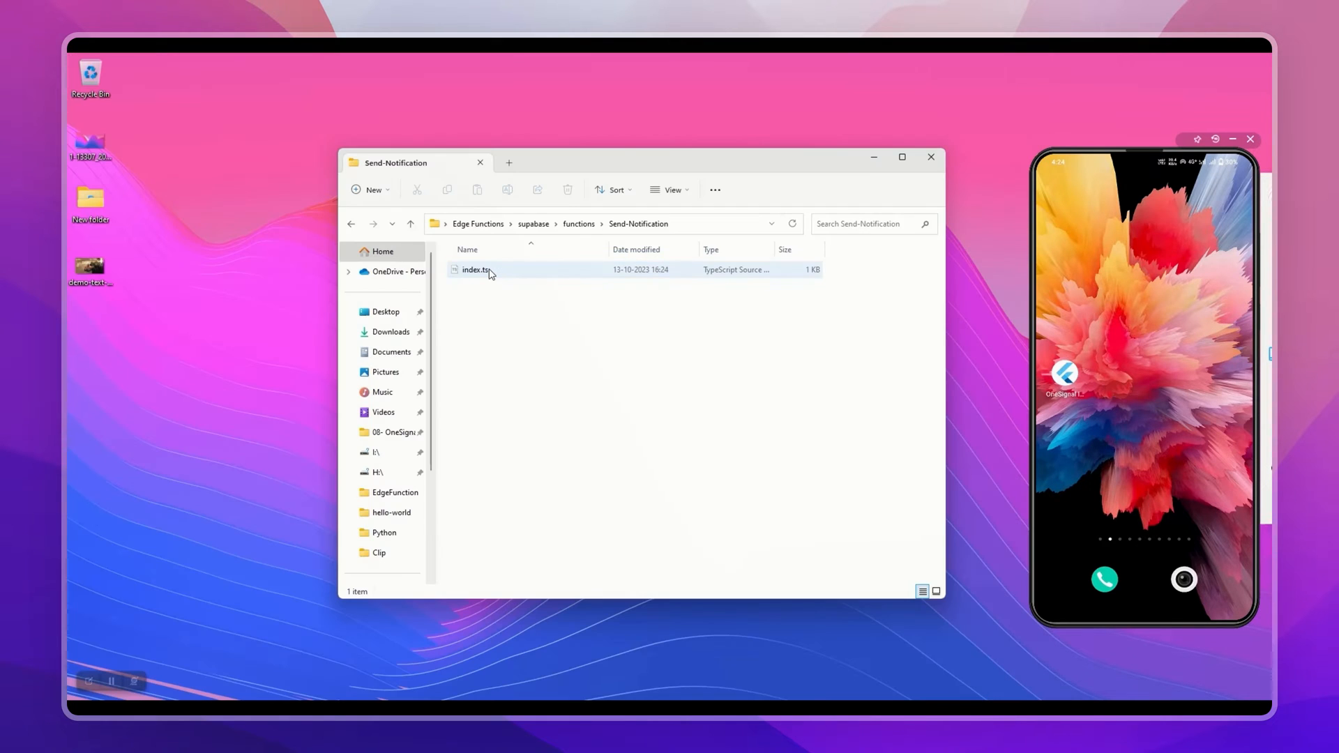
- Open the Send-Notification function's index.ts in VS Code
click(474, 269)
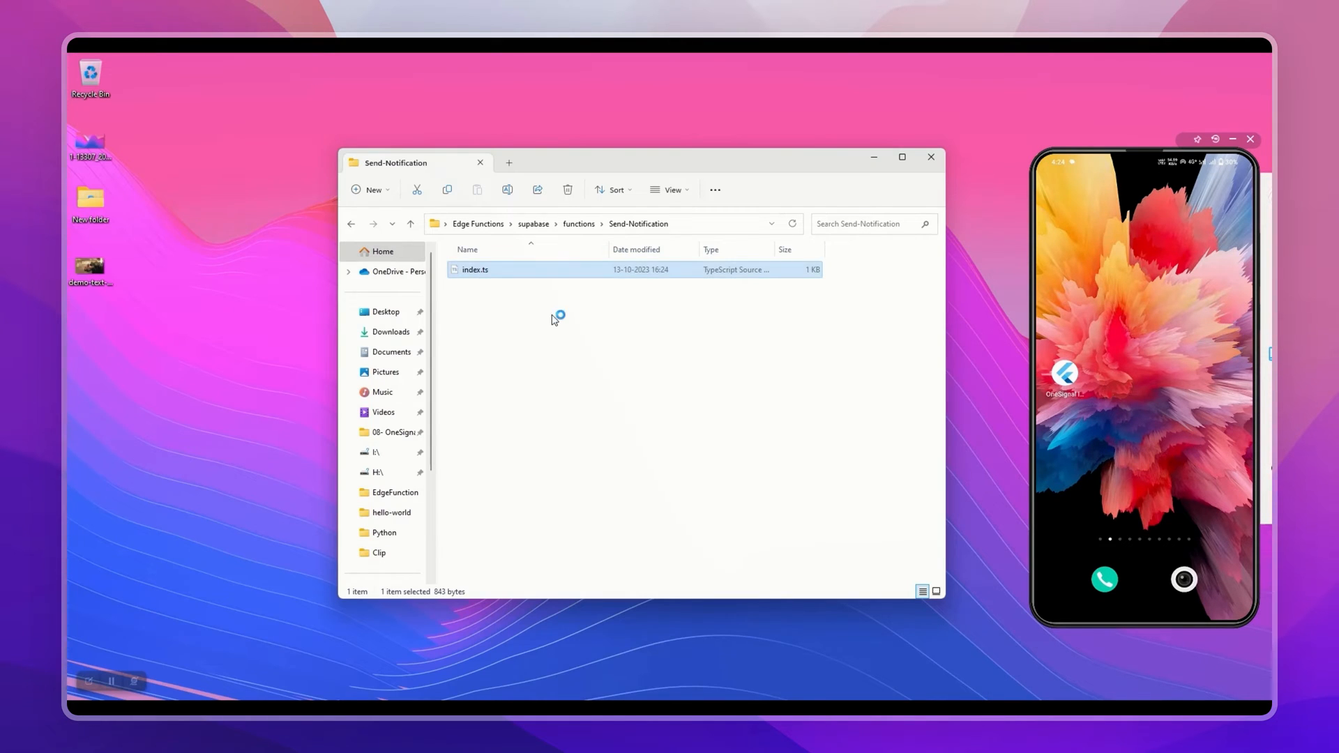
double_click(474, 269)
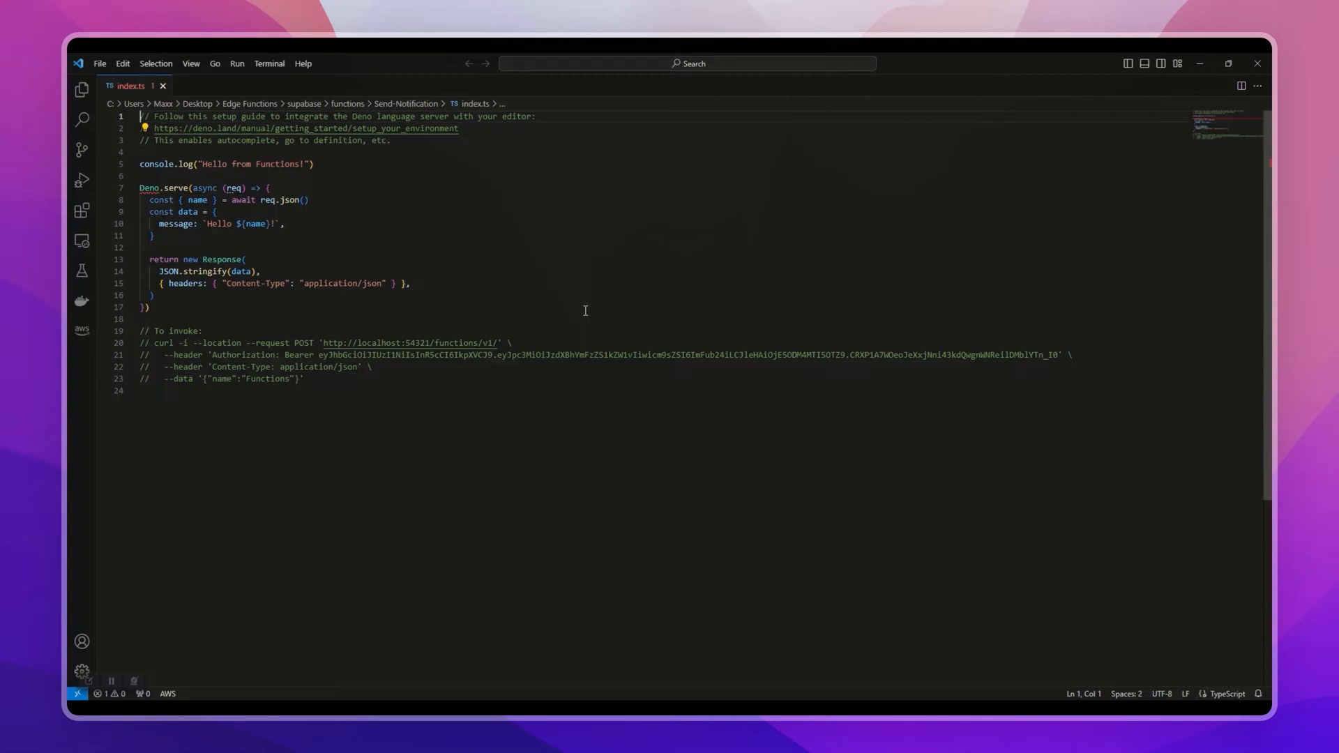
- Replace the template in index.ts with the OneSignal push notification code and save the file
key(ctrl+a)
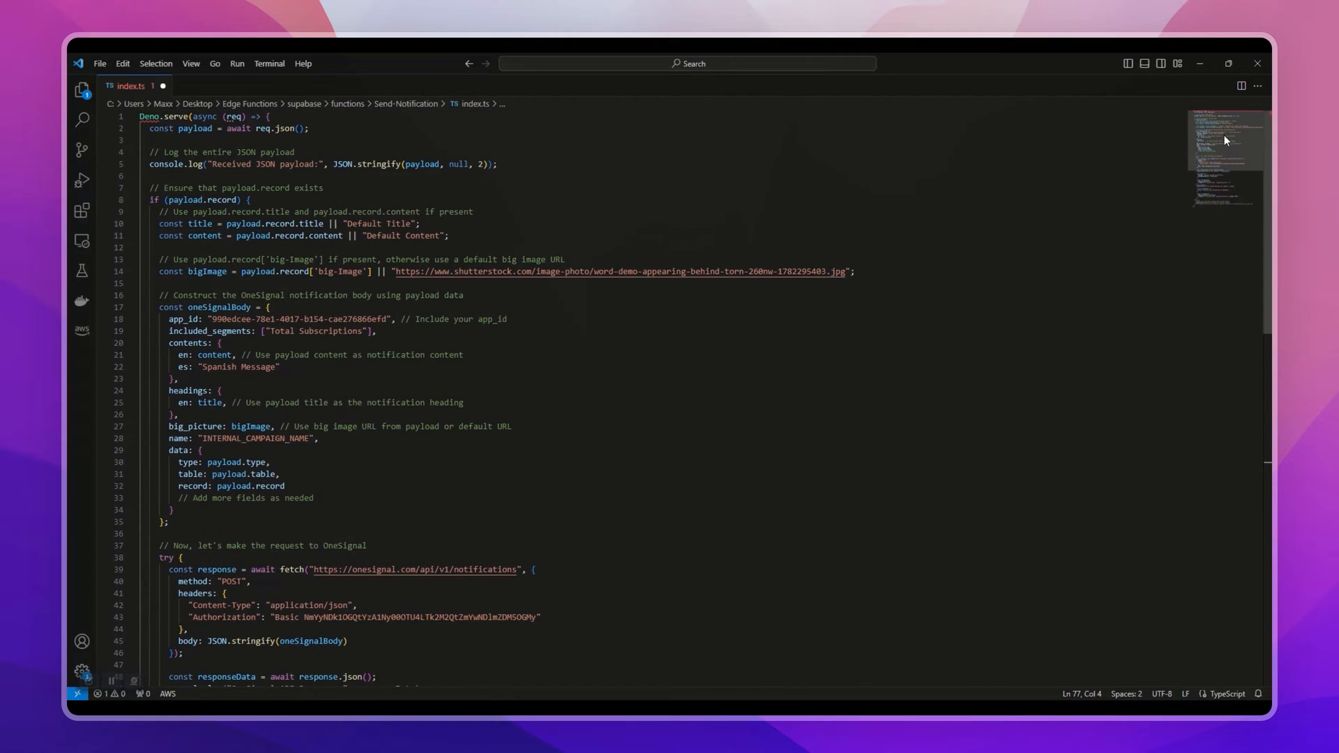
scroll(down, 3)
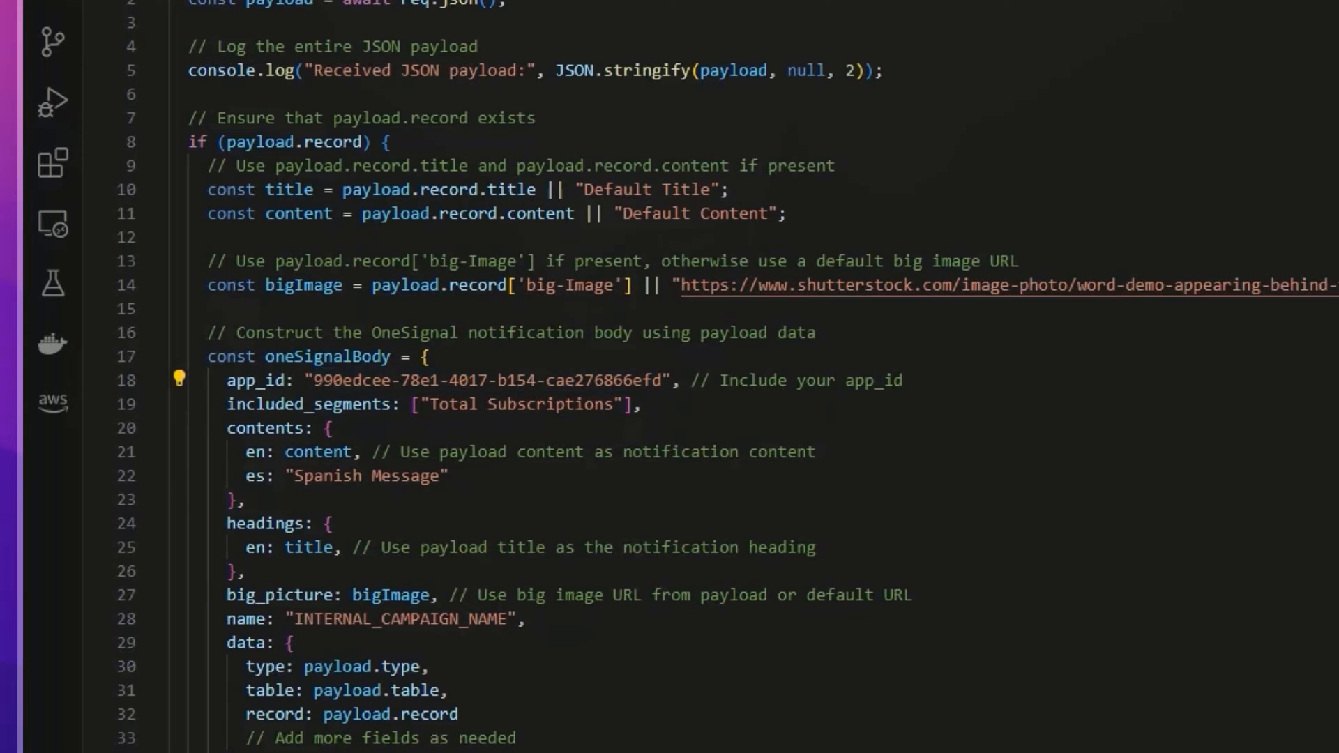
scroll(down, 3)
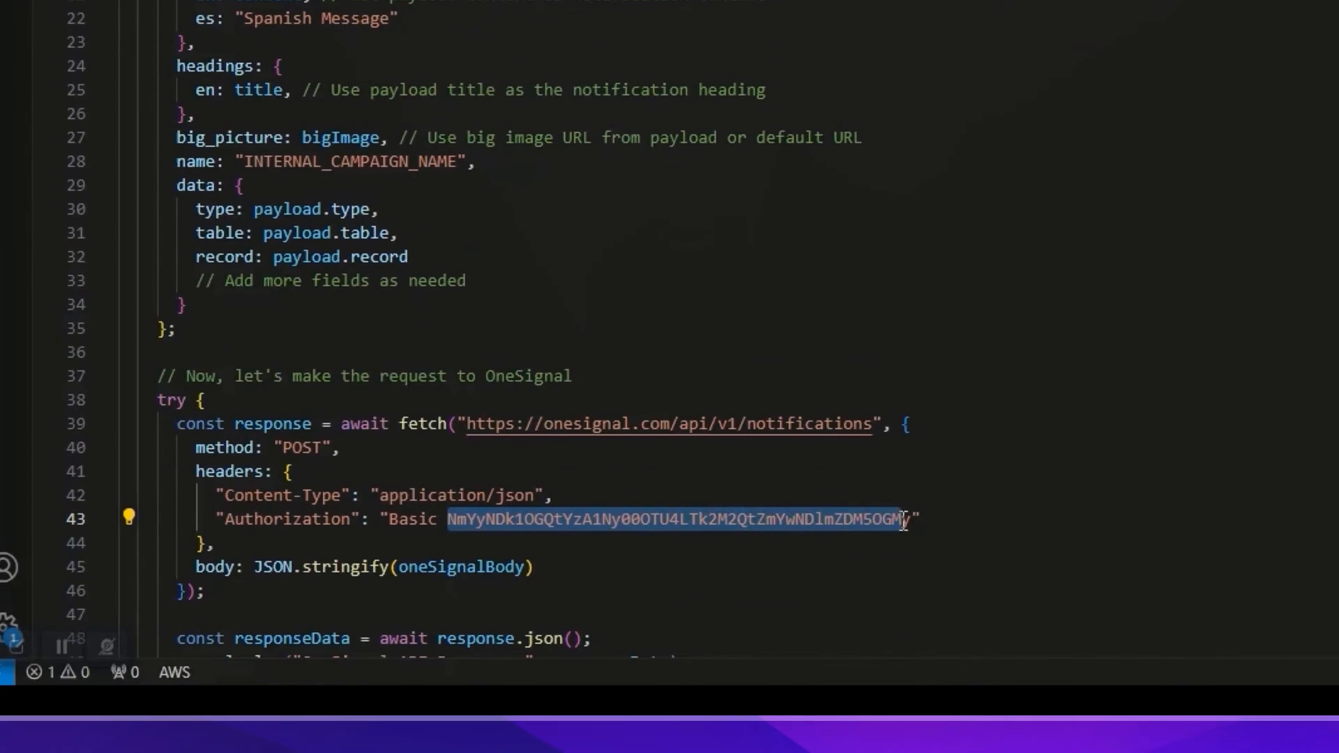
click(105, 68)
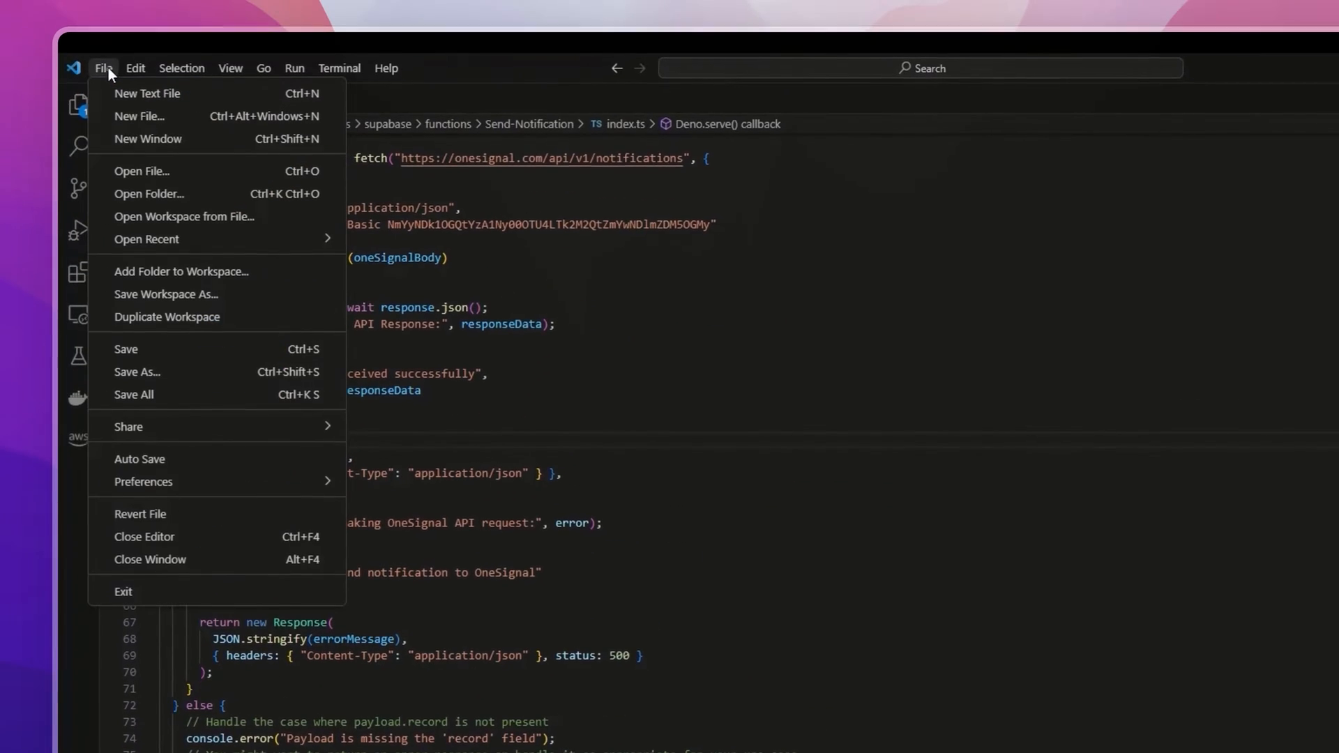
click(105, 69)
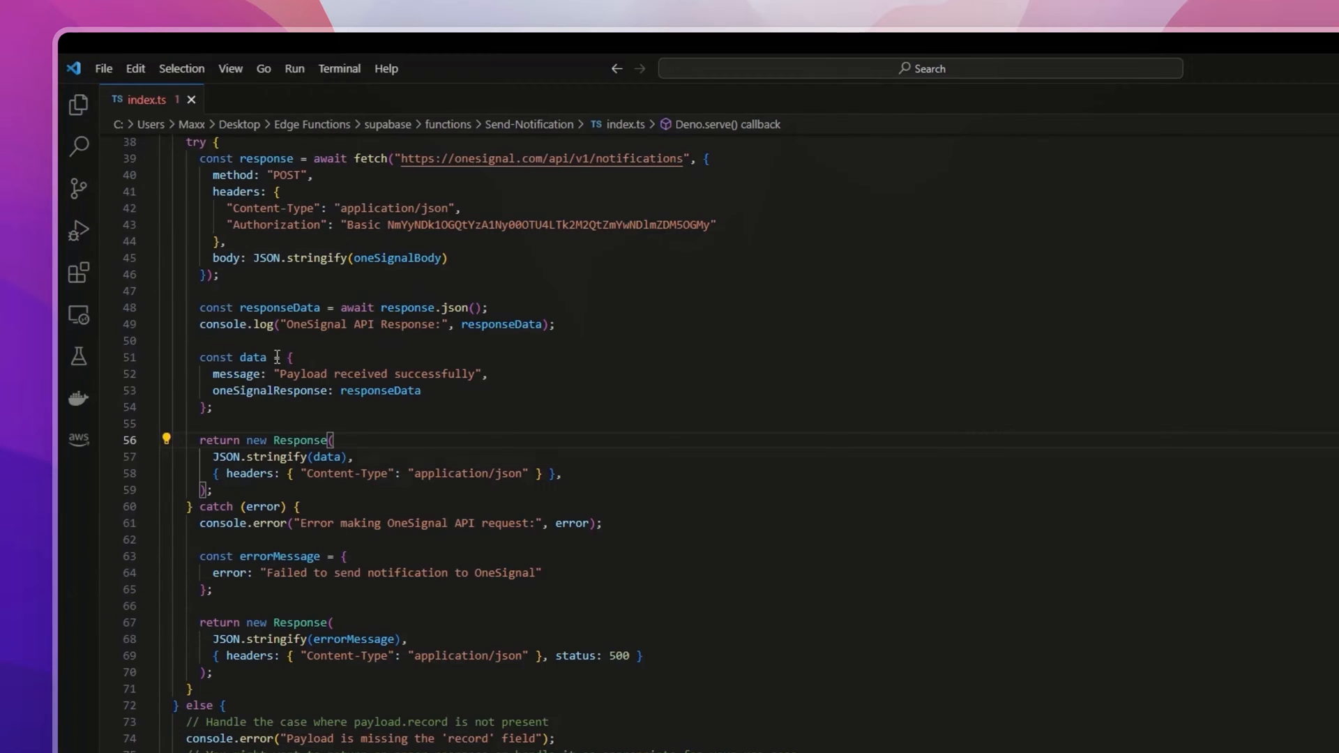
click(1202, 68)
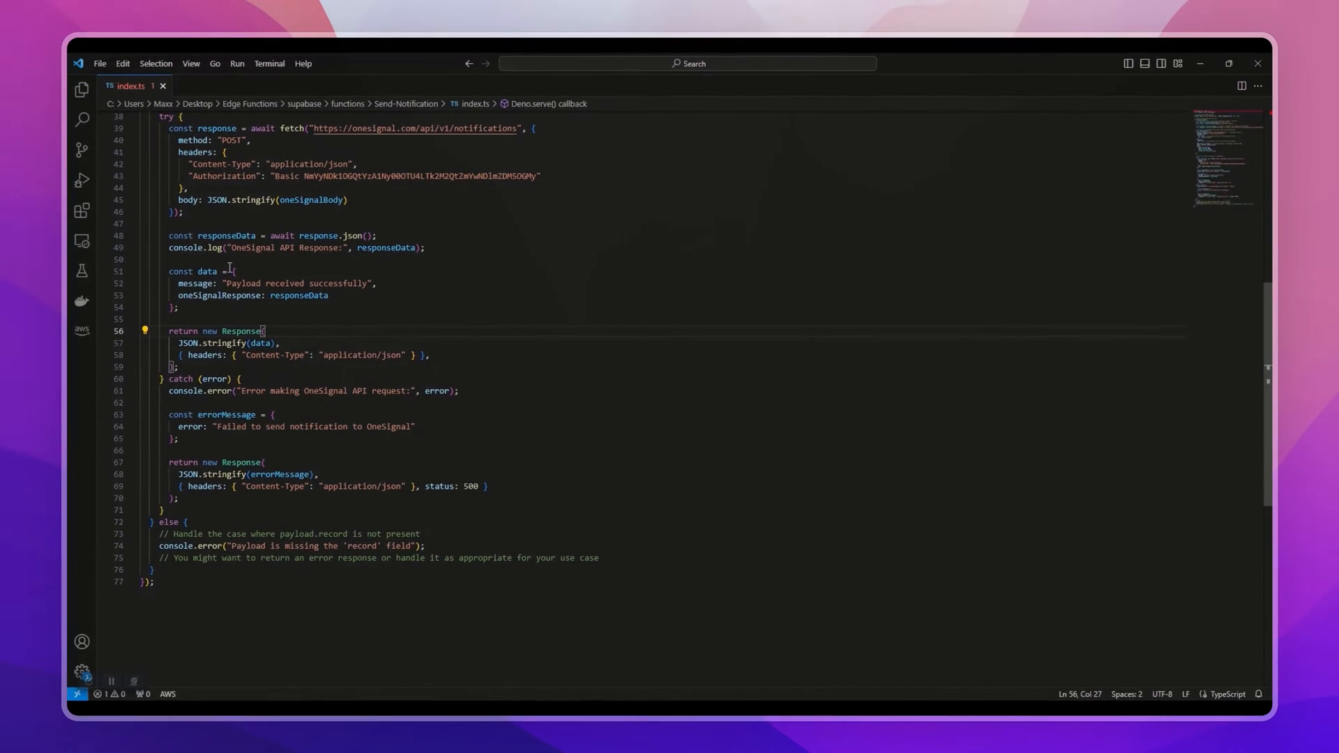
mouse_move(786, 439)
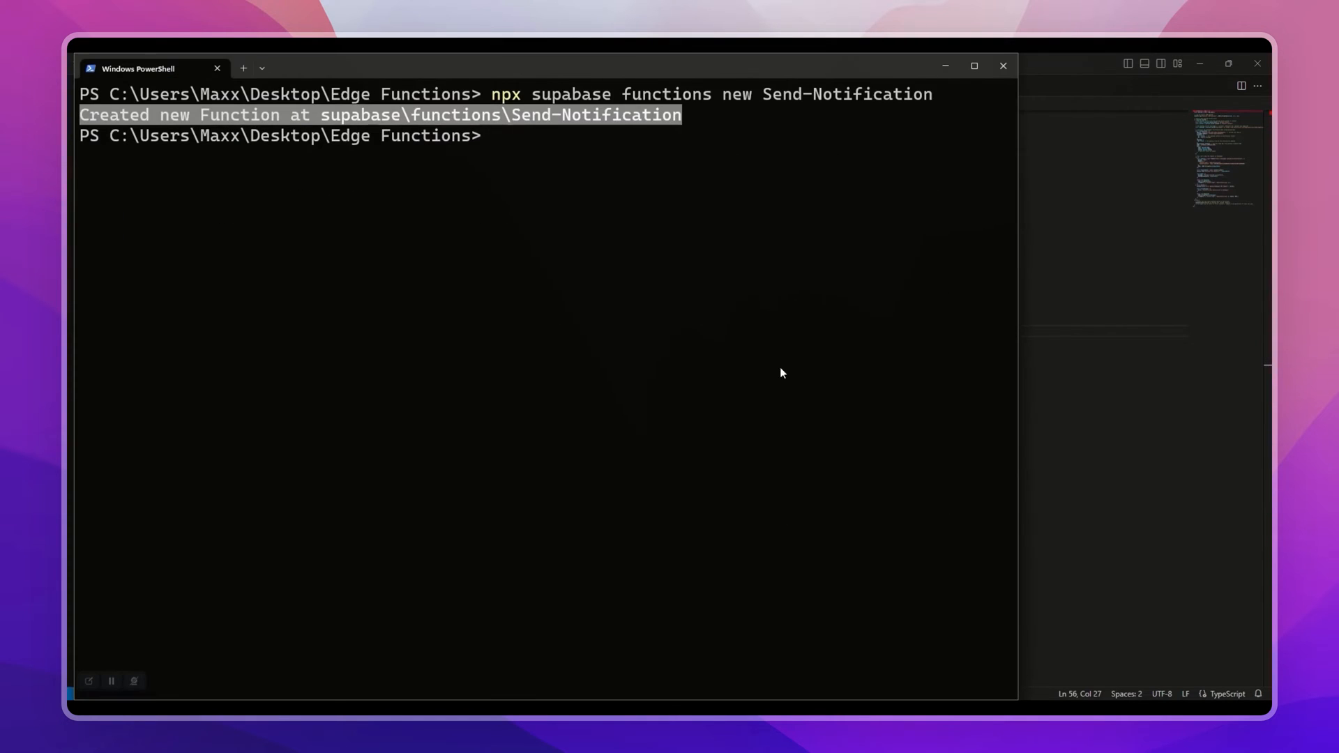
- Run 'npx supabase functions deploy Send-Notification' to deploy the edge function
text(npx supabase functions)
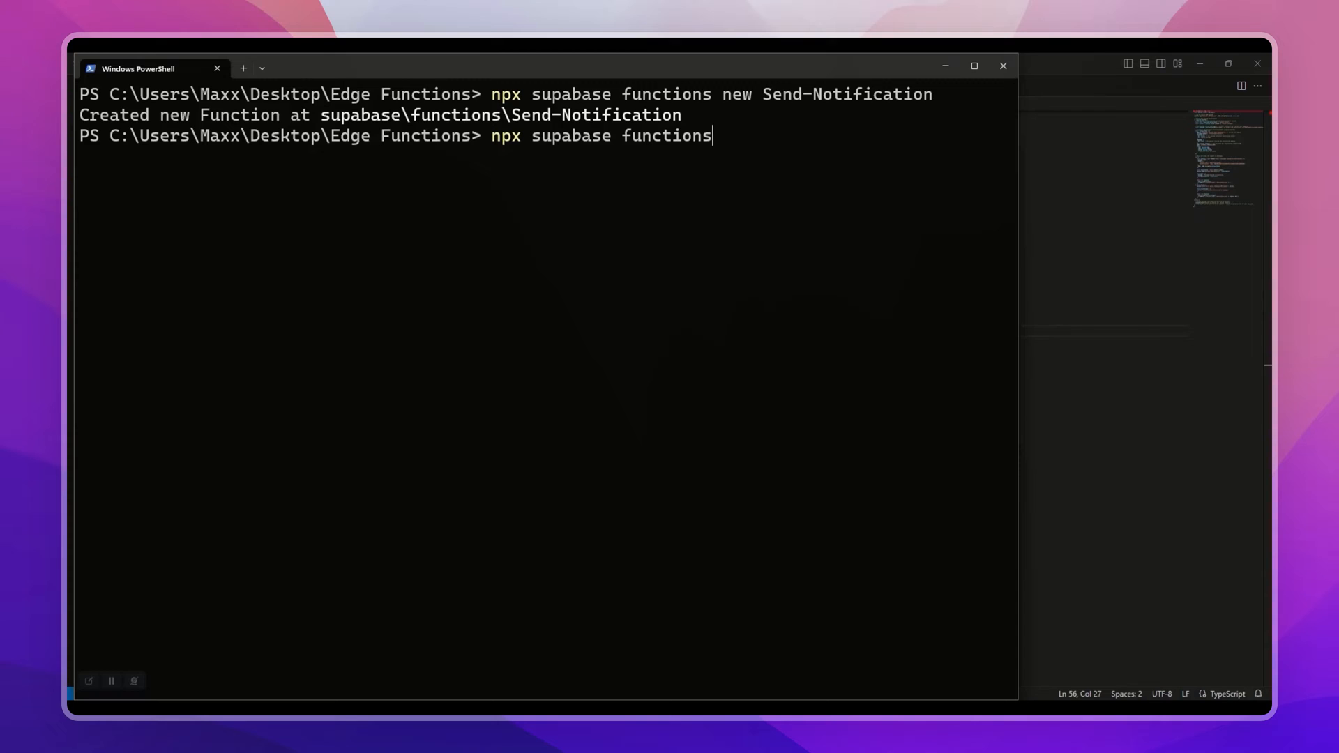
text(deploy)
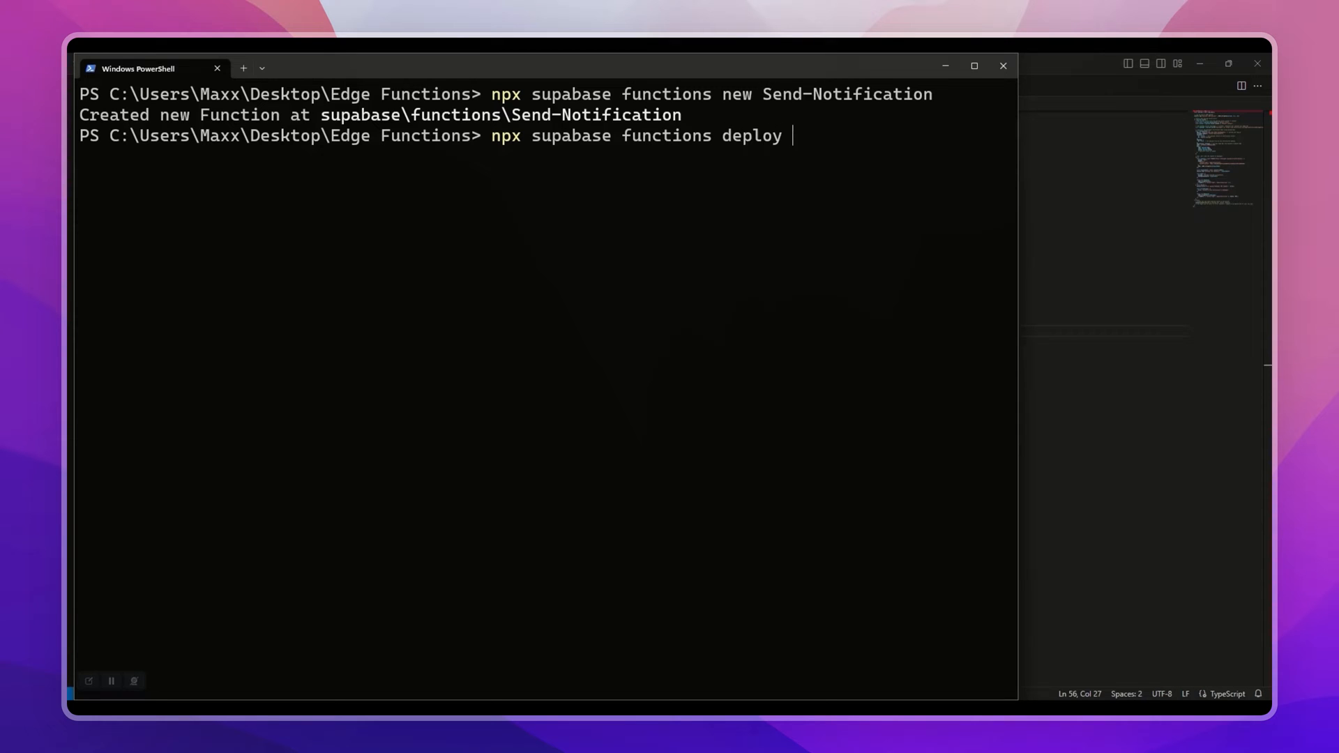
text(Send-Notification)
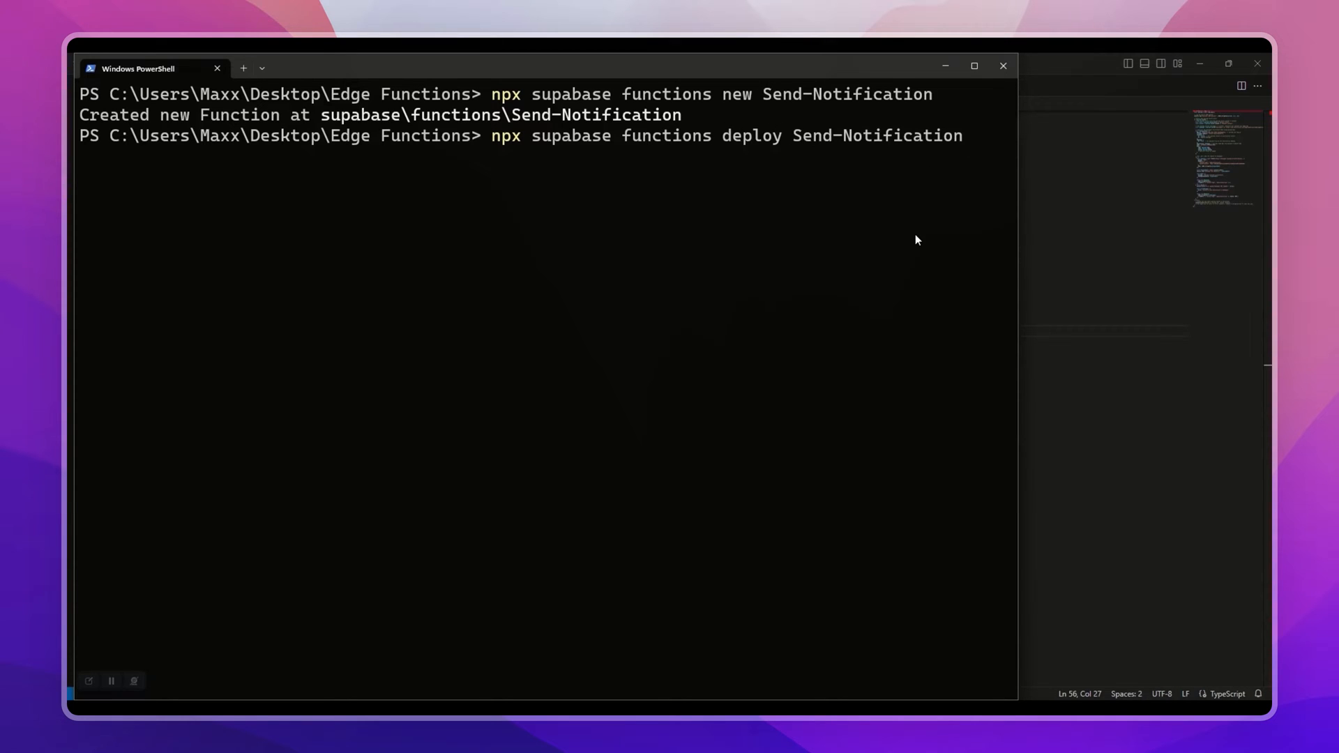
key(enter)
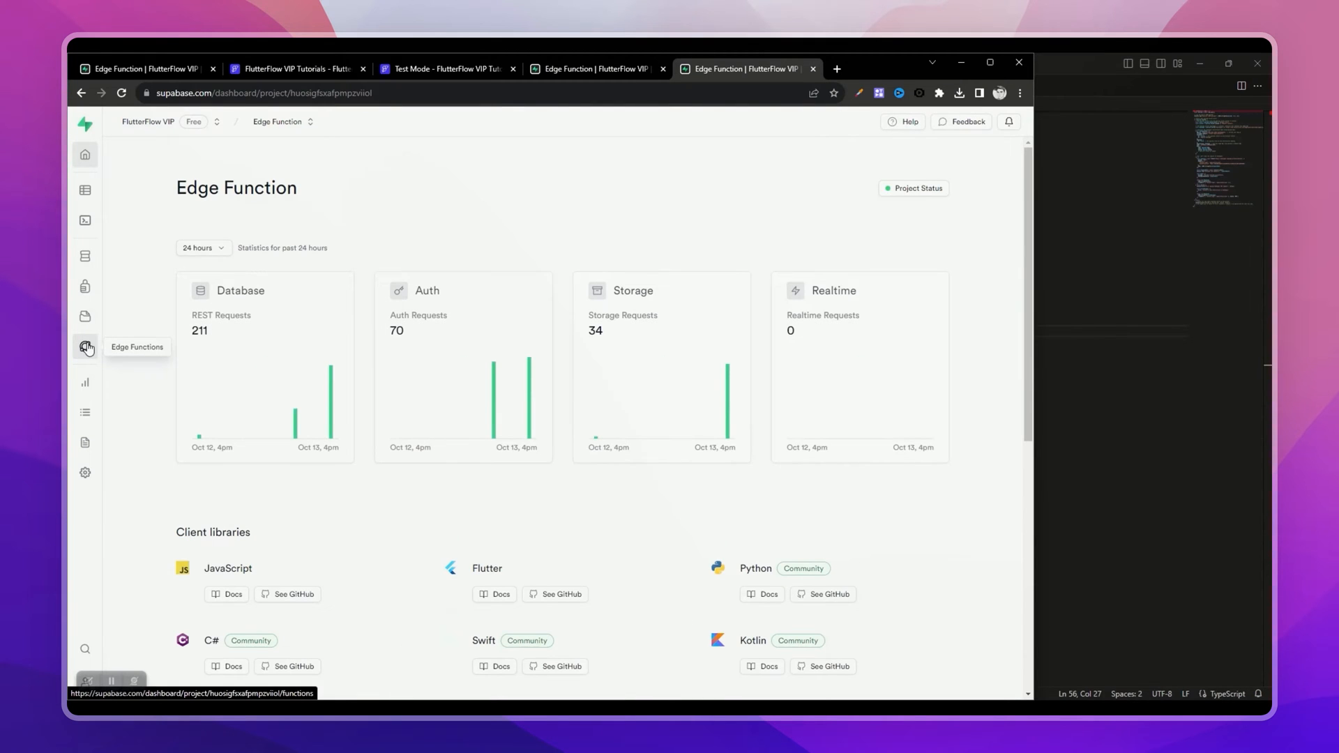
- Confirm Send-Notification appears in Edge Functions, then go to the Database Tables page
click(85, 349)
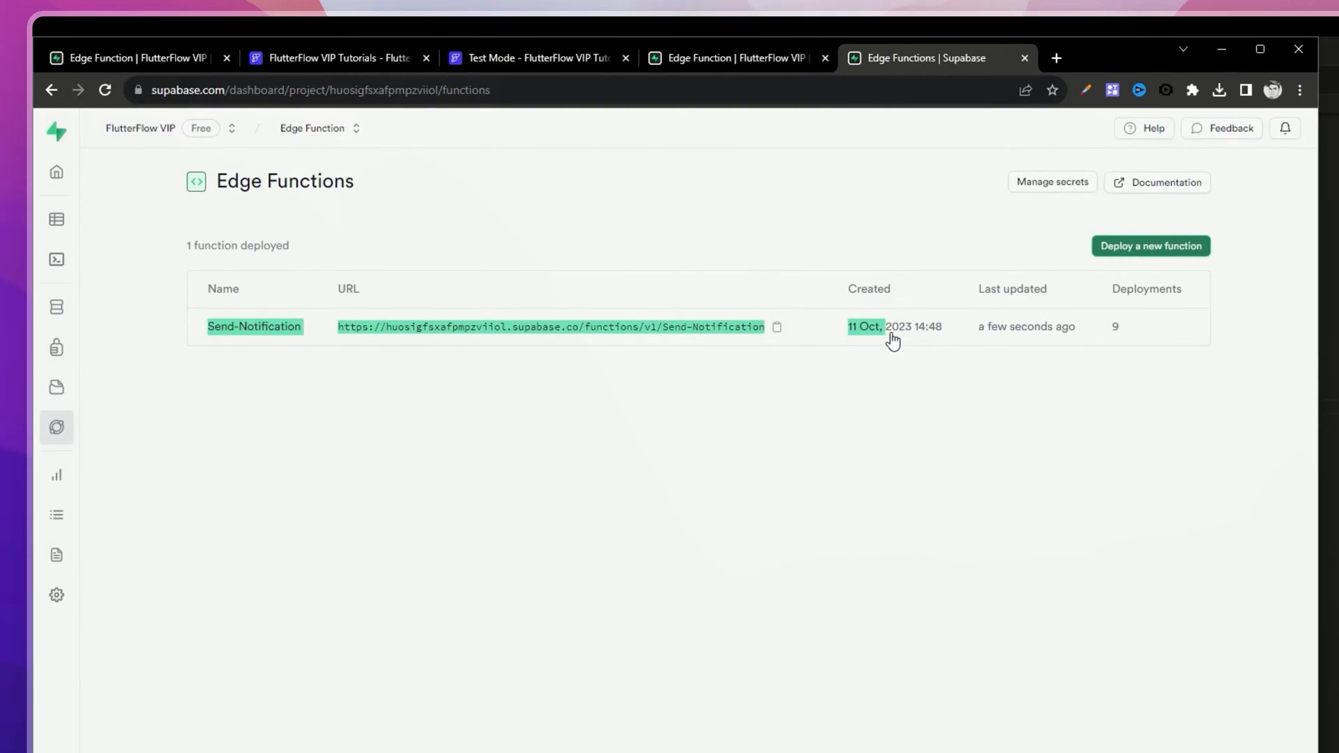
click(254, 326)
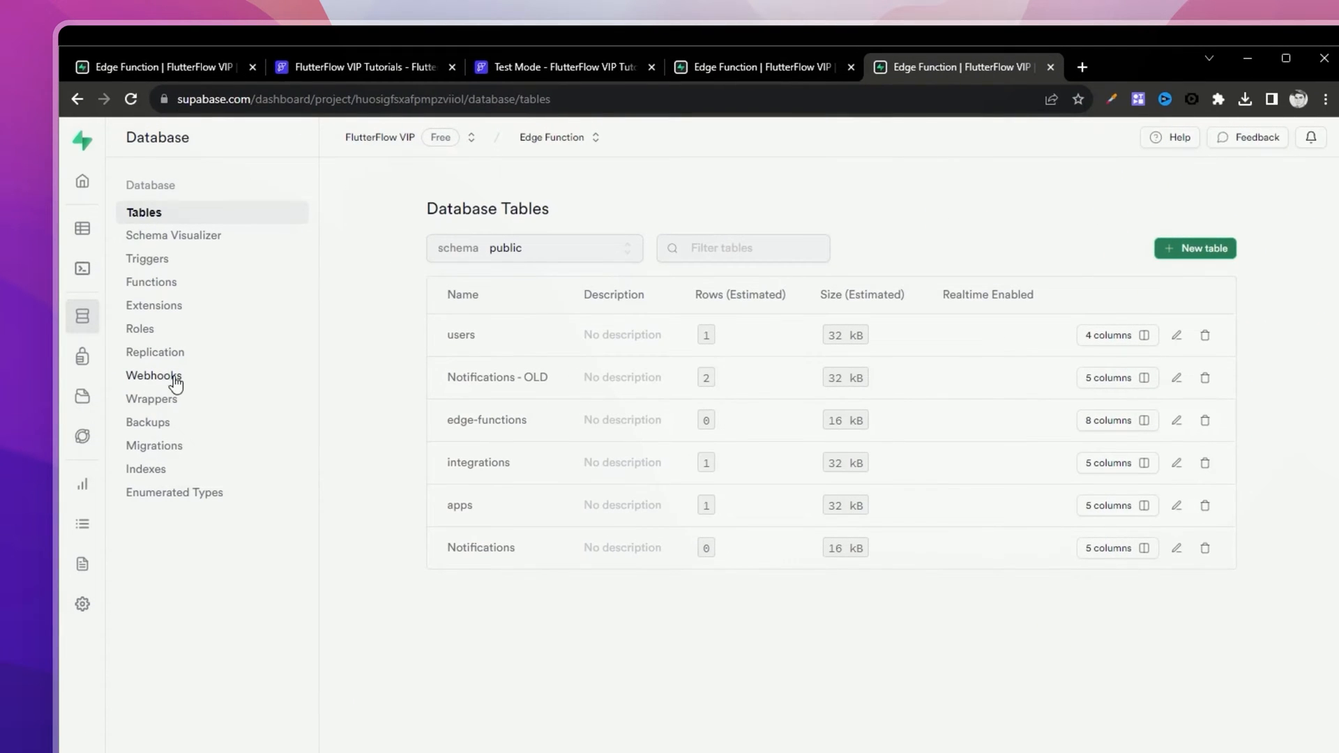
- Start a new webhook named Notification watching the Notifications table on Insert events
click(152, 375)
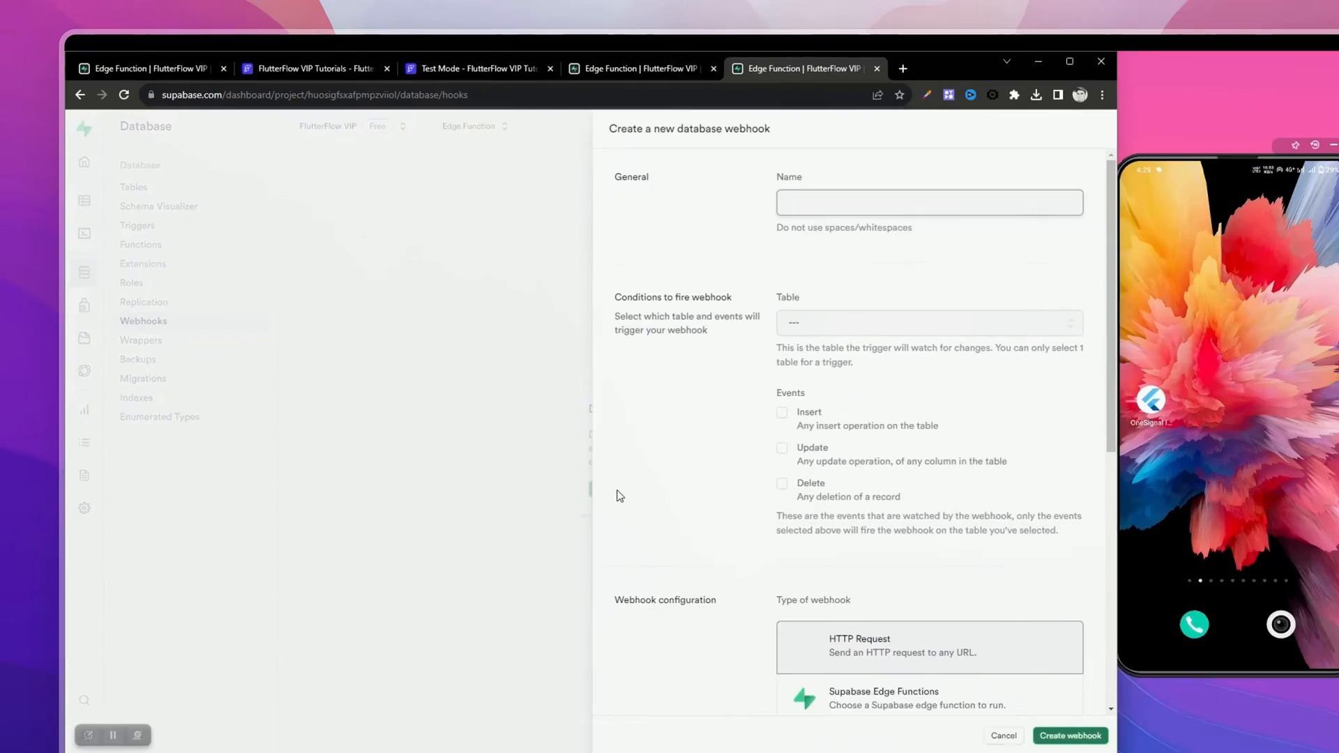
text(Notification)
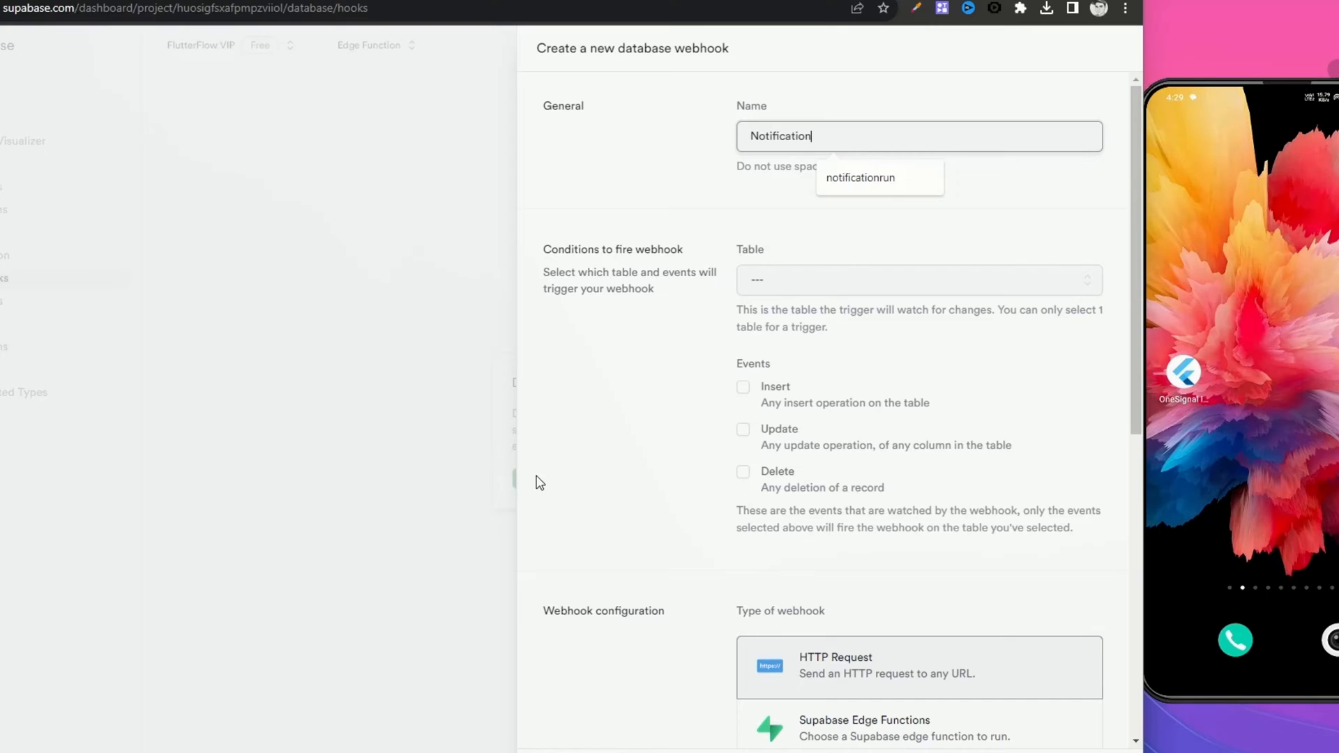
click(919, 280)
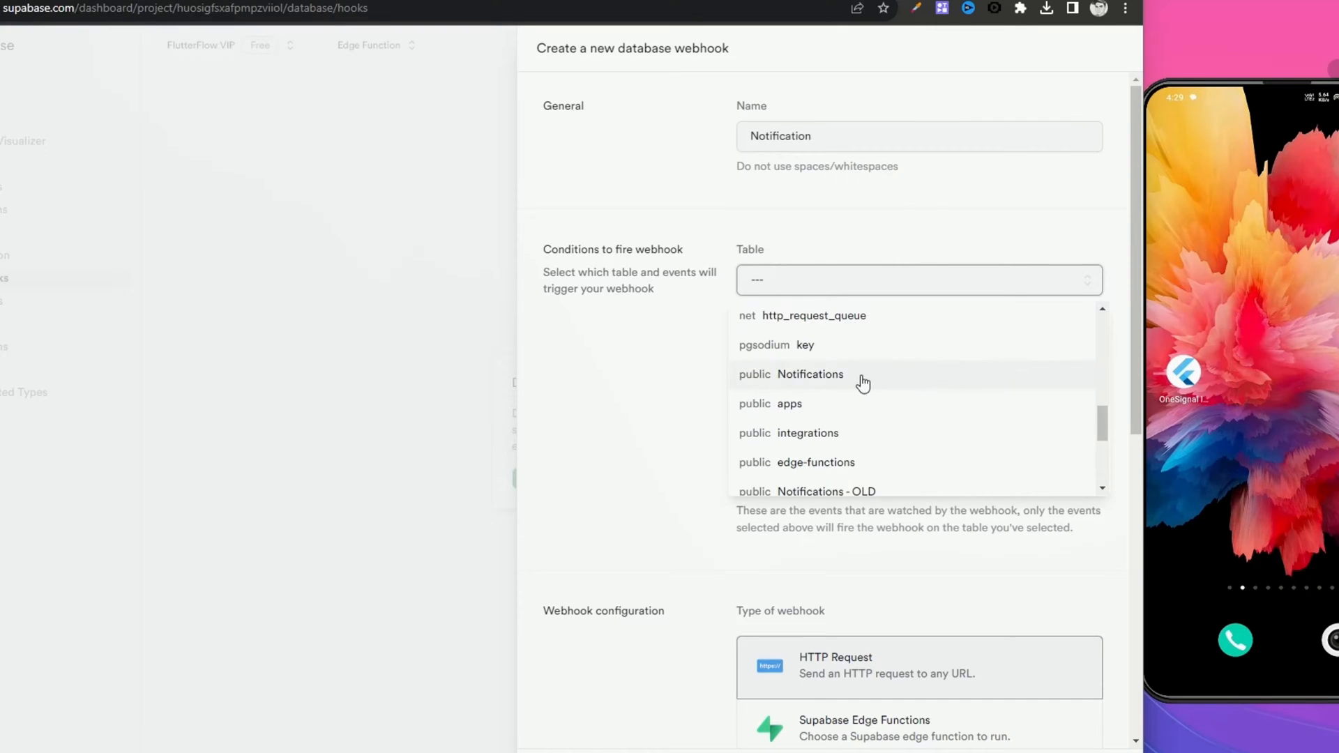
click(809, 373)
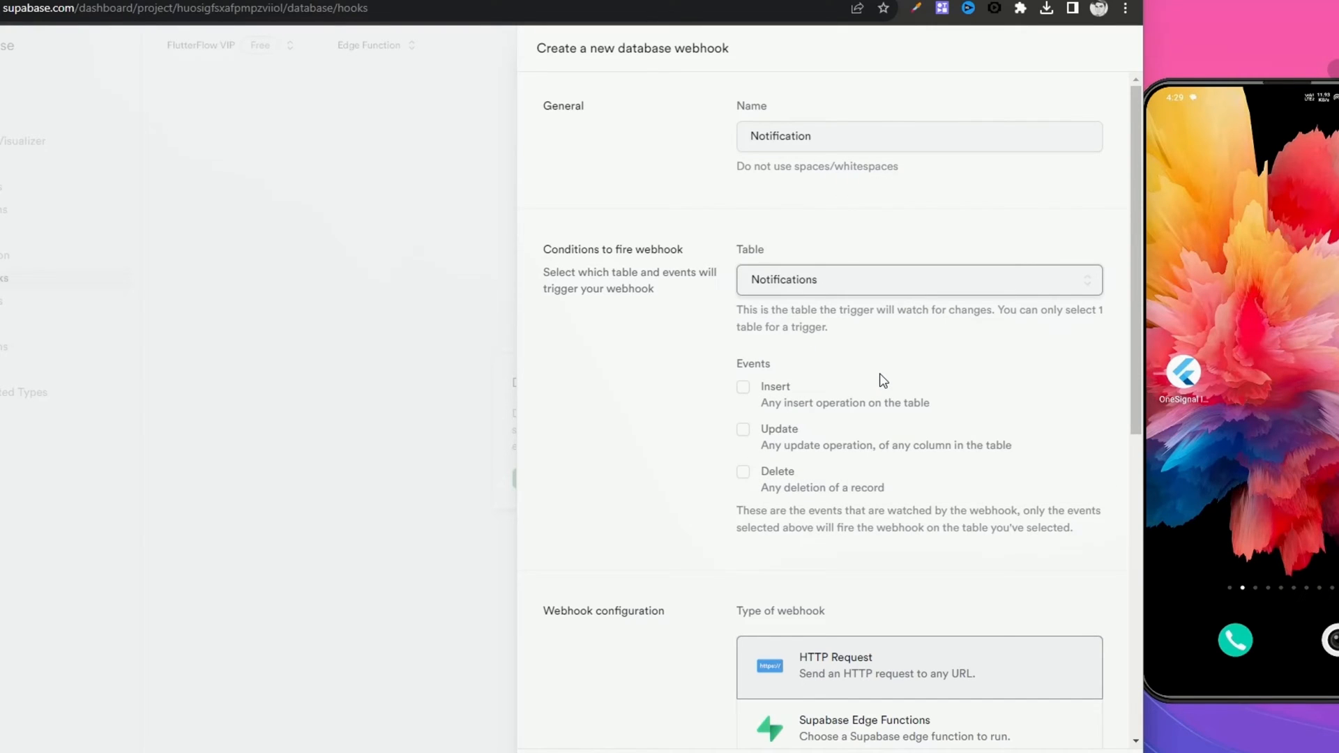
mouse_move(823, 375)
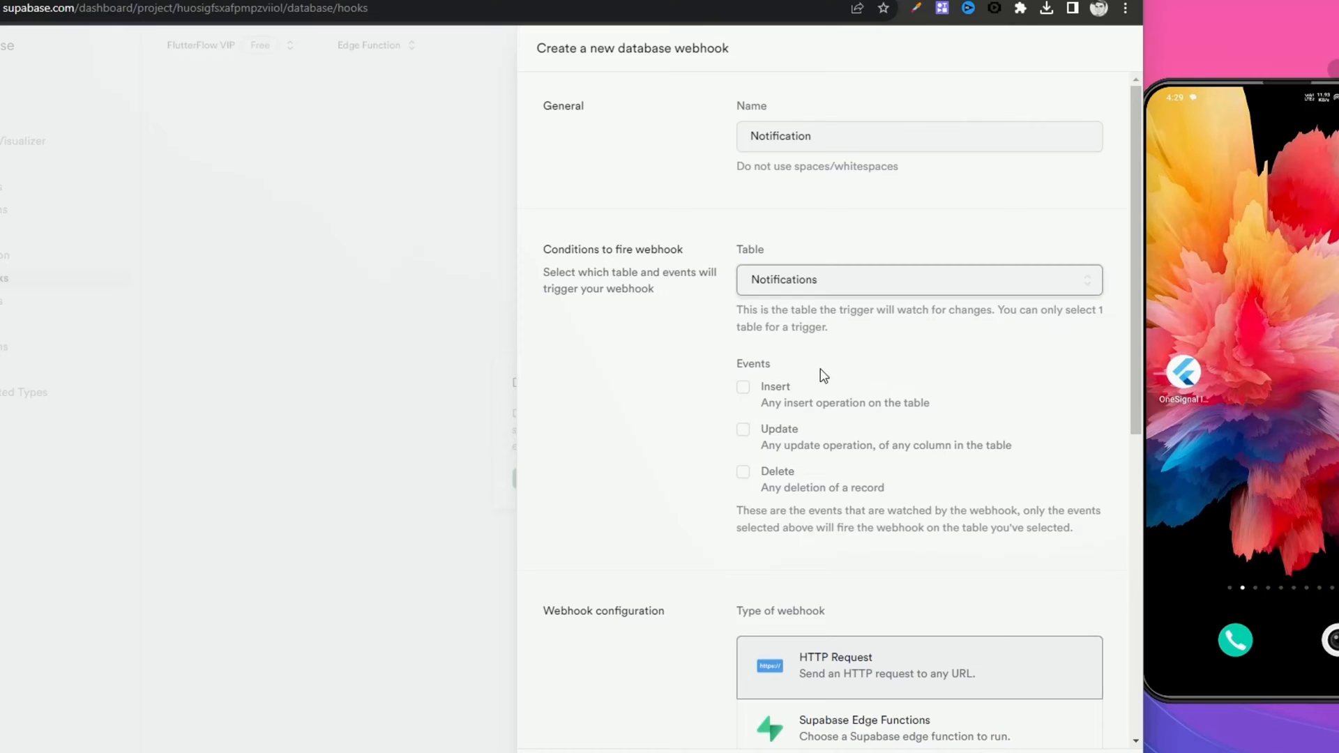
click(743, 386)
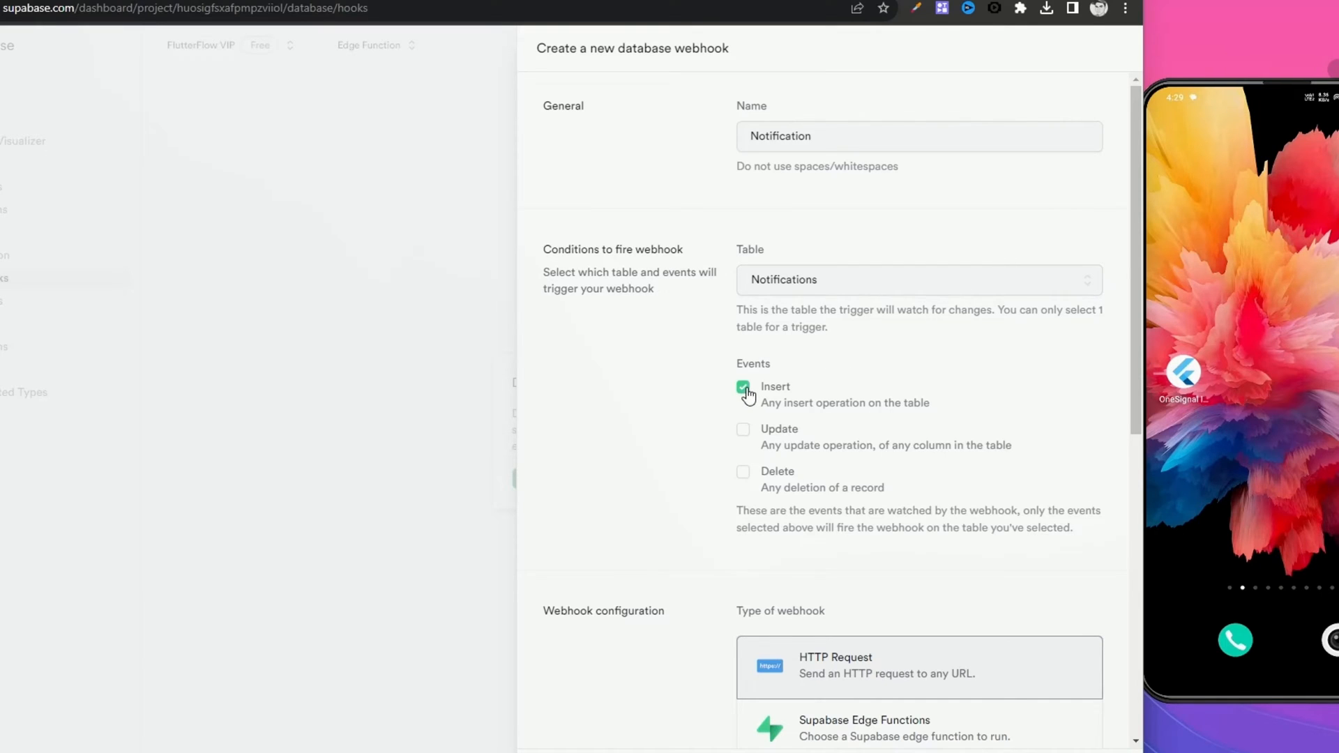
scroll(down, 3)
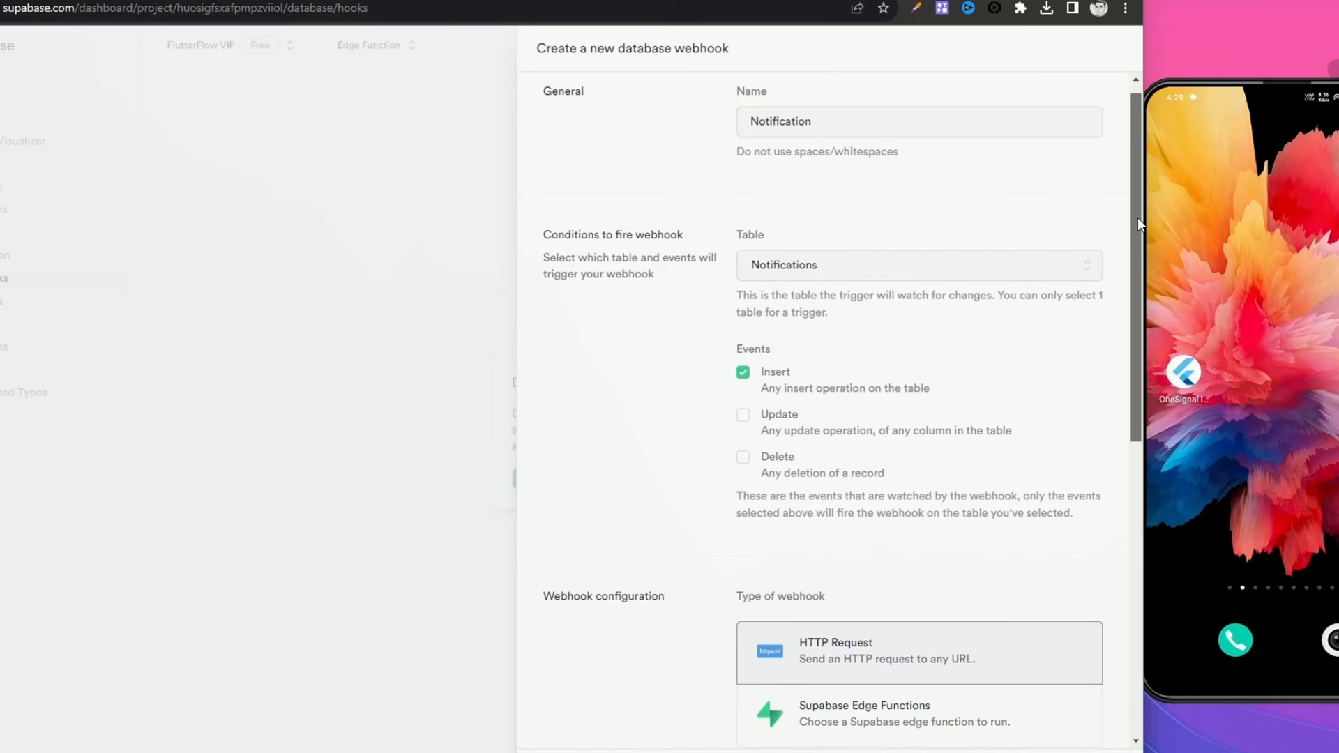
scroll(down, 3)
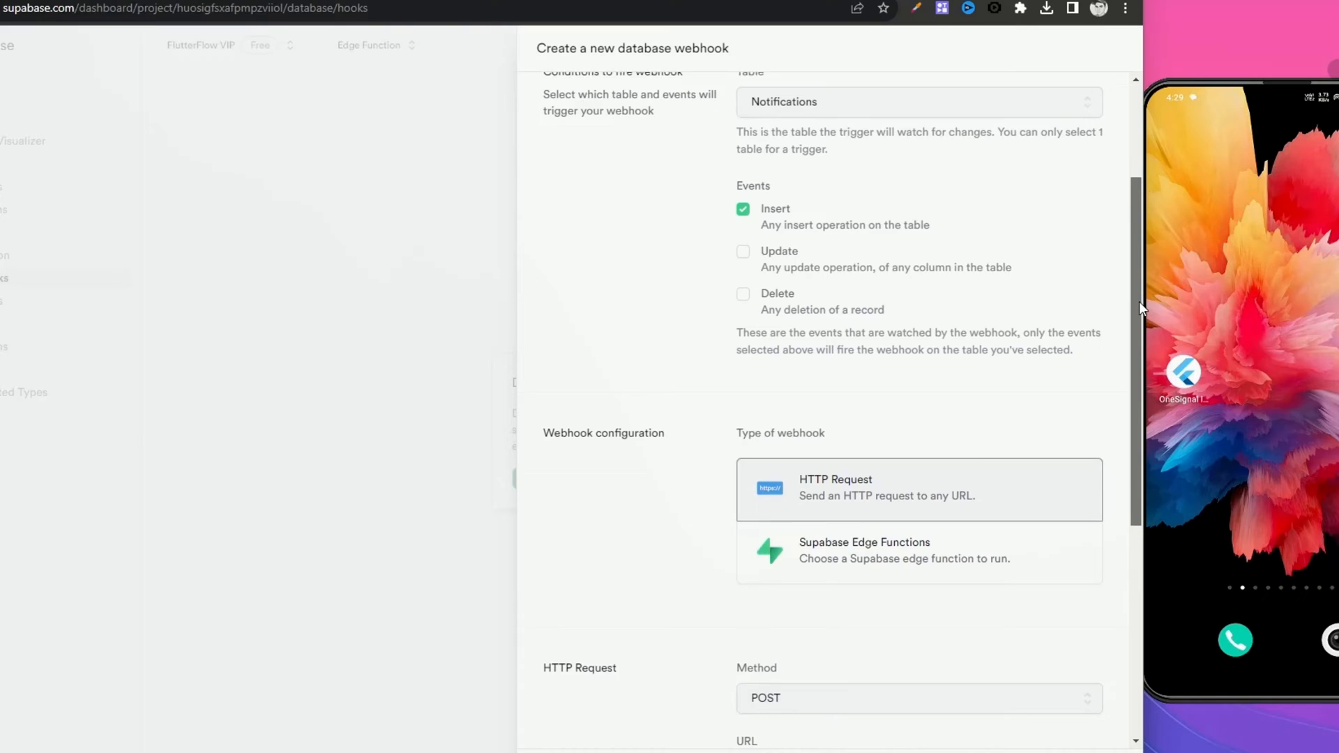
- Scroll to the webhook type settings to target the Send-Notification edge function via POST
scroll(down, 3)
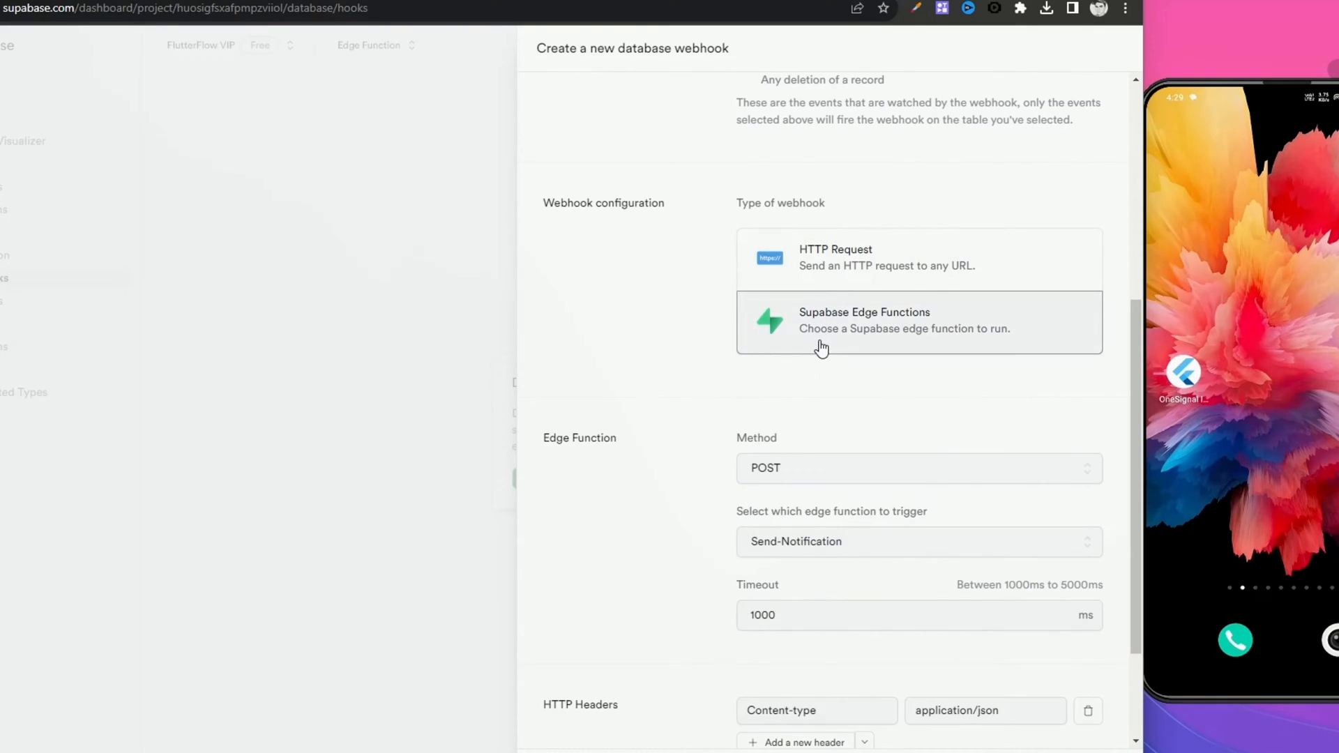
scroll(down, 3)
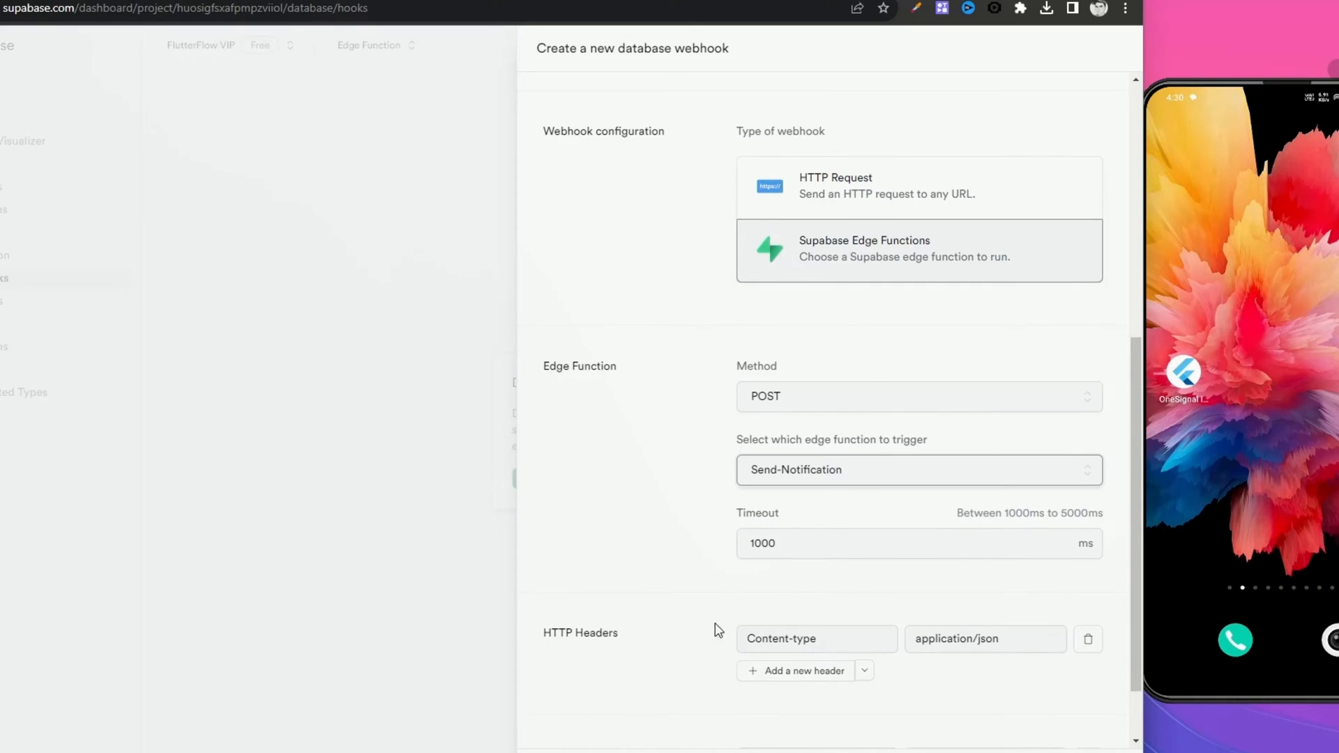
- Add an Authorization header with a Bearer token and create the Notification webhook
click(803, 671)
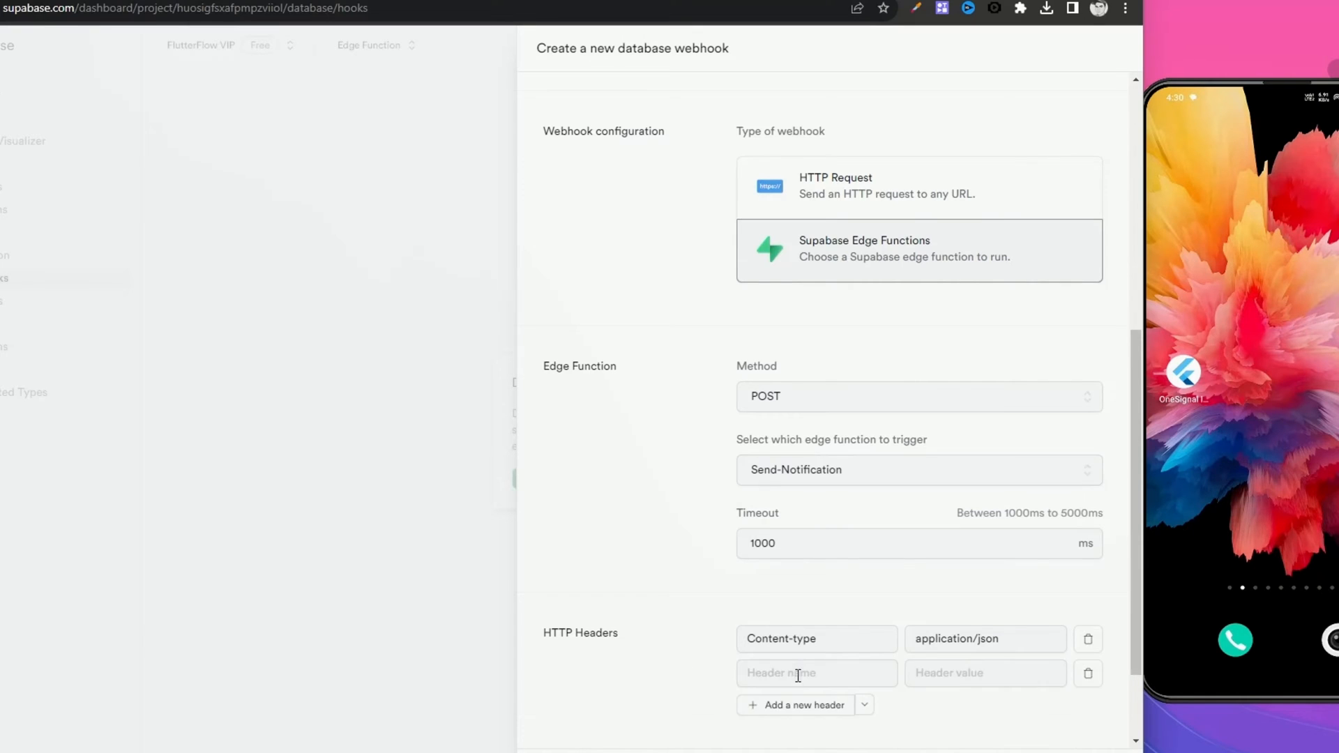
text(Authorization)
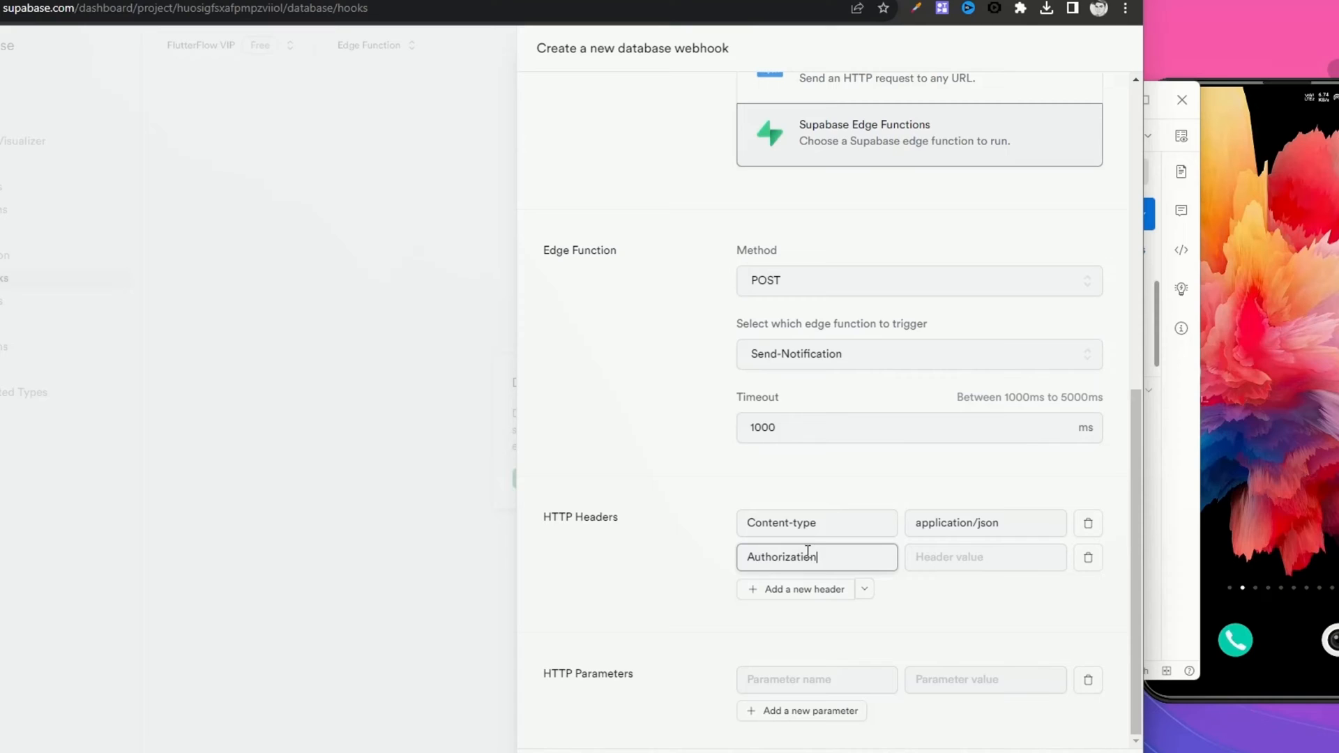
click(985, 556)
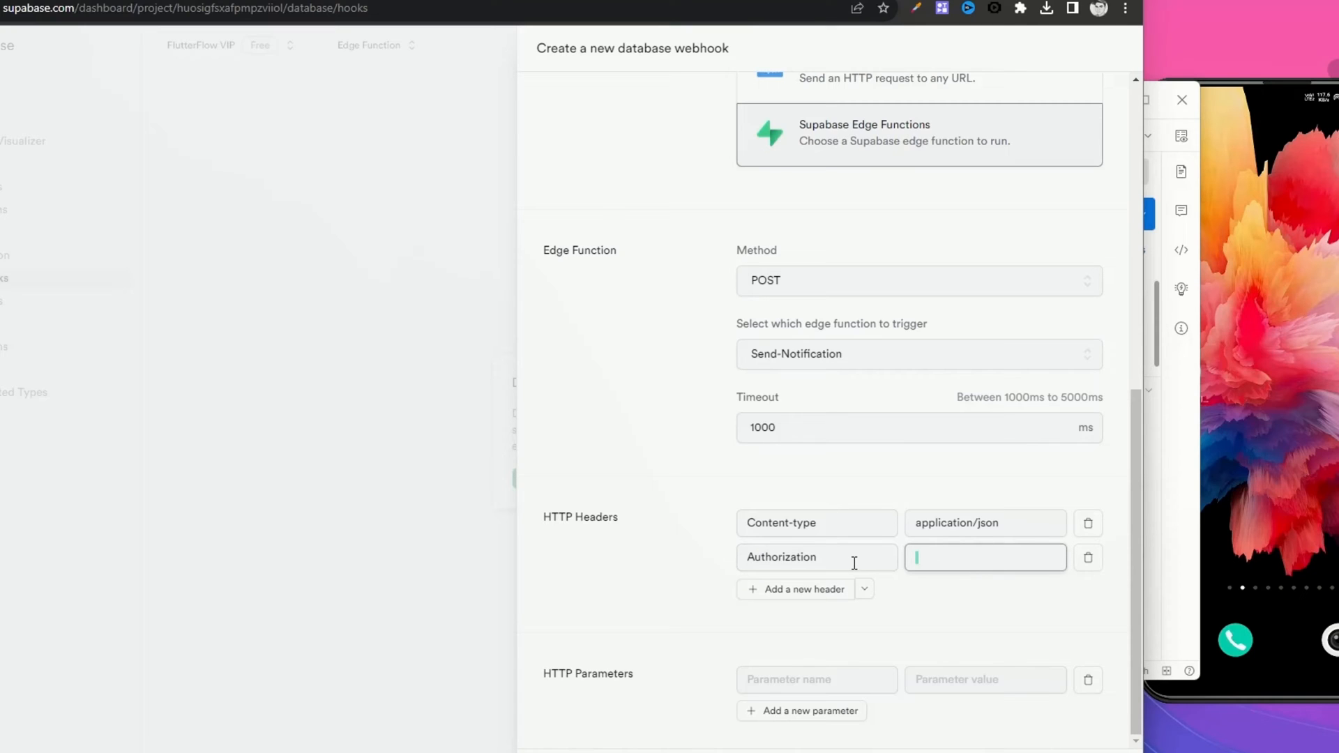
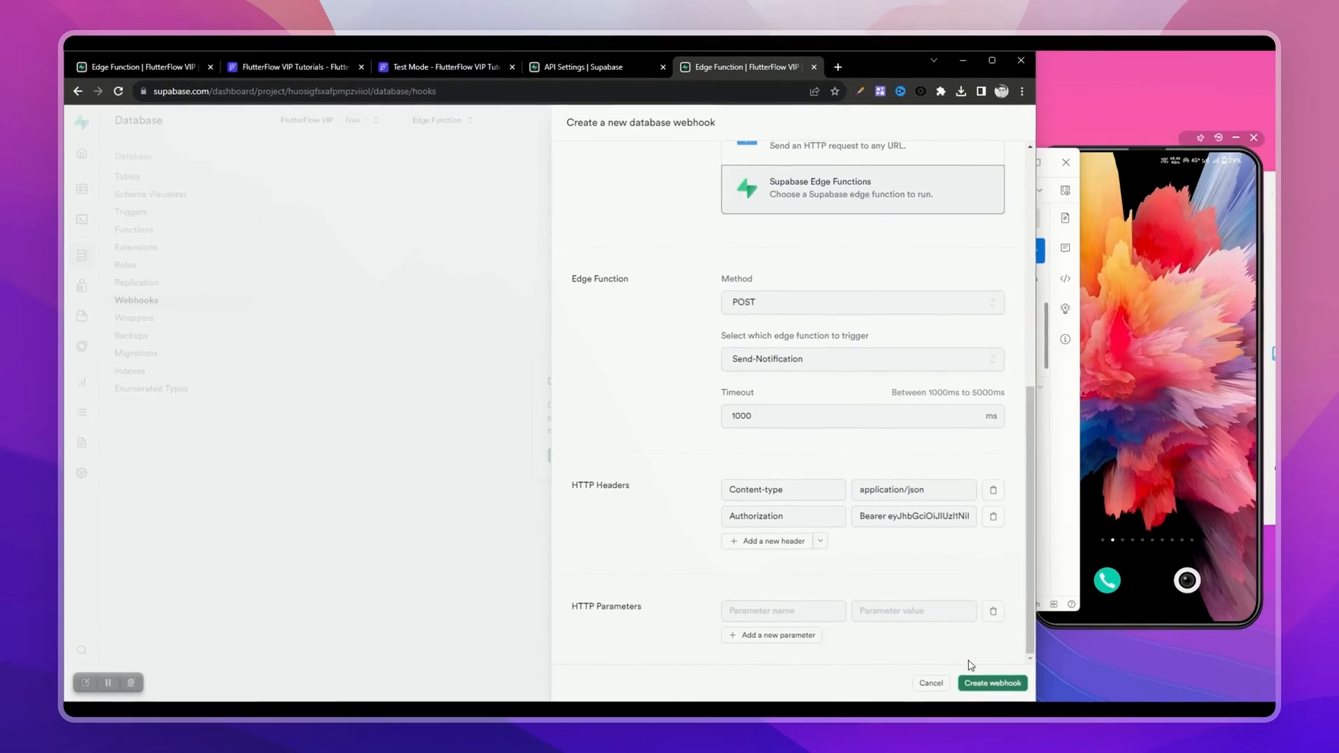
click(991, 682)
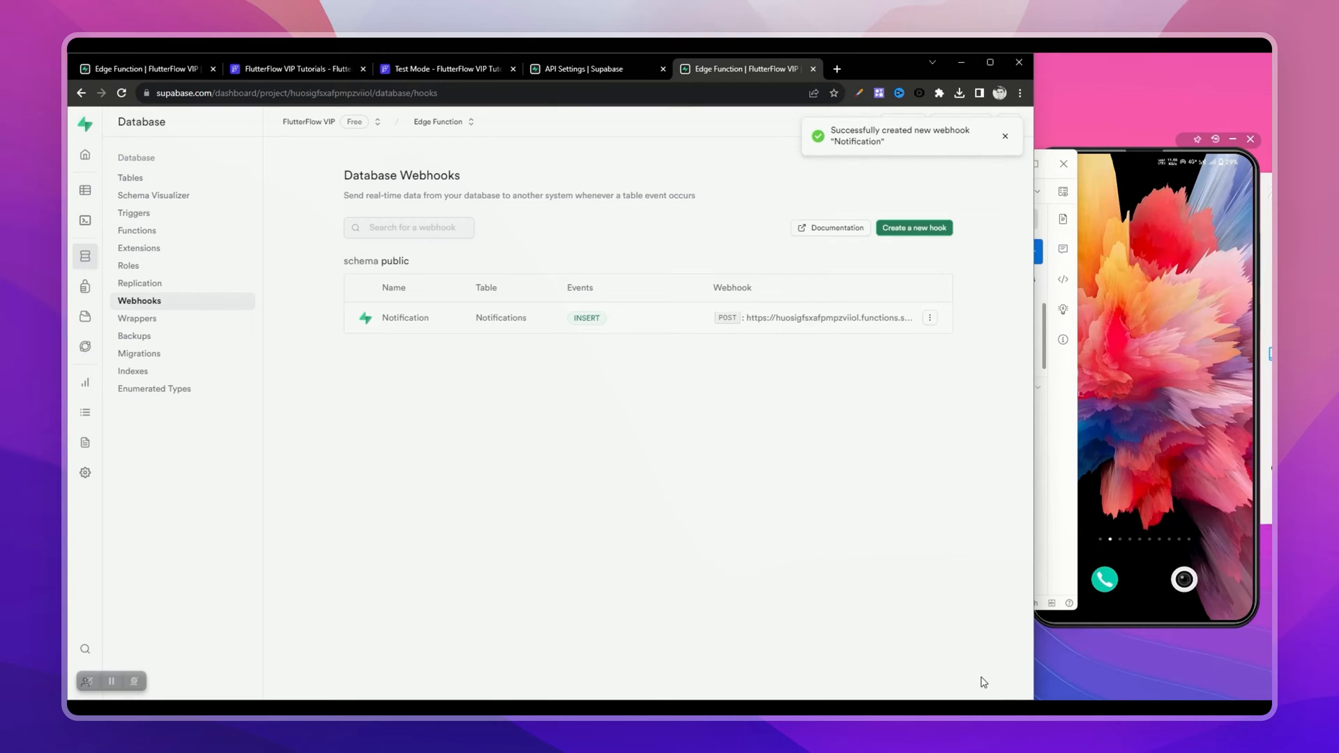
click(85, 190)
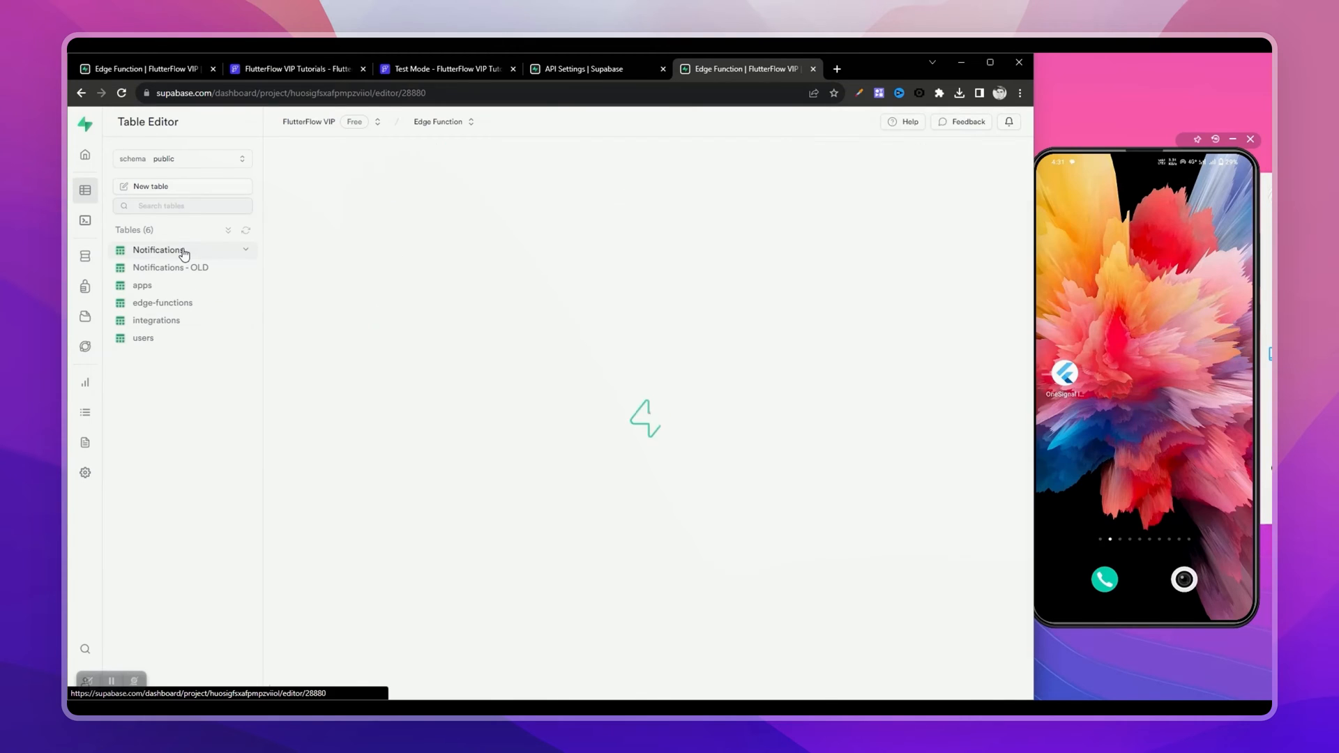
- Insert a Notifications row titled 'Sample Notification' with content and a big-image link
click(470, 149)
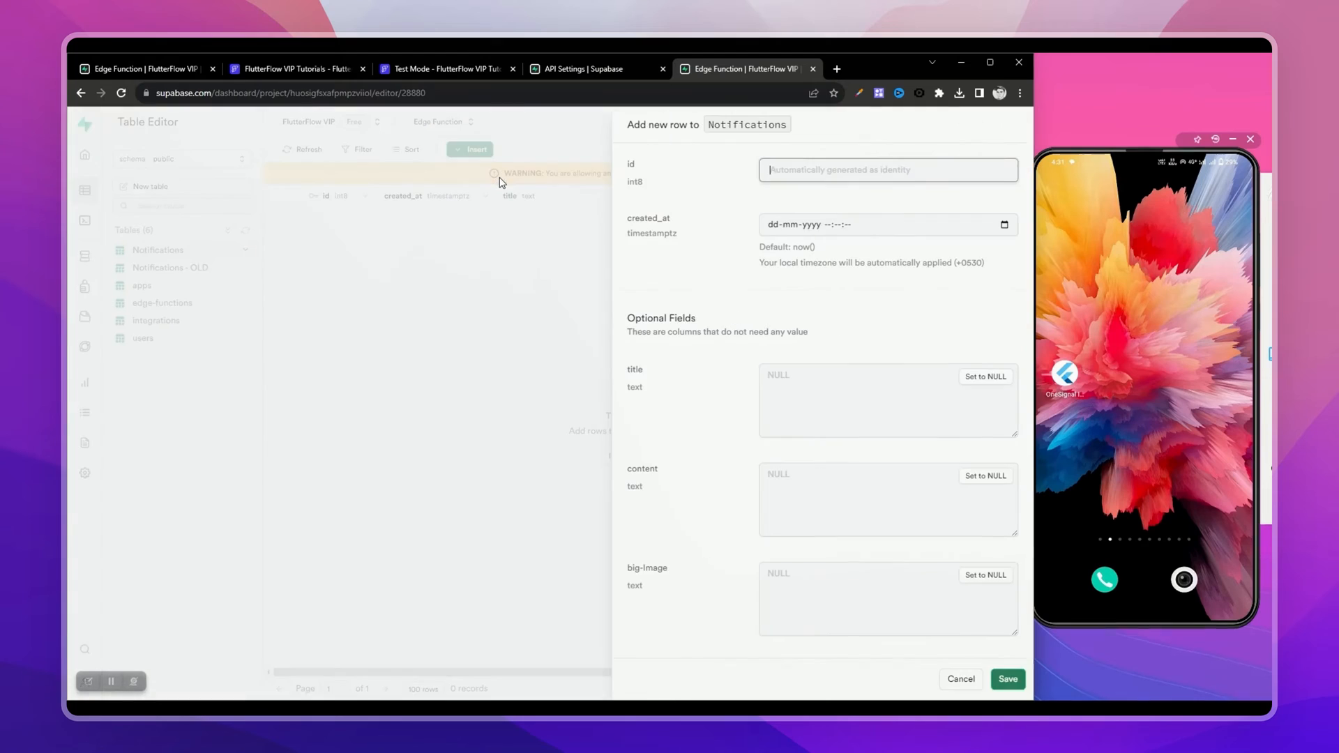
text(Sample Notification)
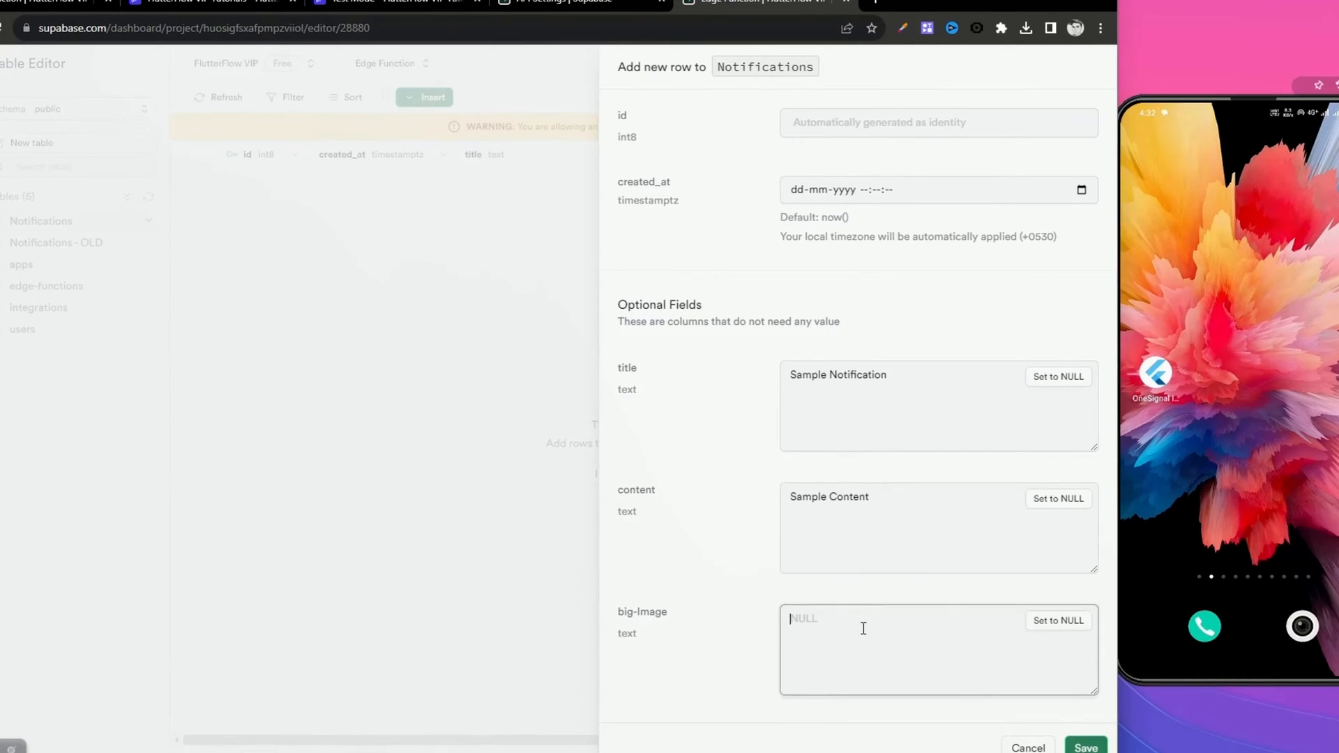
click(1085, 746)
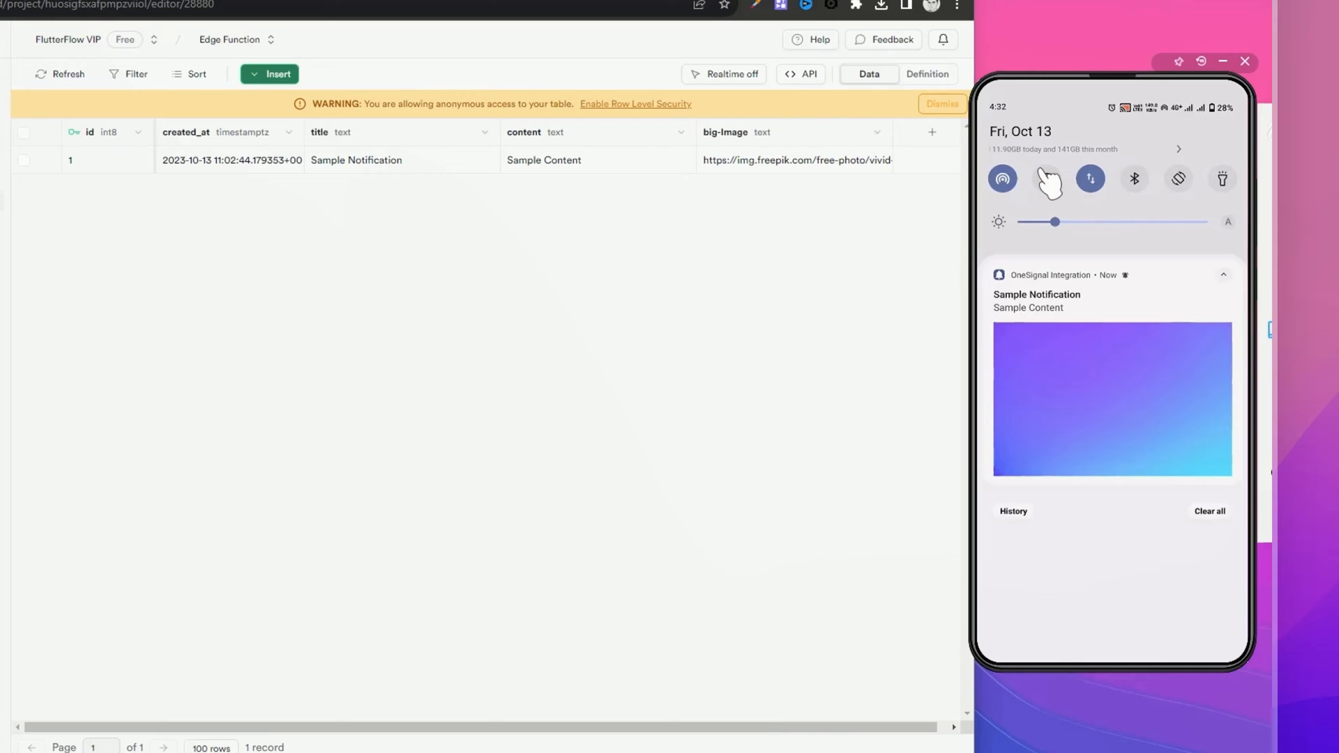
- Insert a second row titled 'test' with content 'tesf' and a freepik image URL, then save it
click(275, 74)
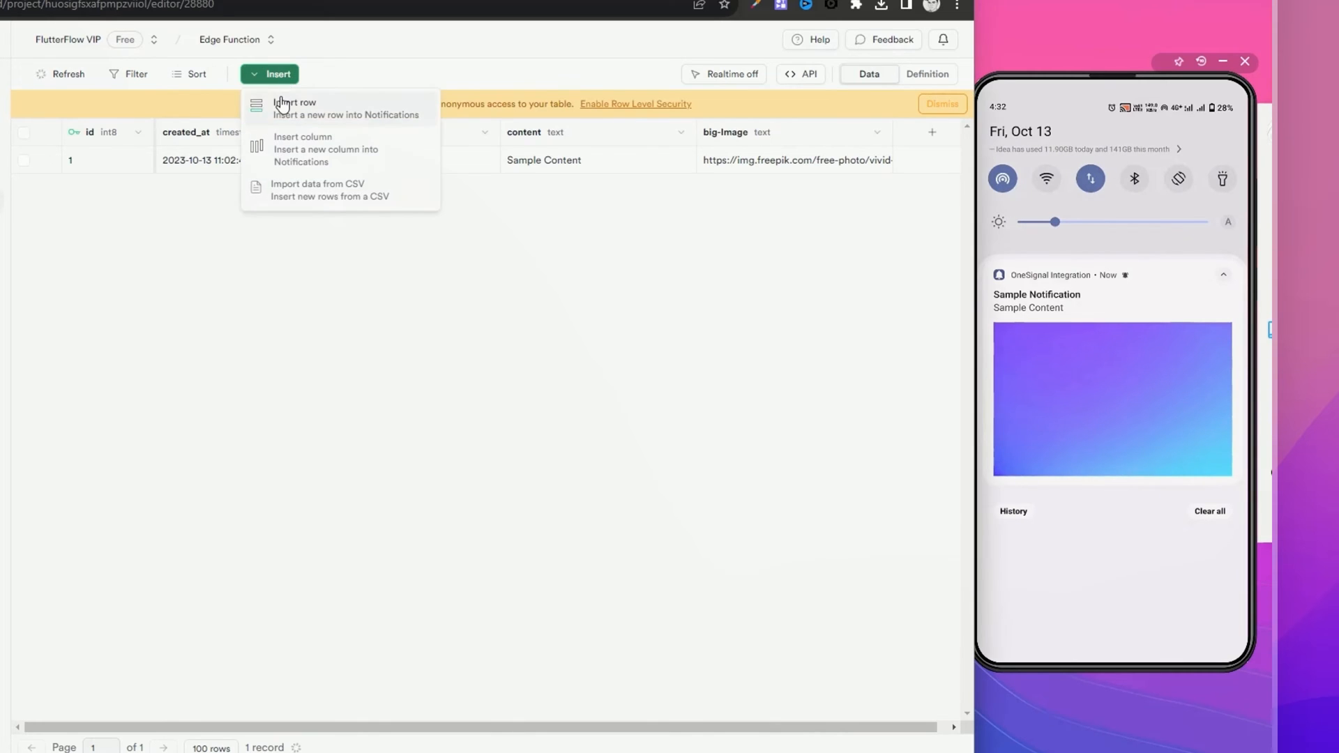
click(294, 102)
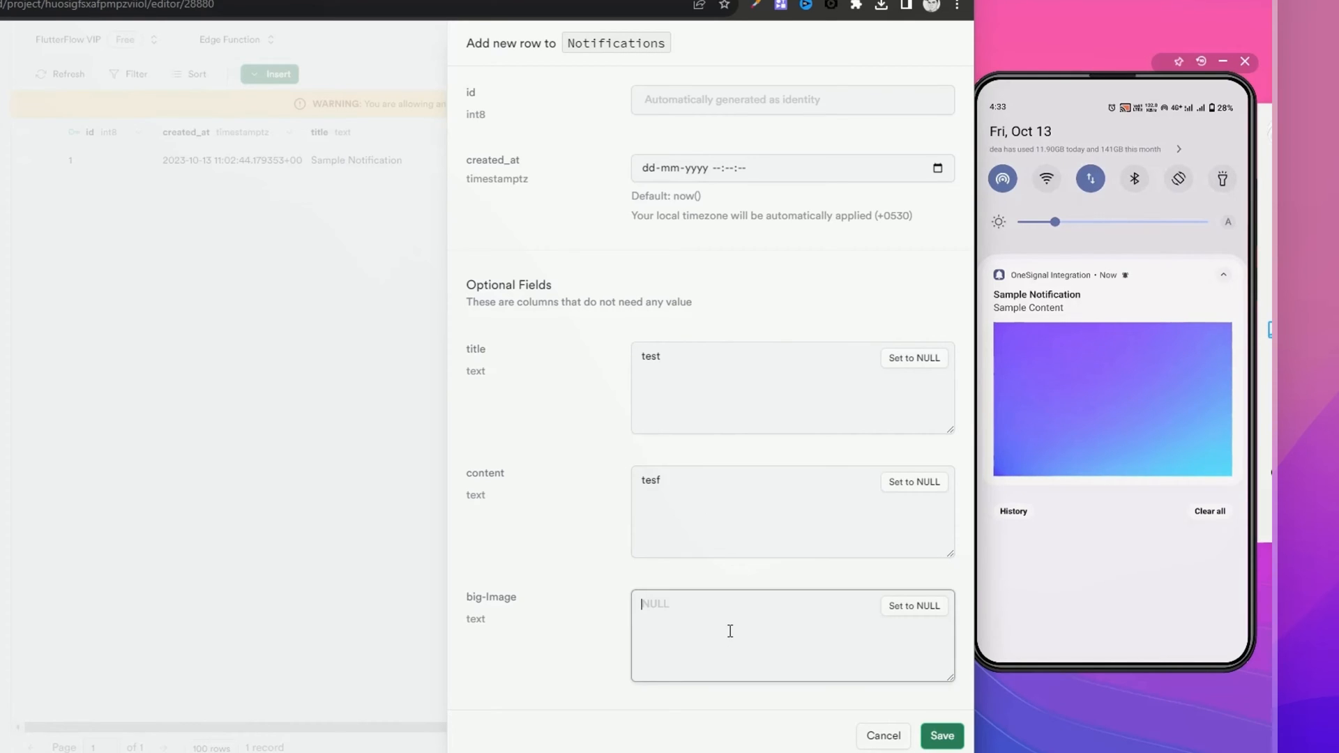
text(https://img.freepik.com/free-photo/vivid-blurred-wallpaper-background_58702-3764.jpg)
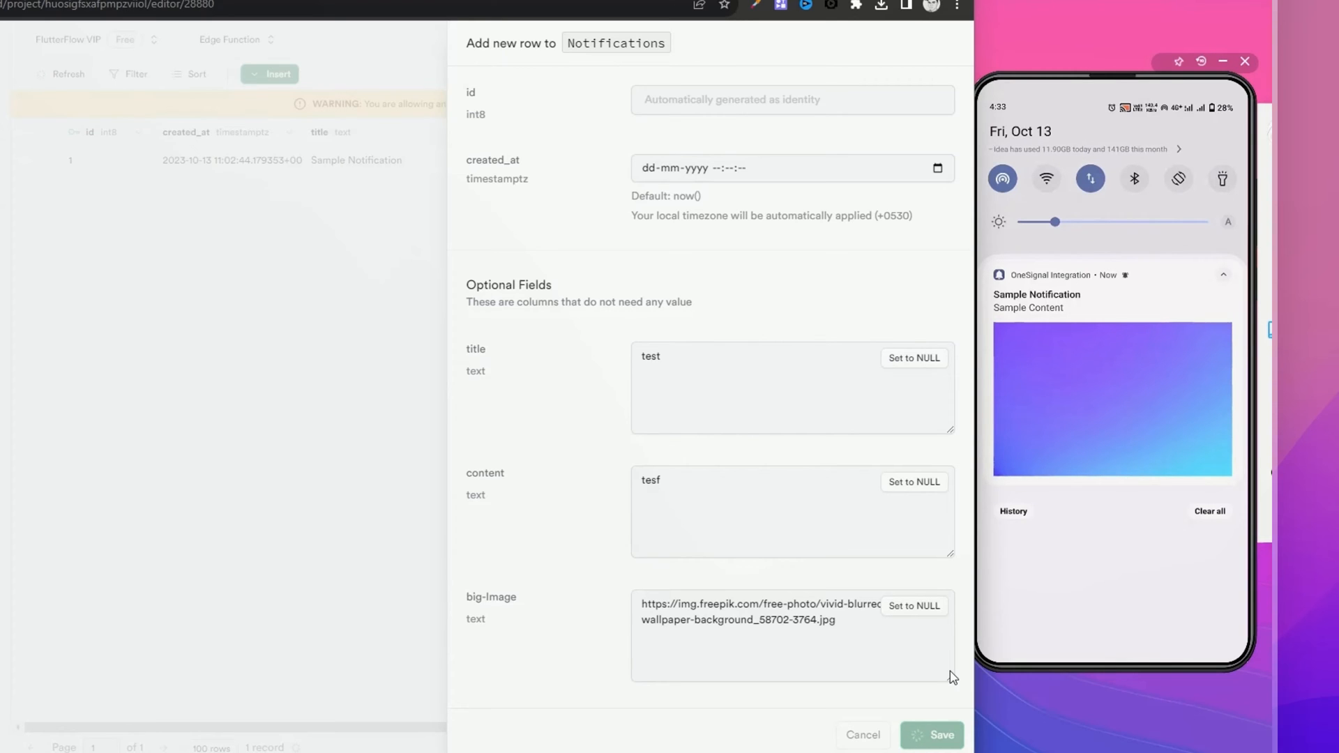
click(931, 735)
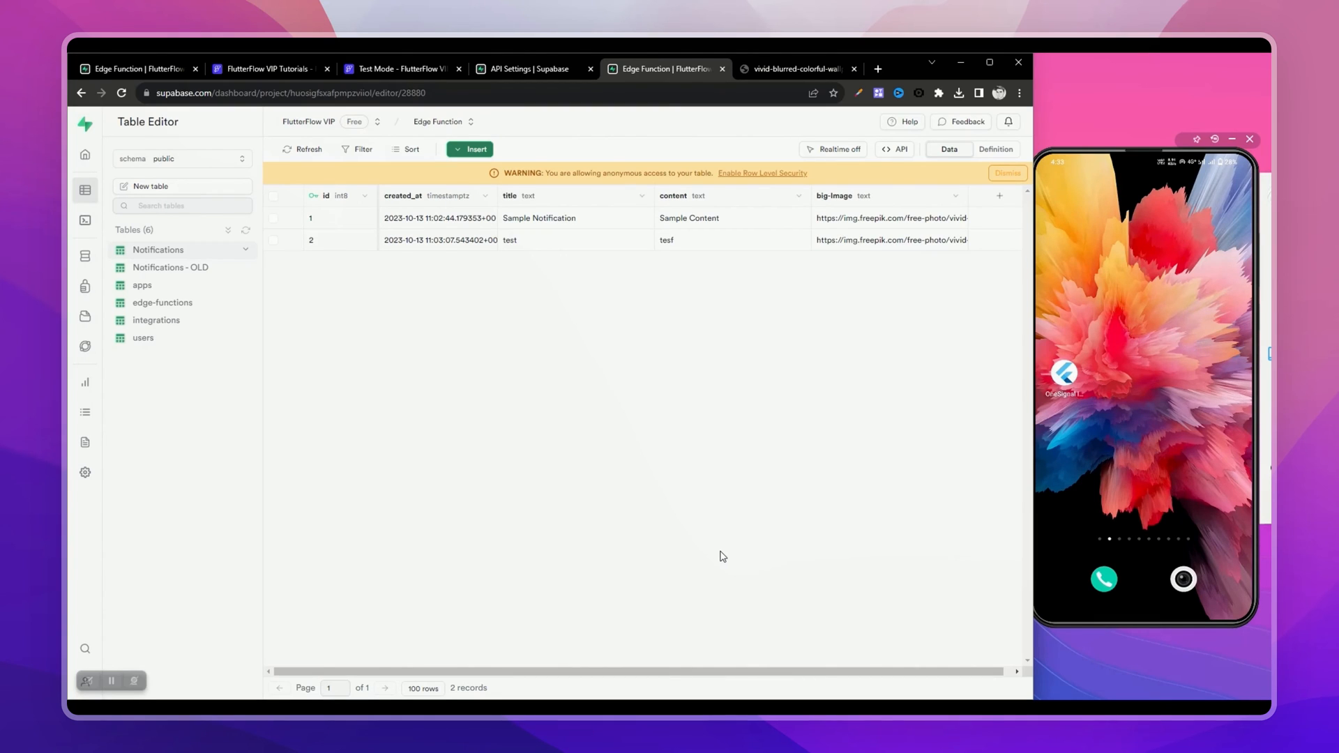
mouse_move(964, 303)
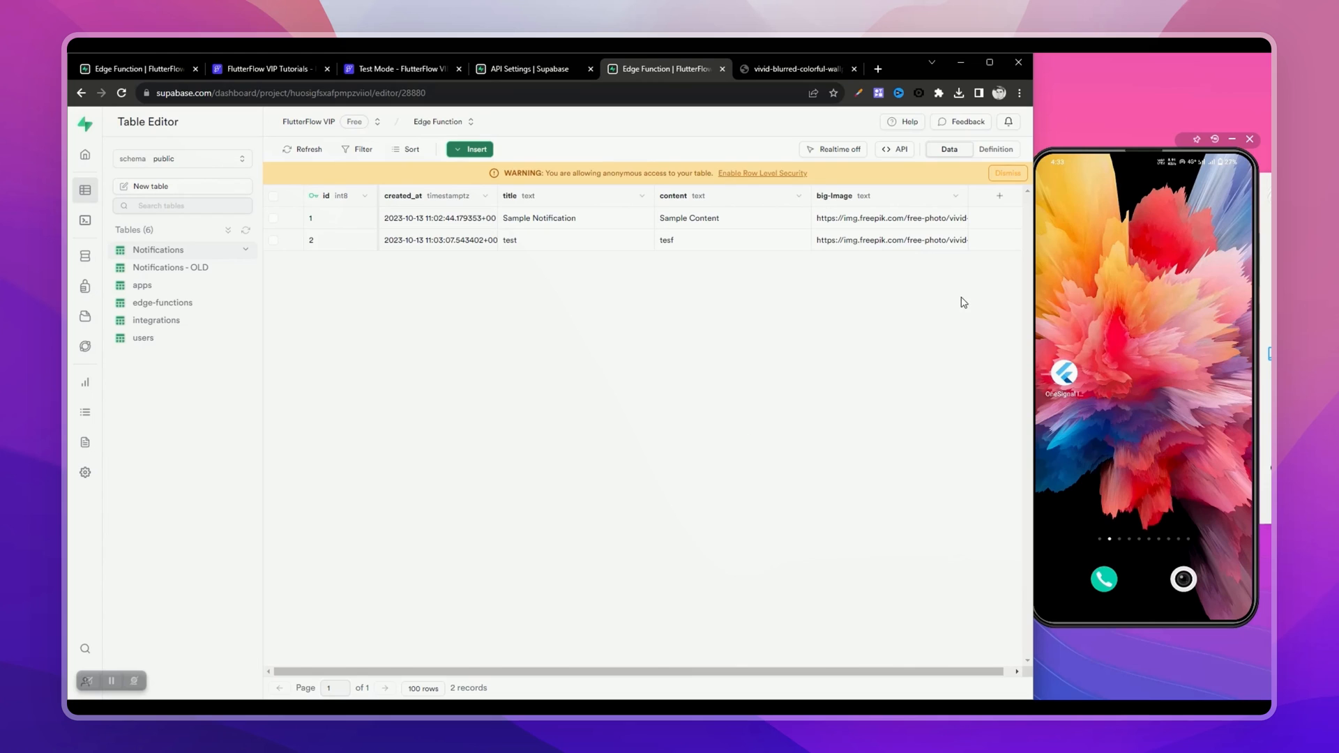
- Go to the Authentication Users list from the sidebar
click(85, 286)
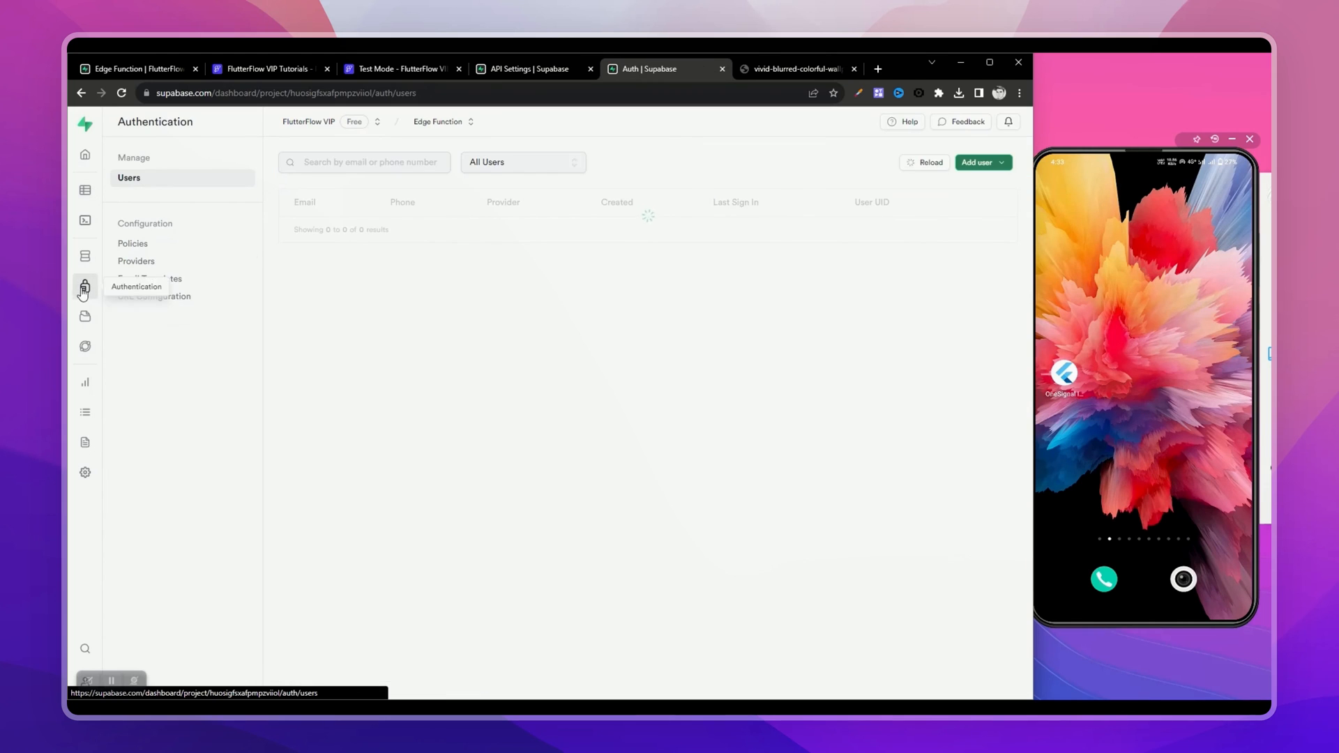